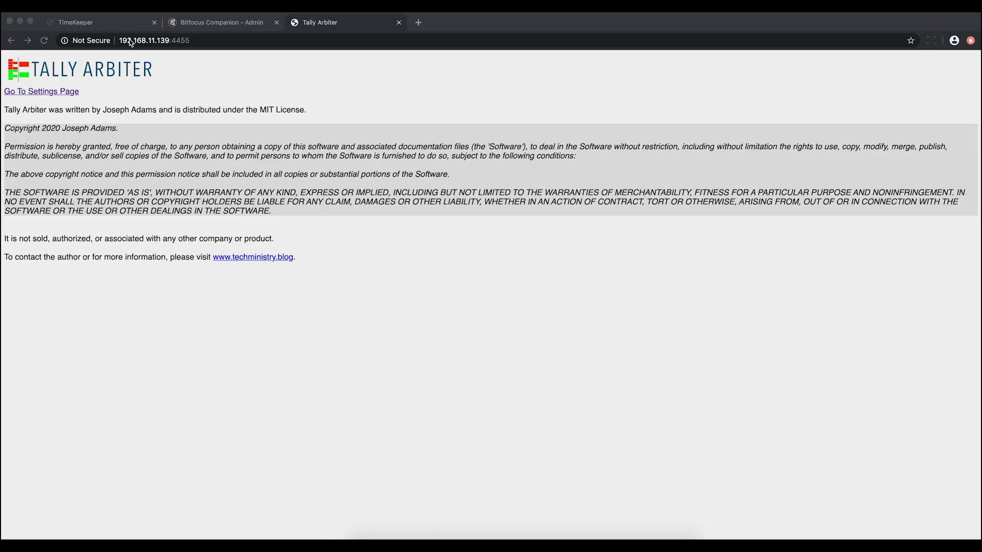
{"action": "mouse_move", "coordinate": [164, 48]}
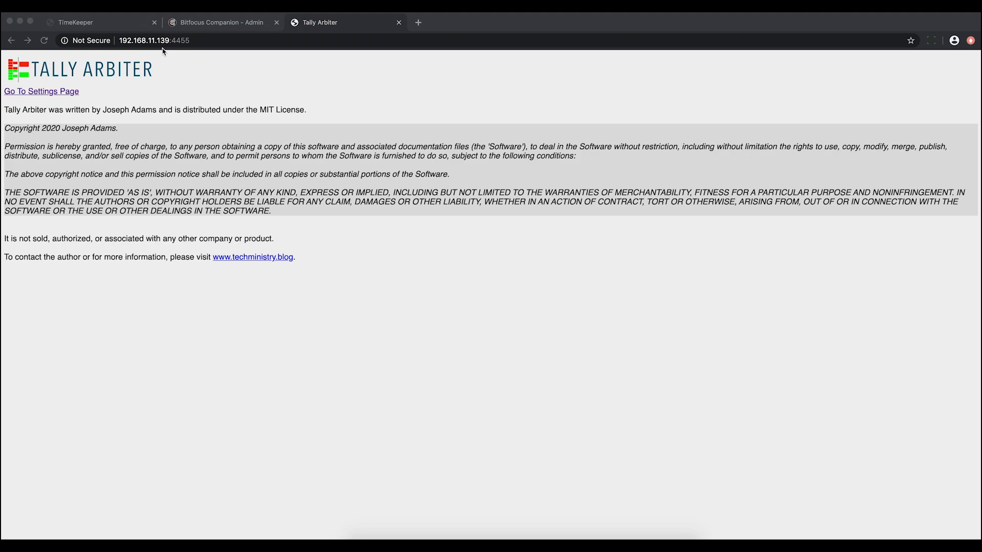
{"action": "mouse_move", "coordinate": [165, 55]}
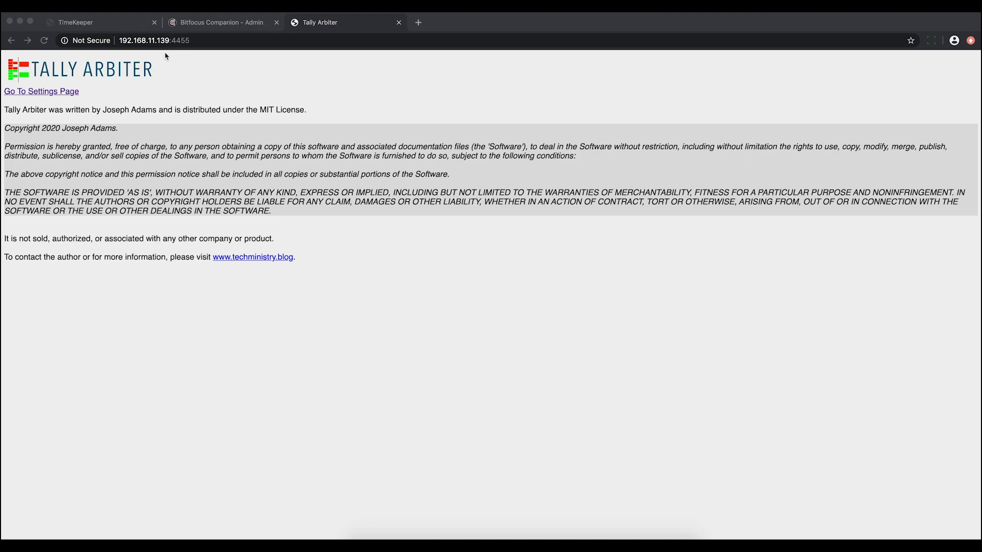
Go to the Tally Arbiter settings page with sources, devices and listeners.
{"action": "left_click", "coordinate": [225, 48]}
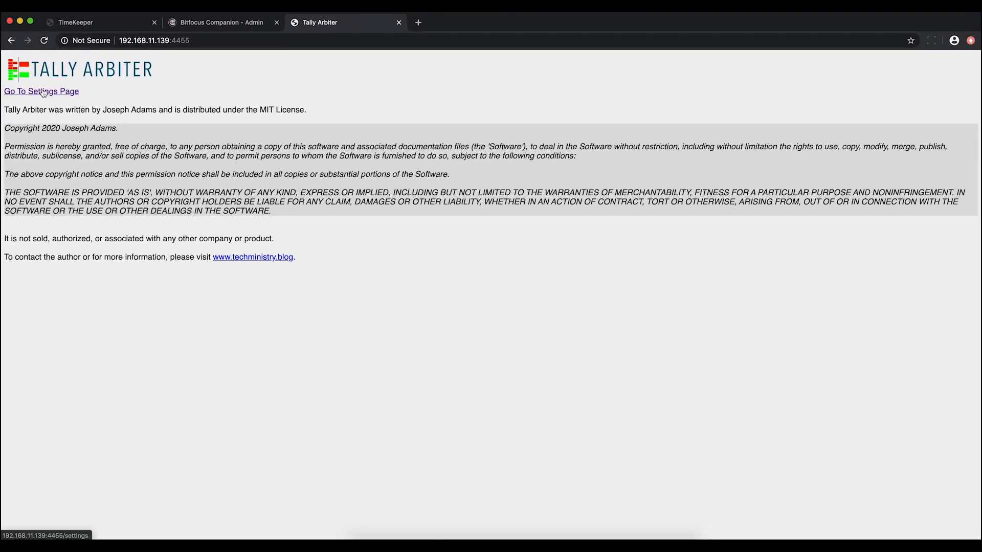
{"action": "left_click", "coordinate": [40, 92]}
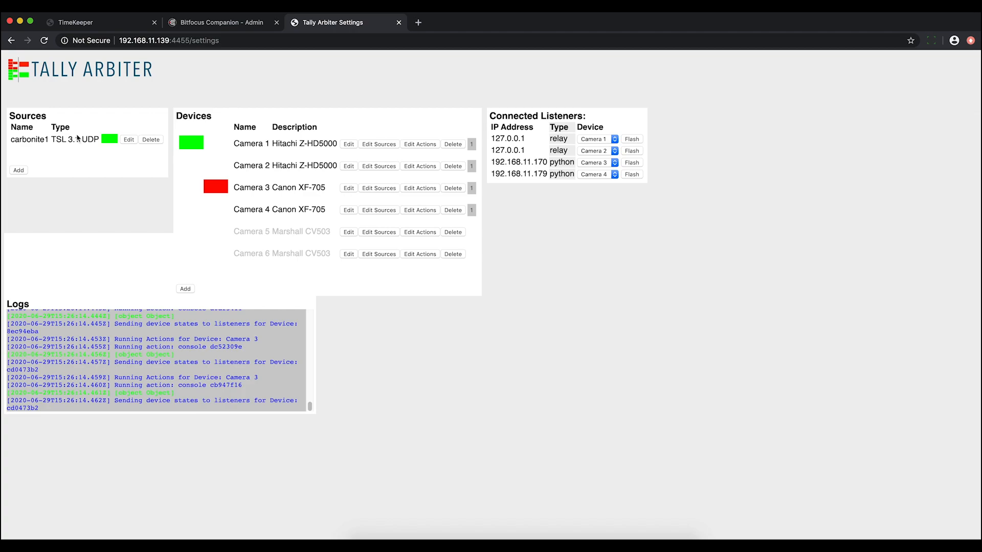
{"action": "mouse_move", "coordinate": [17, 113]}
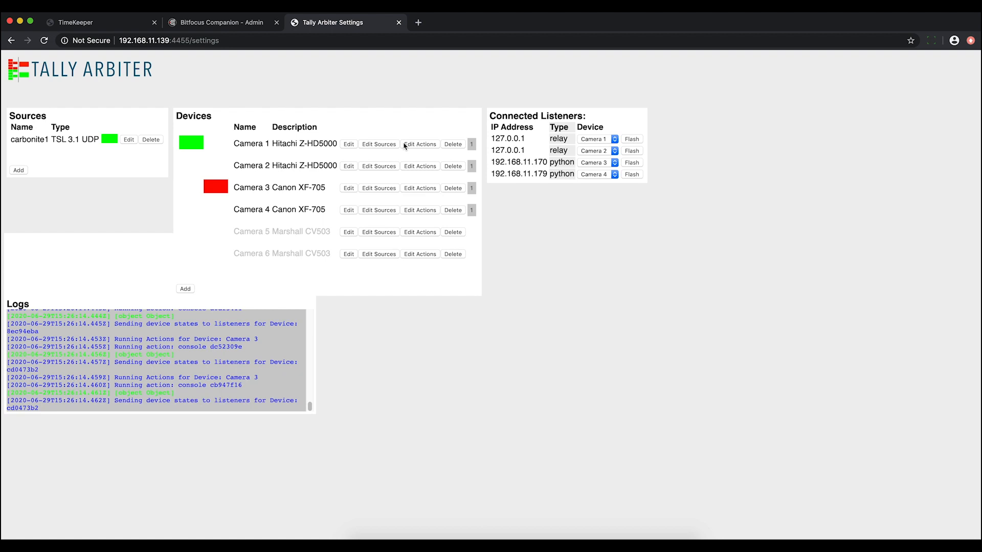
{"action": "mouse_move", "coordinate": [270, 143]}
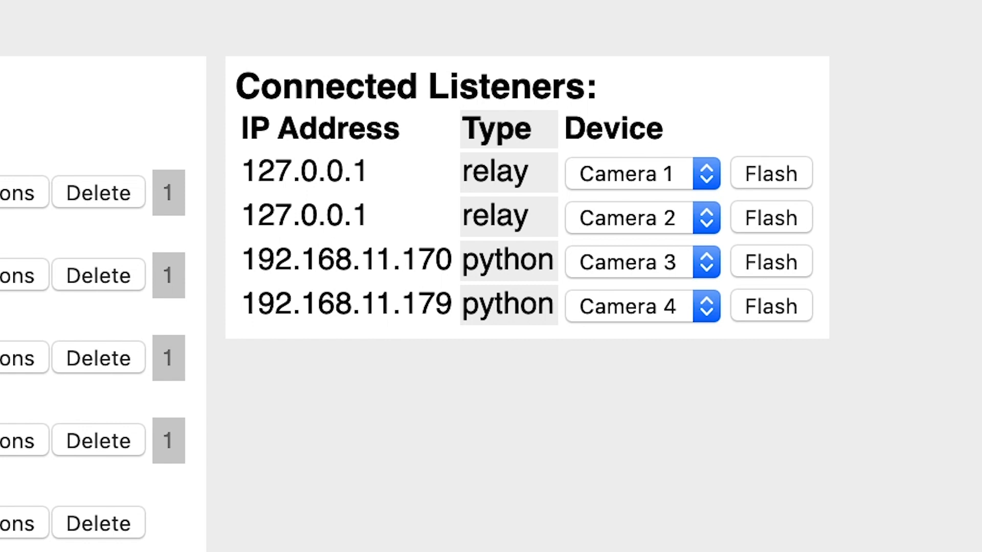
{"action": "mouse_move", "coordinate": [322, 106]}
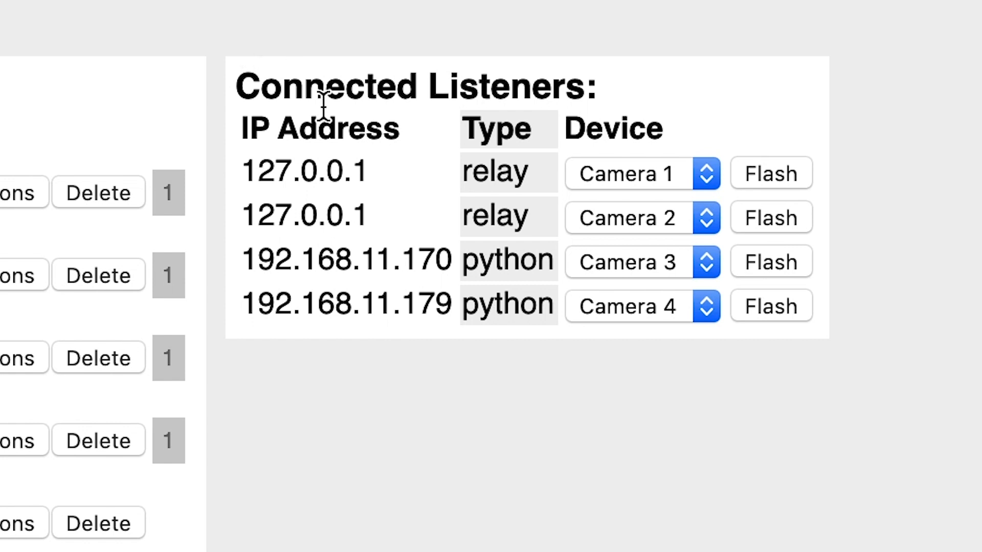
{"action": "mouse_move", "coordinate": [348, 130]}
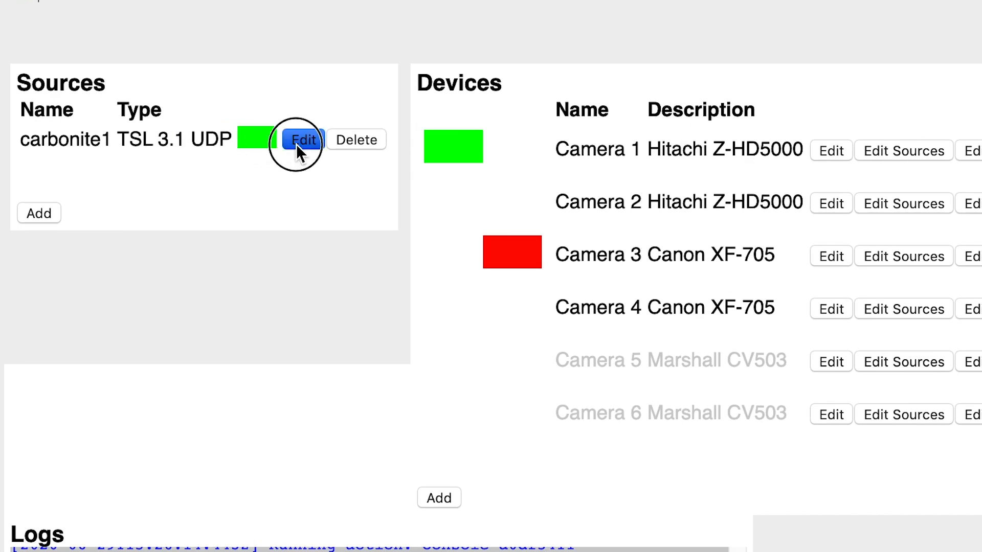
Edit the carbonite1 source to view its IP address and port 9800.
{"action": "left_click", "coordinate": [303, 141]}
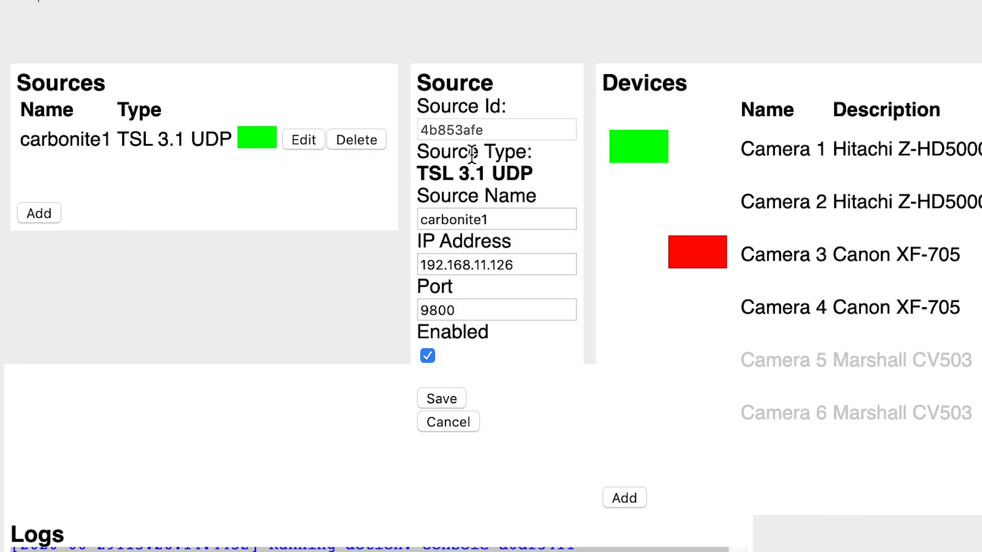
{"action": "left_click", "coordinate": [496, 219]}
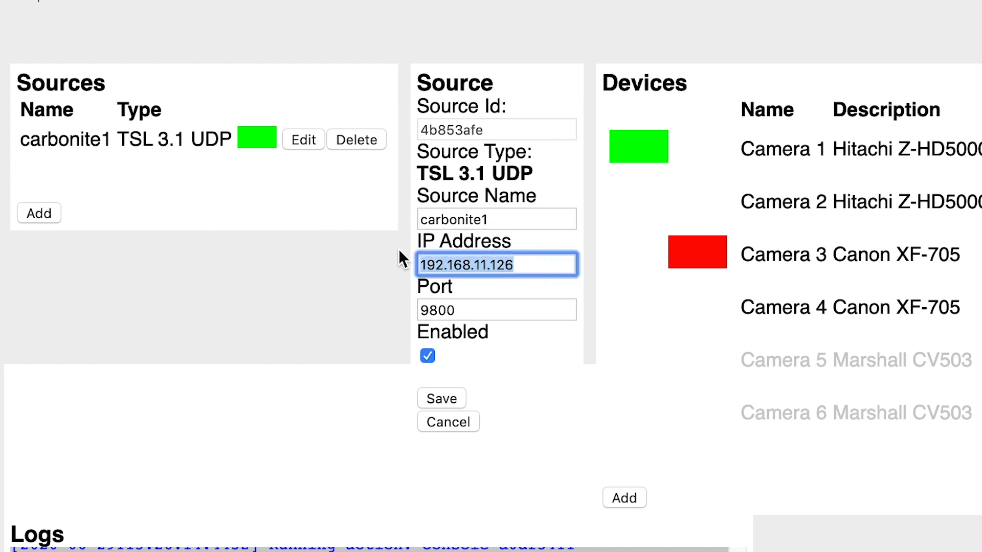
{"action": "mouse_move", "coordinate": [551, 268]}
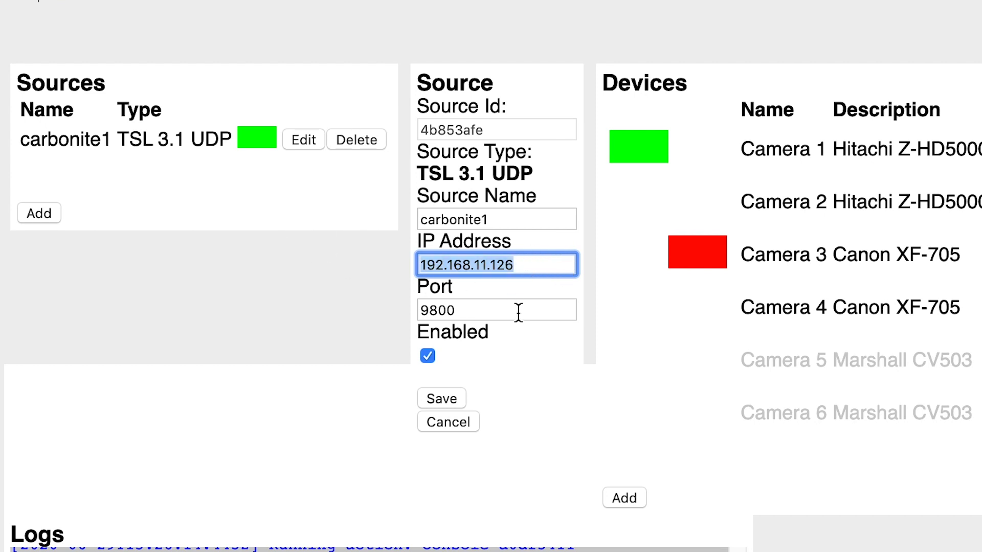
{"action": "left_click", "coordinate": [497, 309]}
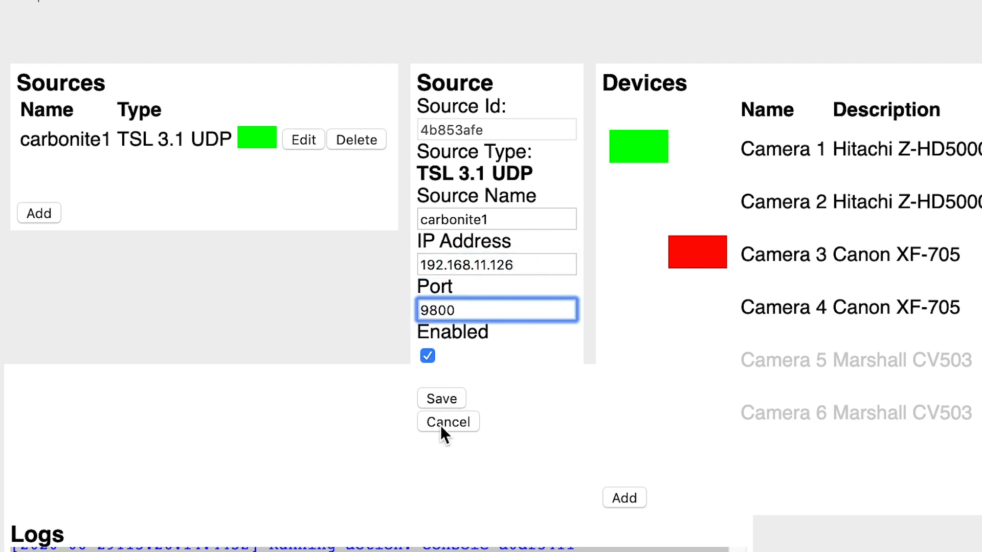
Cancel the carbonite1 edit and browse the new-source type list without choosing one.
{"action": "left_click", "coordinate": [447, 422]}
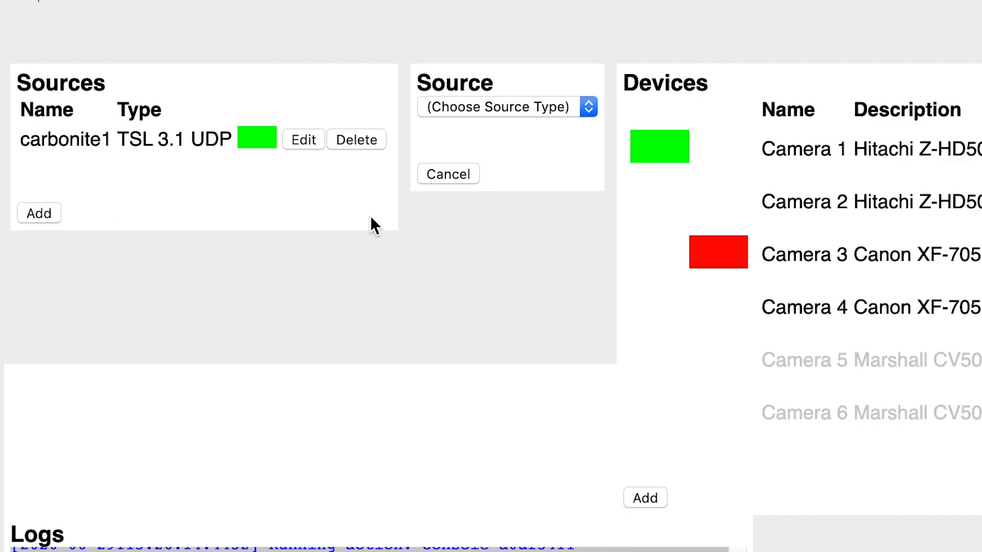
{"action": "left_click", "coordinate": [506, 107]}
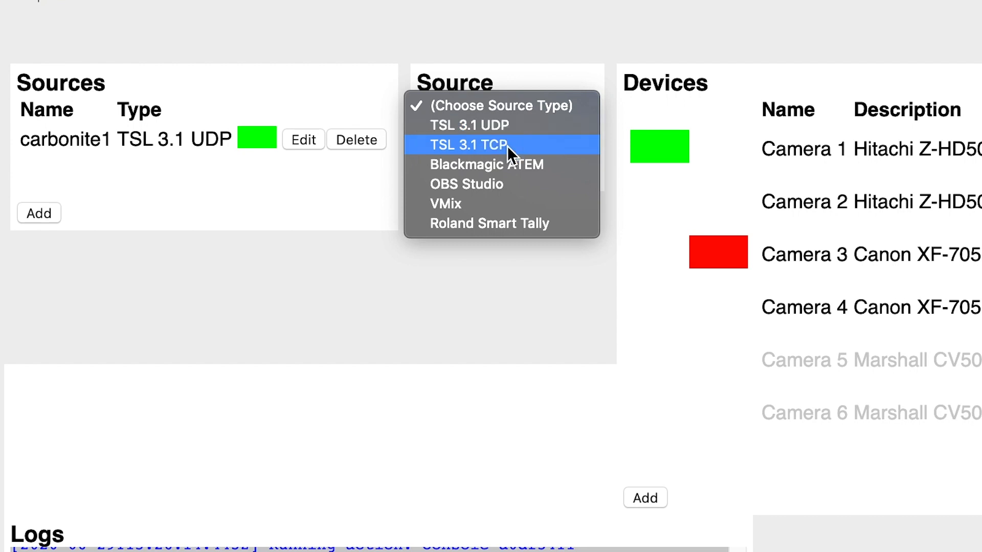
{"action": "mouse_move", "coordinate": [476, 164]}
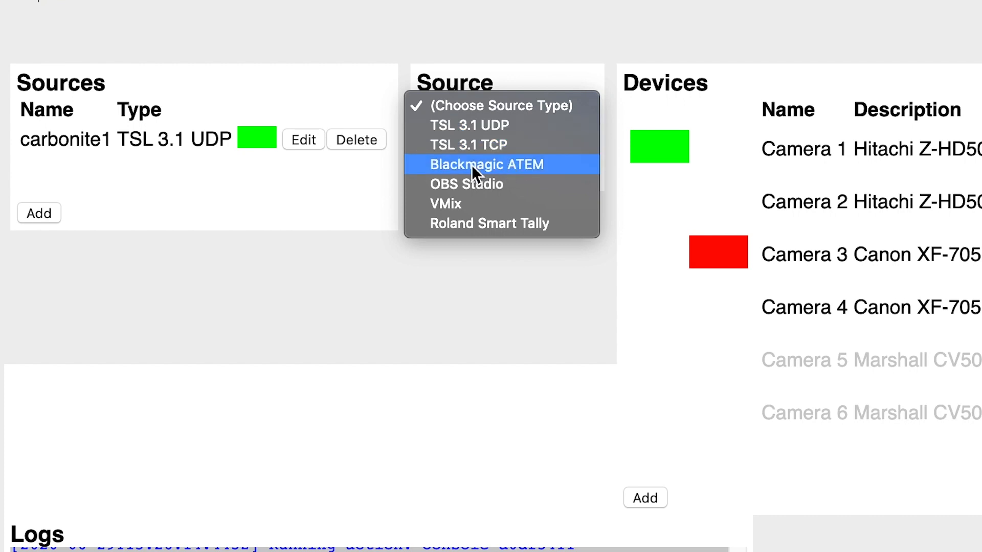
{"action": "mouse_move", "coordinate": [489, 184]}
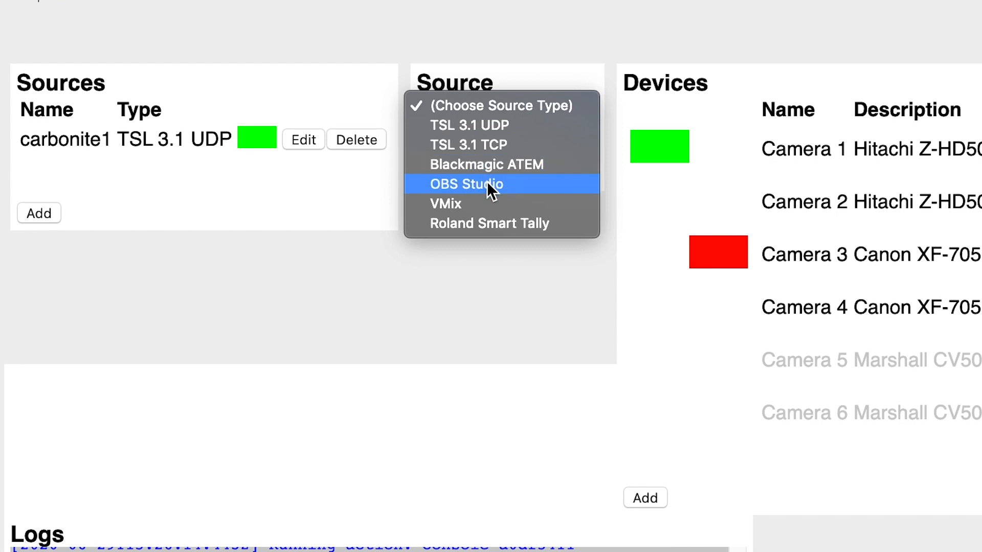
{"action": "mouse_move", "coordinate": [489, 224]}
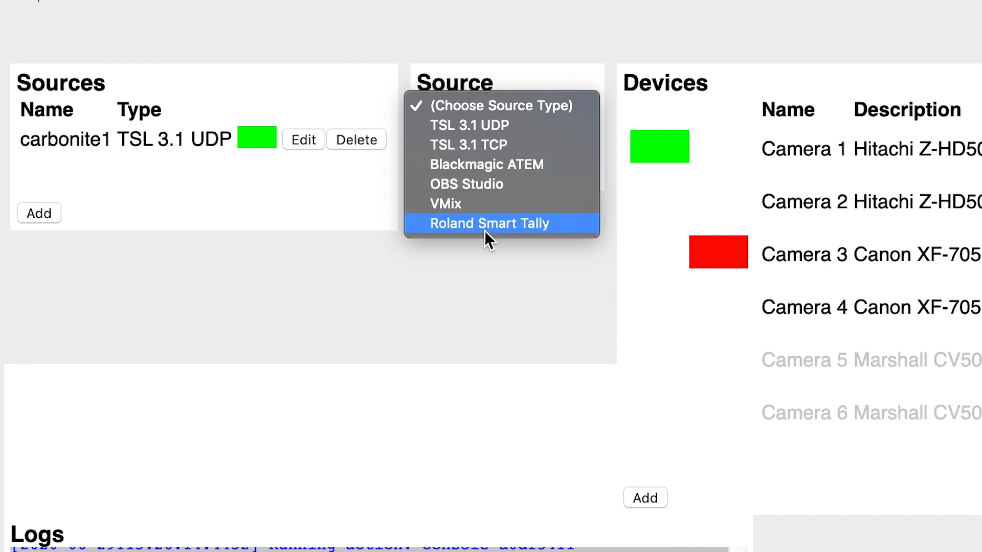
{"action": "mouse_move", "coordinate": [379, 260]}
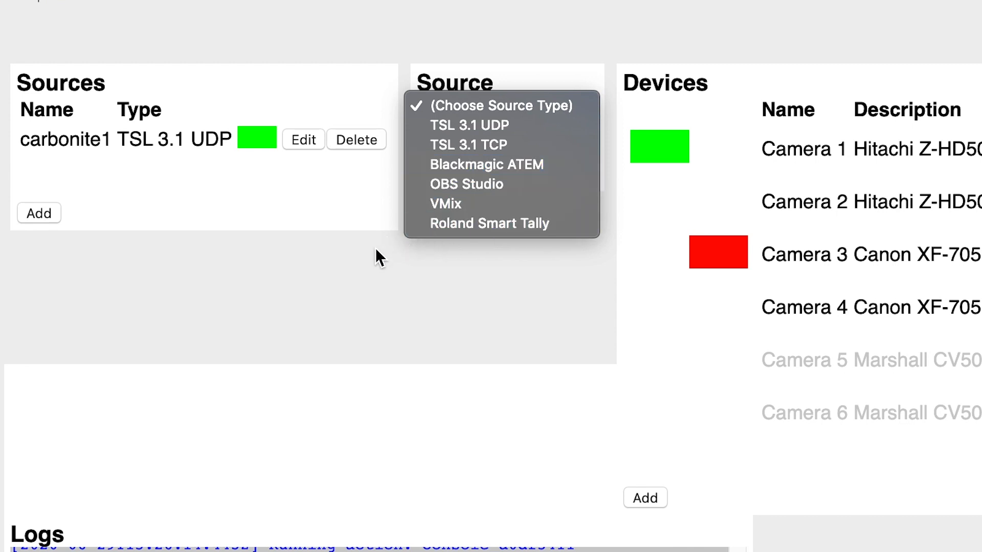
{"action": "left_click", "coordinate": [501, 105]}
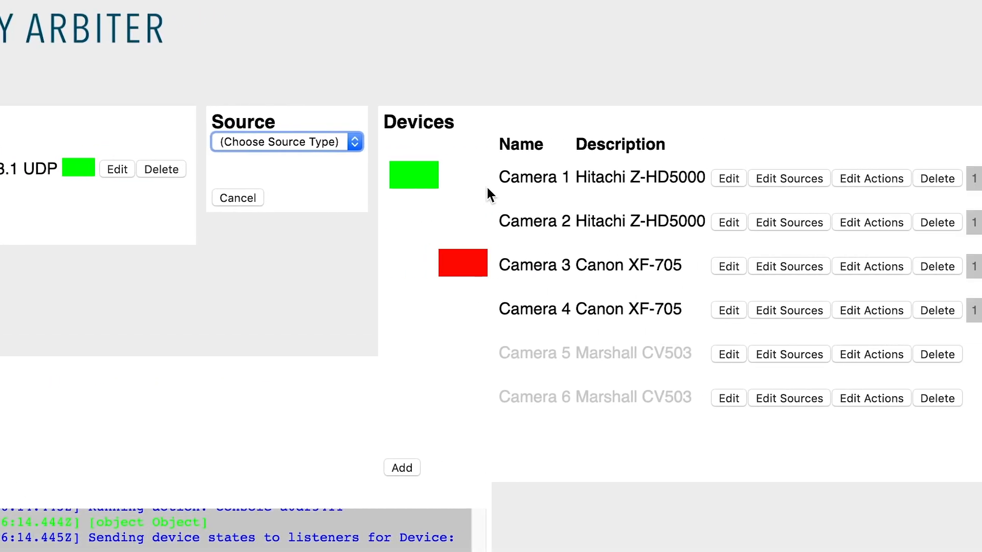
View Camera 1's device settings (Hitachi Z-HD5000) and leave them unsaved.
{"action": "scroll", "scroll_direction": "right", "scroll_amount": 3}
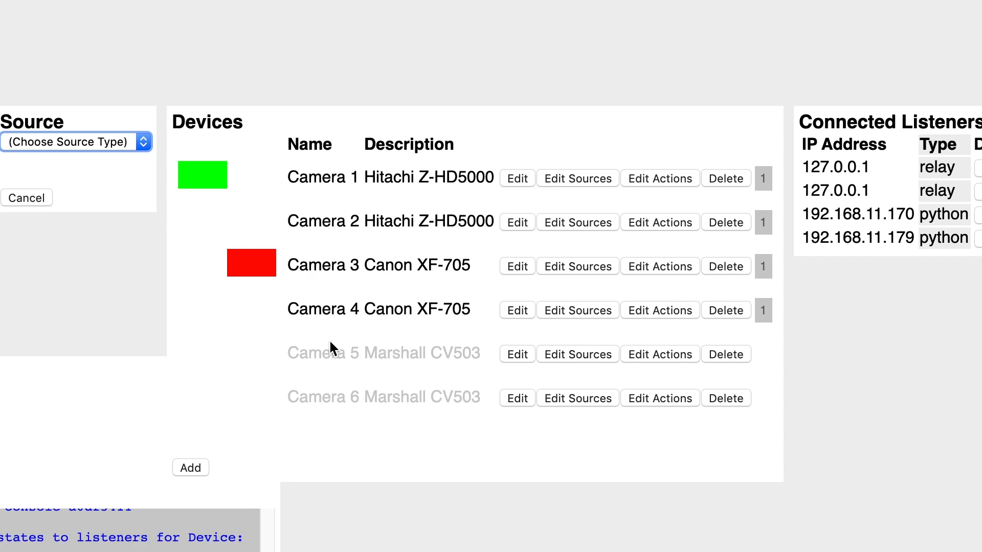
{"action": "mouse_move", "coordinate": [445, 180]}
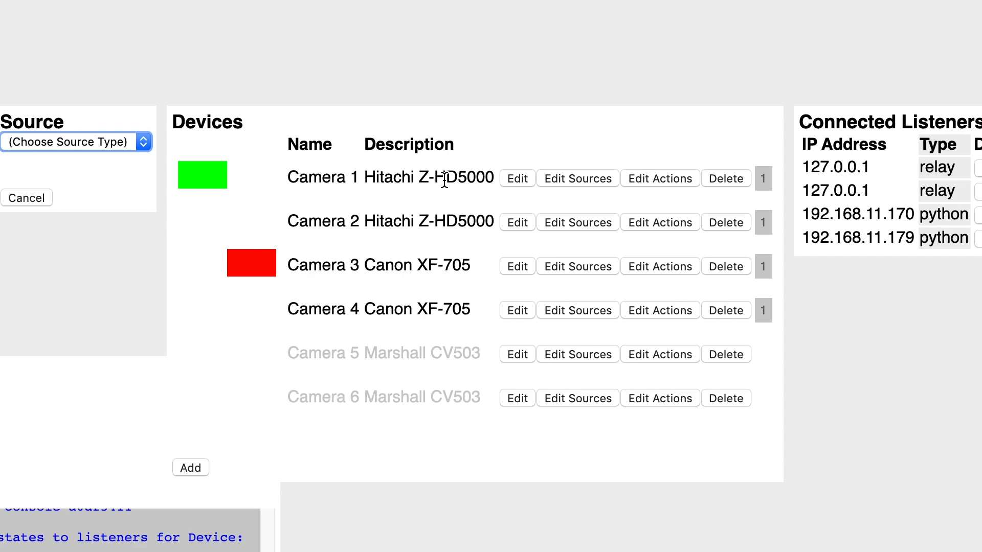
{"action": "left_click", "coordinate": [516, 178]}
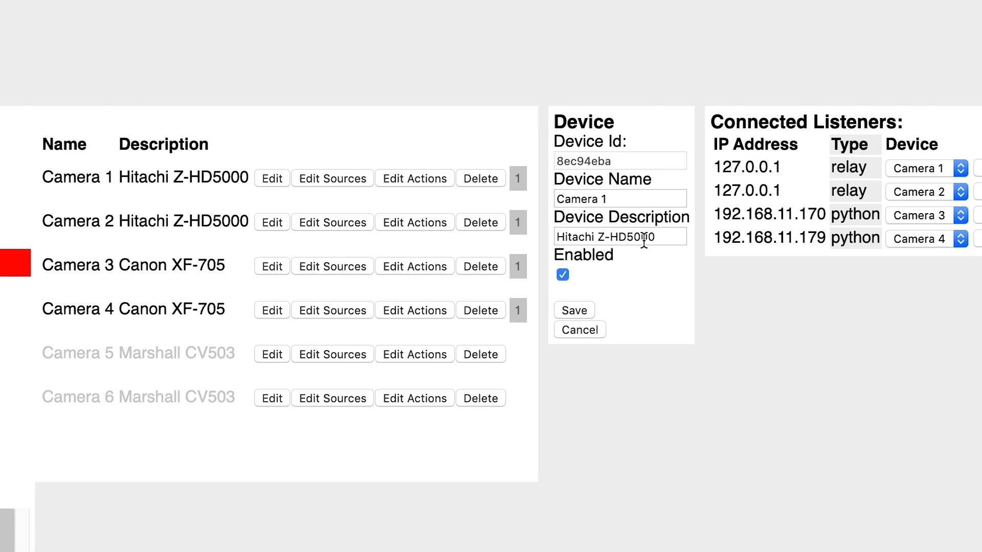
{"action": "left_click", "coordinate": [620, 236]}
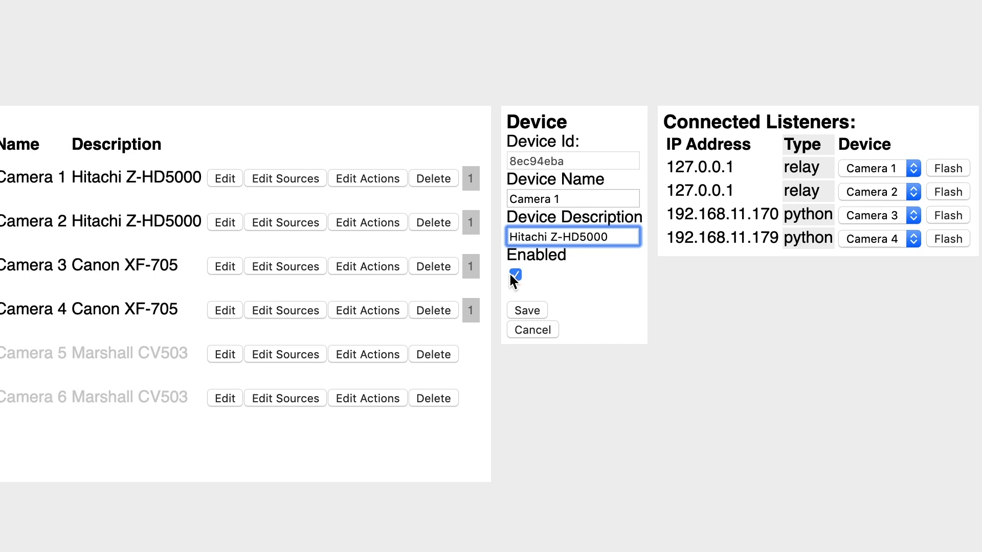
{"action": "mouse_move", "coordinate": [535, 339]}
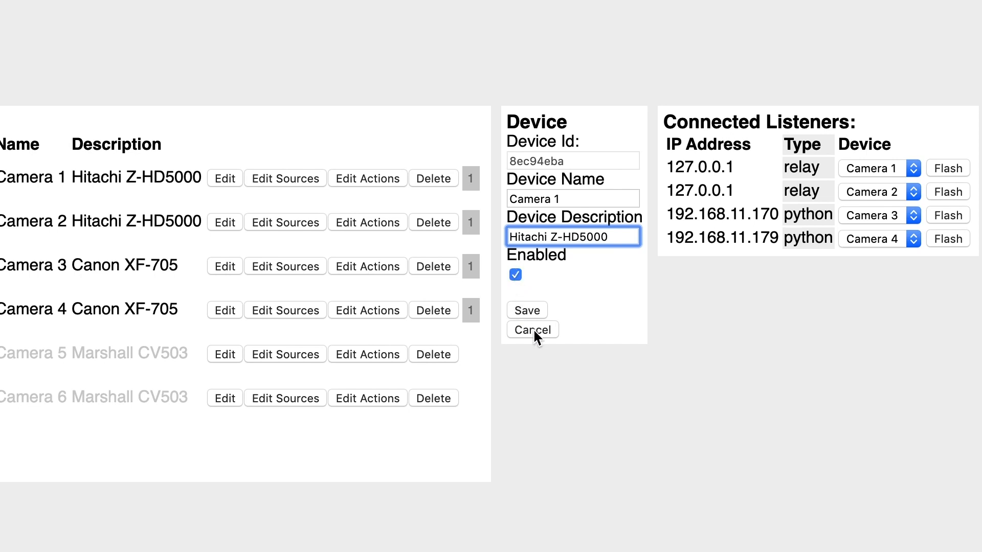
{"action": "left_click", "coordinate": [285, 178]}
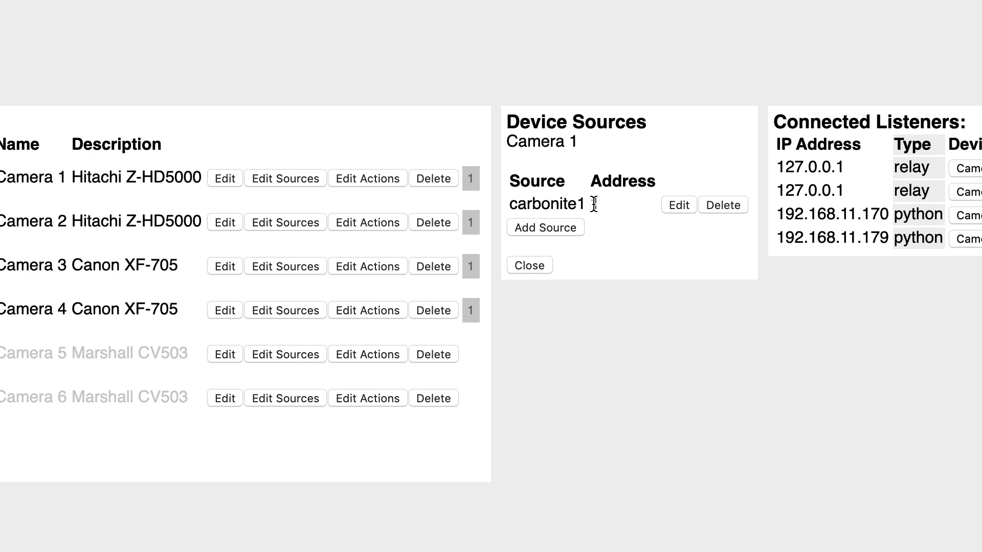
Review the carbonite1 addresses for Cameras 1, 3 and 6, then bring up Camera 1's actions.
{"action": "double_click", "coordinate": [547, 204]}
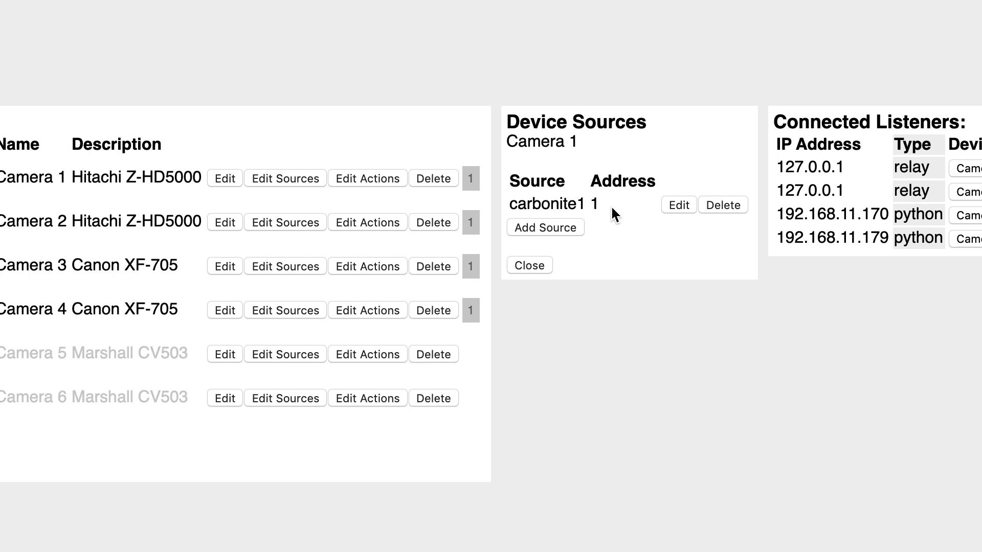
{"action": "mouse_move", "coordinate": [596, 206]}
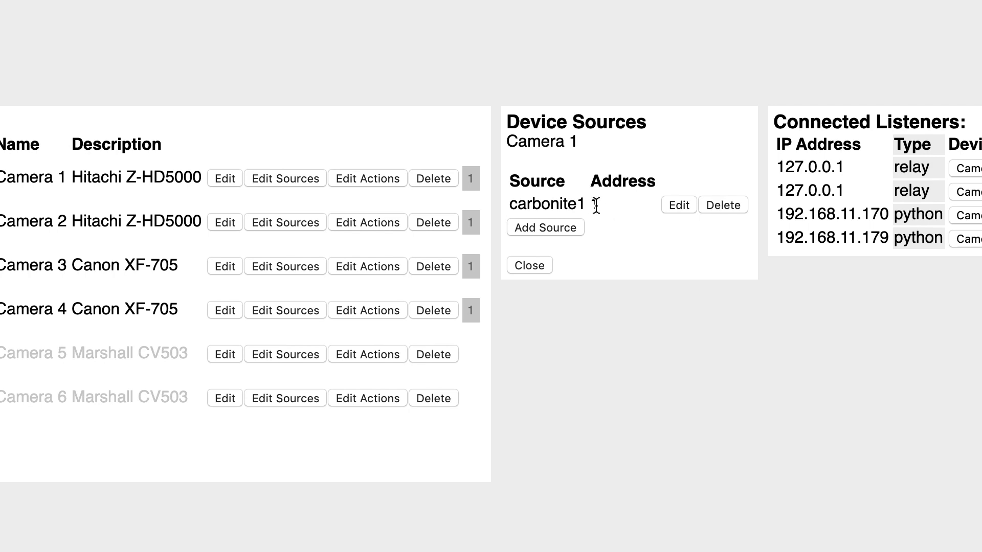
{"action": "type", "text": "1"}
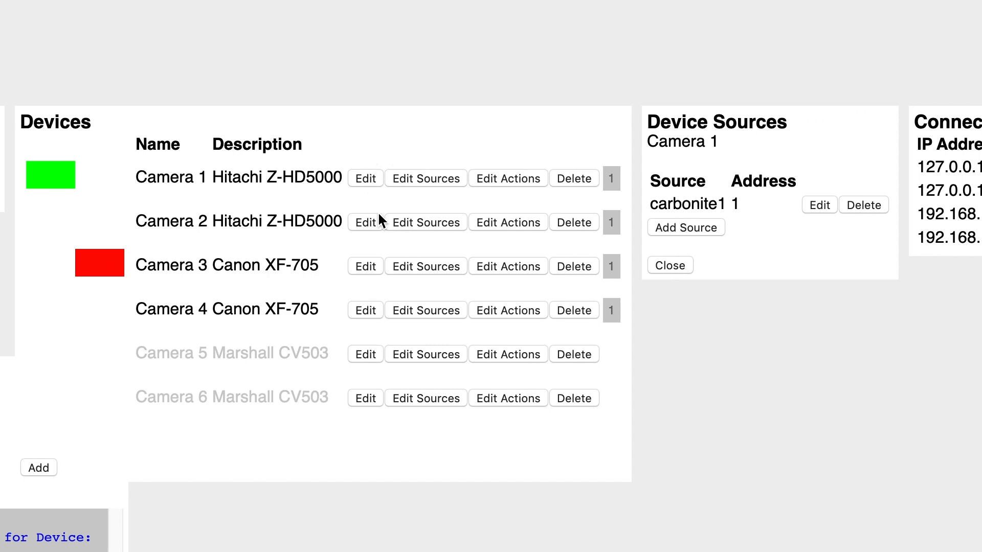
{"action": "left_click", "coordinate": [424, 266]}
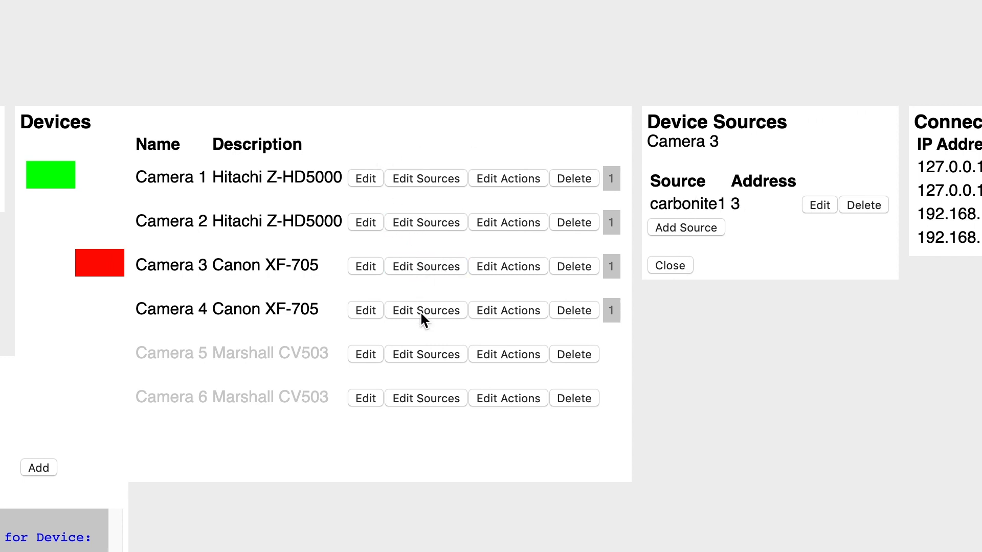
{"action": "left_click", "coordinate": [425, 398]}
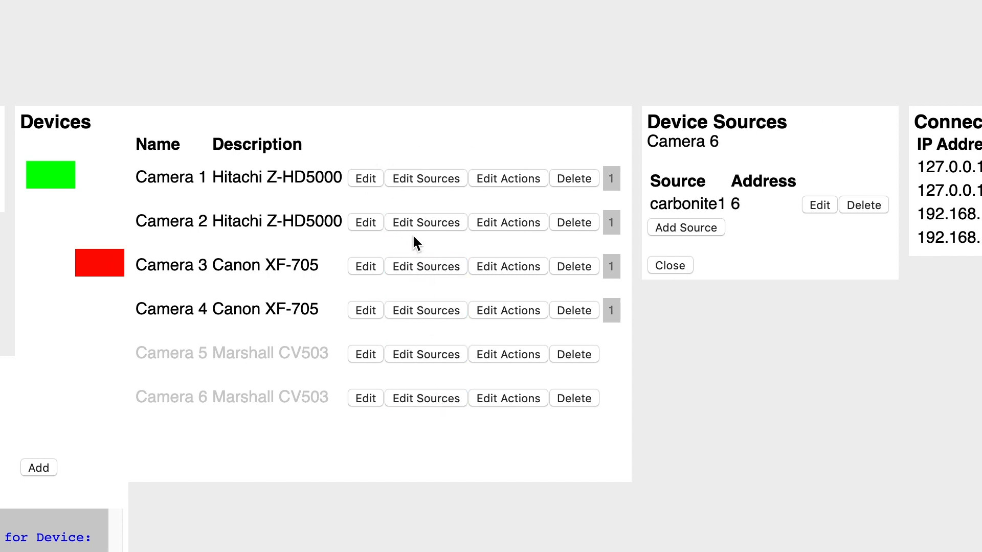
{"action": "left_click", "coordinate": [509, 178]}
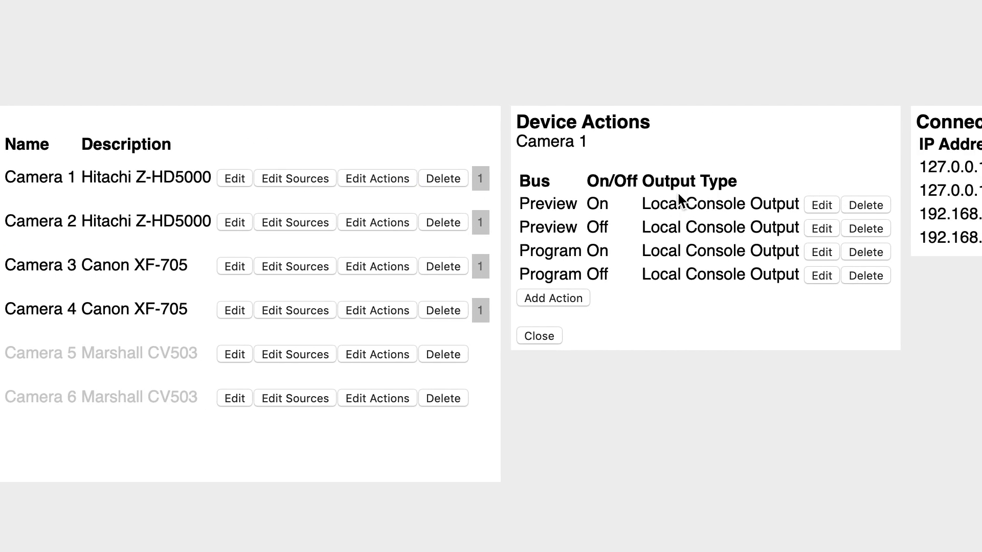
{"action": "mouse_move", "coordinate": [567, 236]}
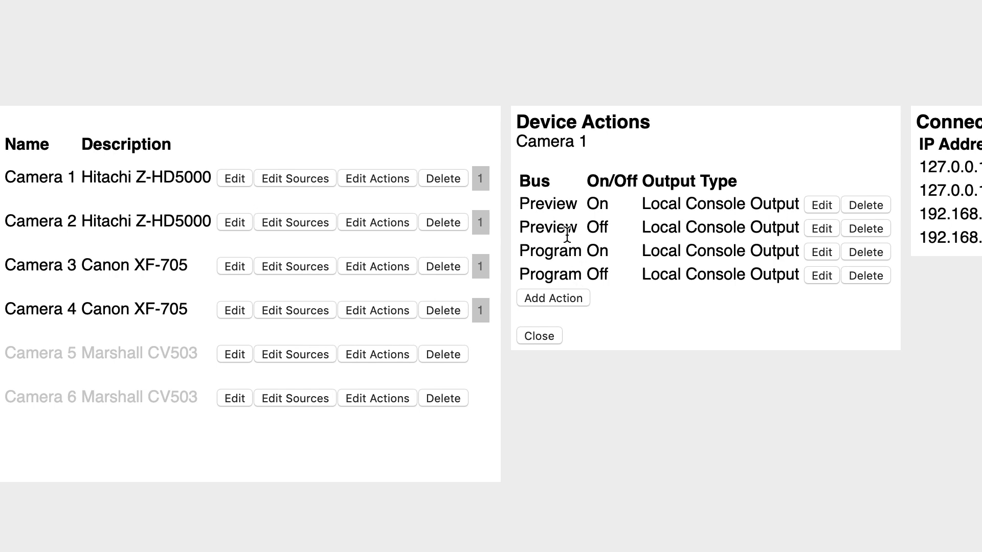
{"action": "mouse_move", "coordinate": [592, 236]}
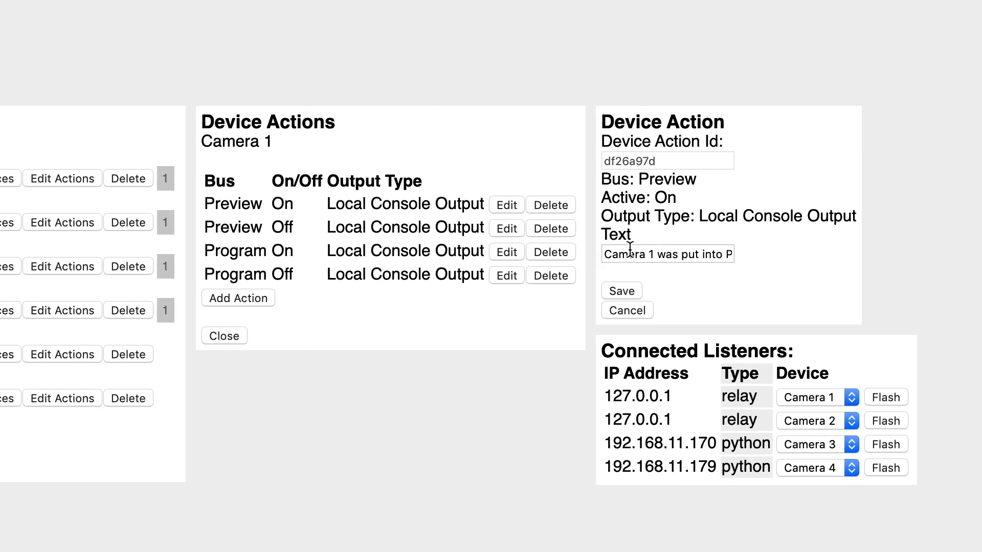
{"action": "mouse_move", "coordinate": [604, 255]}
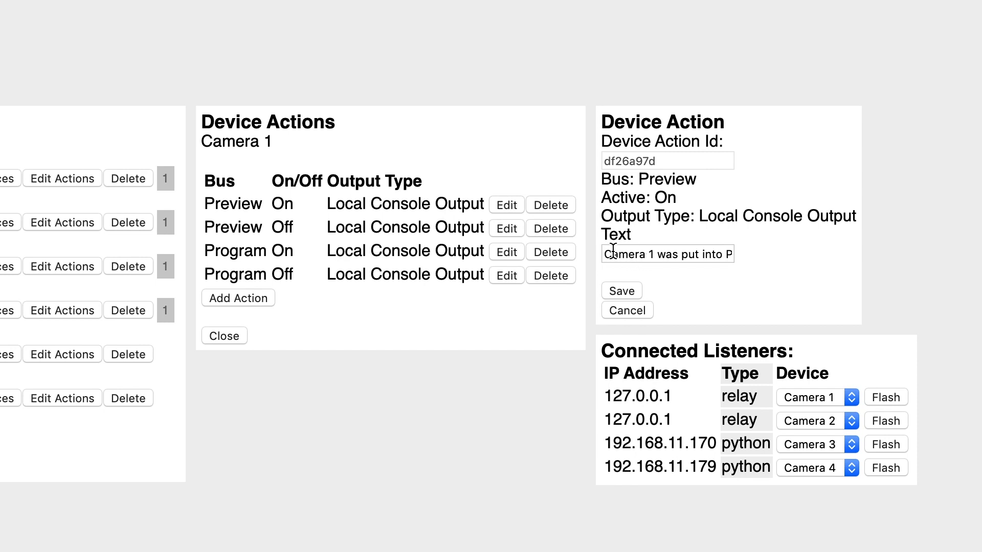
{"action": "mouse_move", "coordinate": [623, 212]}
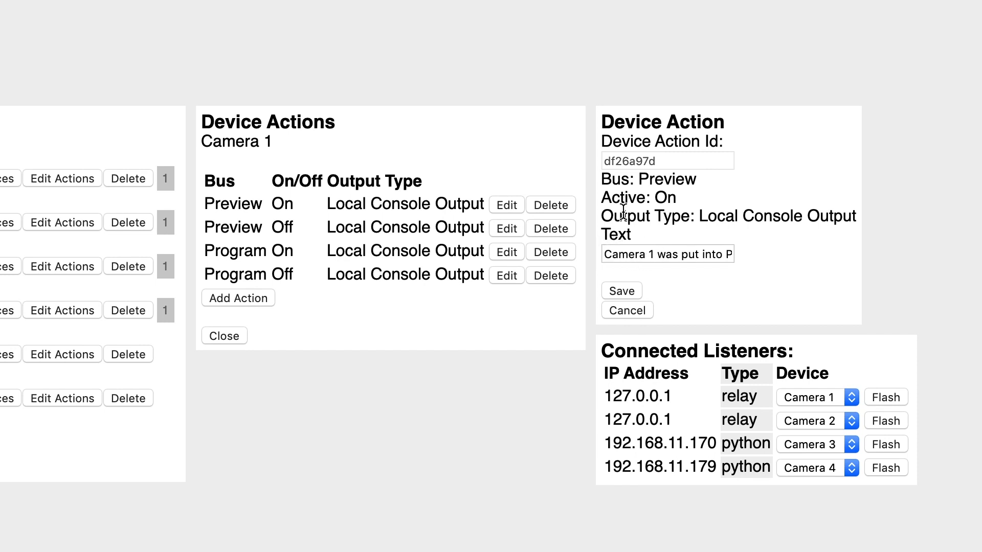
{"action": "left_click", "coordinate": [626, 310]}
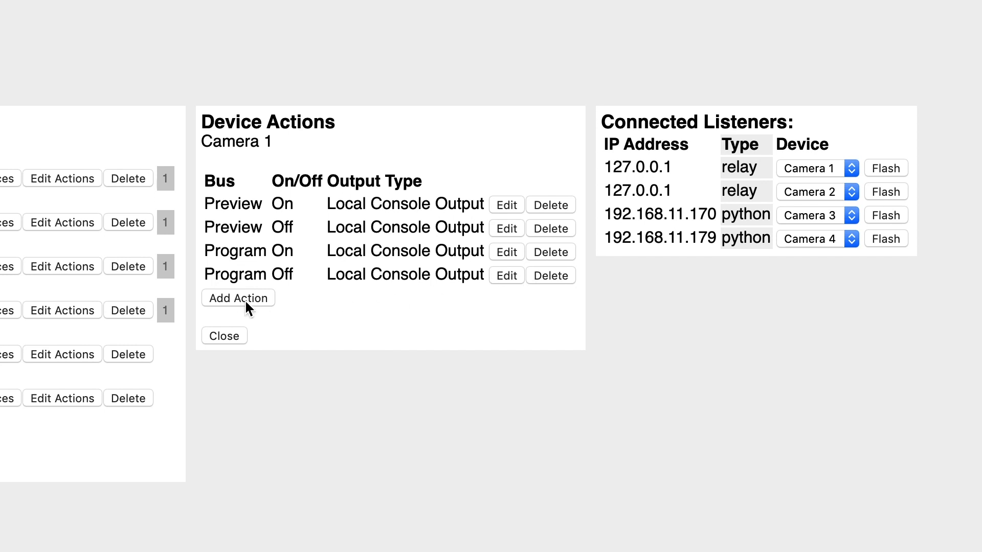
Add a Camera 1 outgoing webhook action to 192.168.11.149 with path /press/bank/1/1.
{"action": "left_click", "coordinate": [238, 297]}
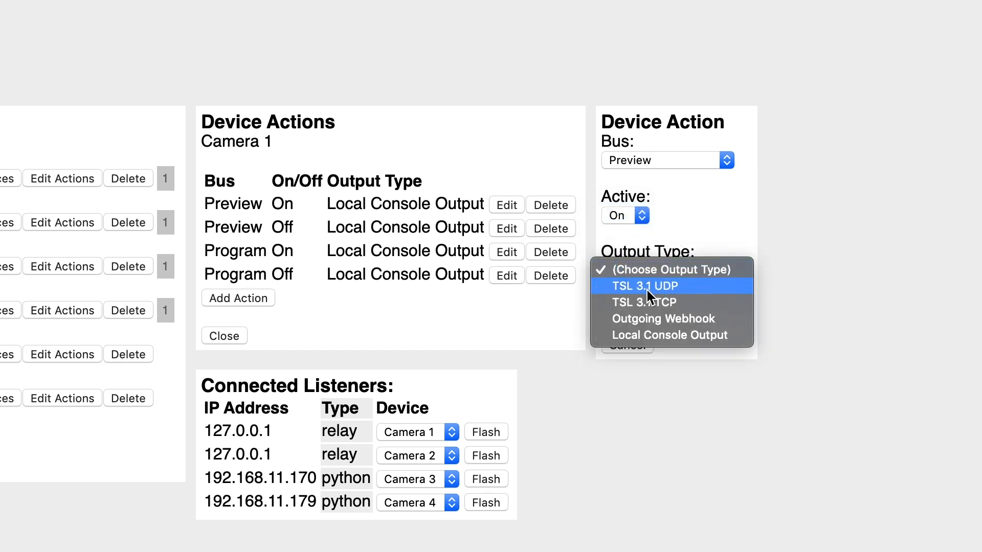
{"action": "mouse_move", "coordinate": [673, 320]}
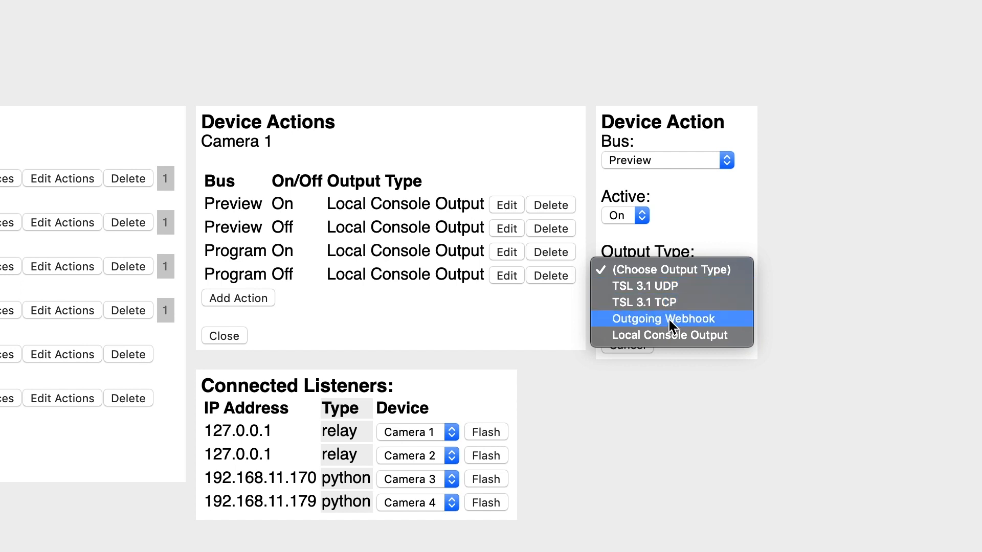
{"action": "mouse_move", "coordinate": [664, 328]}
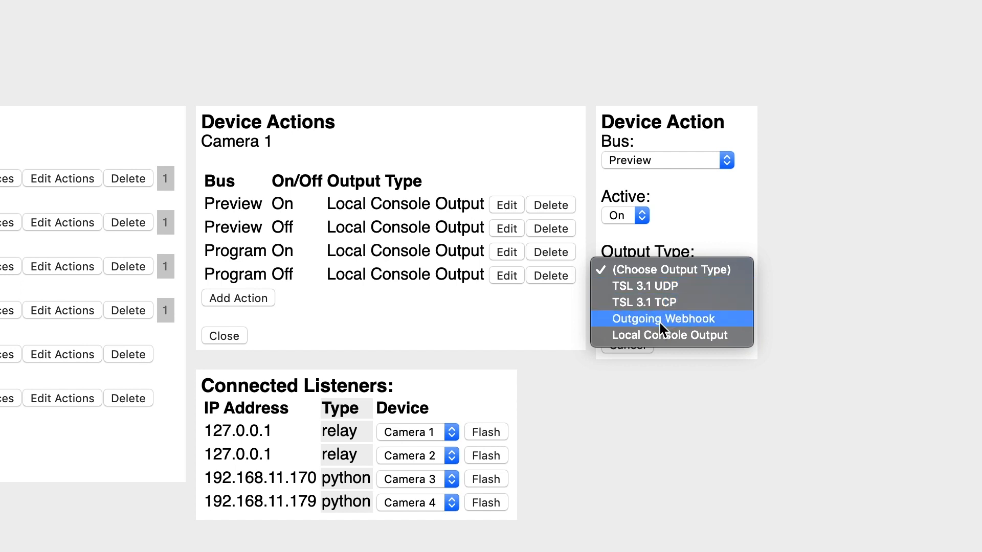
{"action": "mouse_move", "coordinate": [660, 331]}
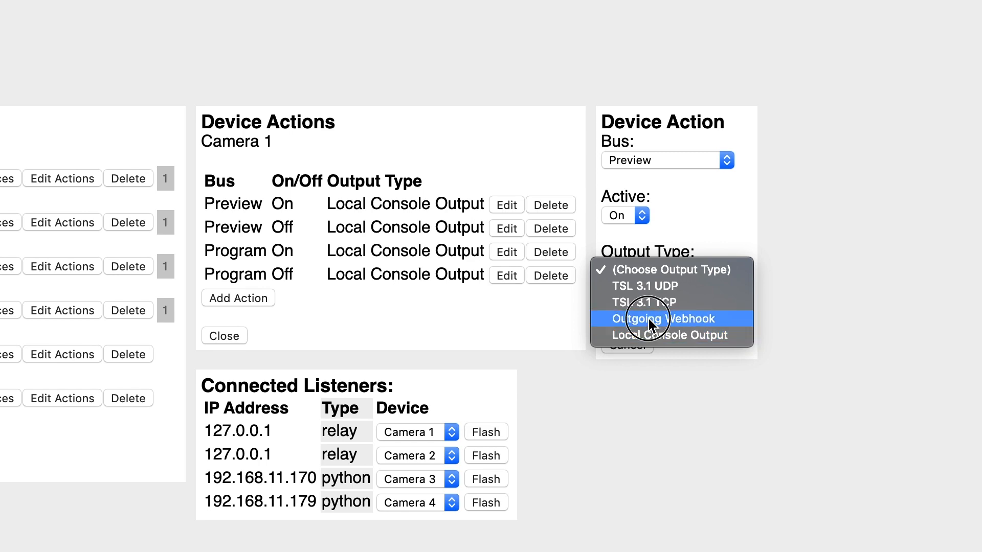
{"action": "left_click", "coordinate": [650, 319]}
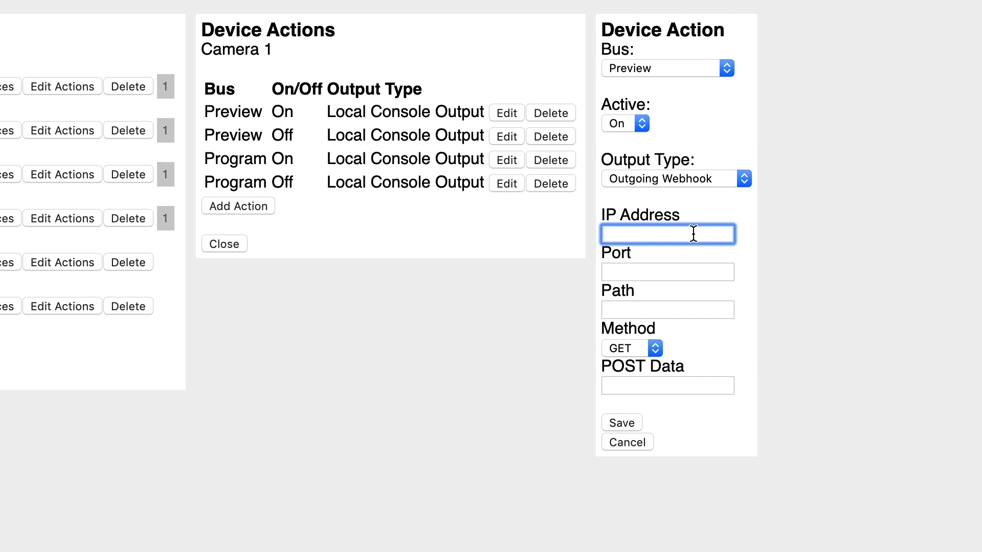
{"action": "type", "text": "192.168"}
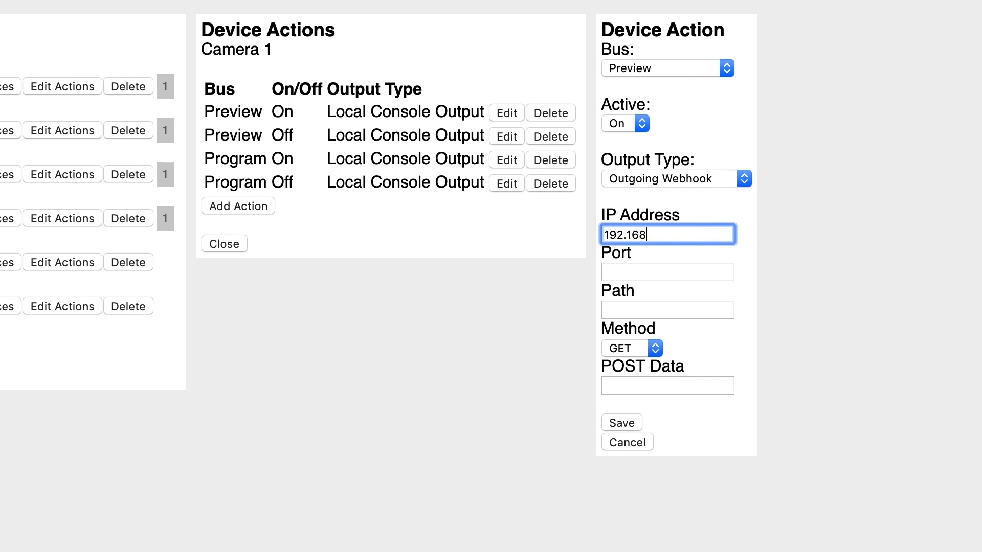
{"action": "type", "text": ".11.149"}
{"action": "left_click", "coordinate": [668, 271]}
{"action": "type", "text": "8000"}
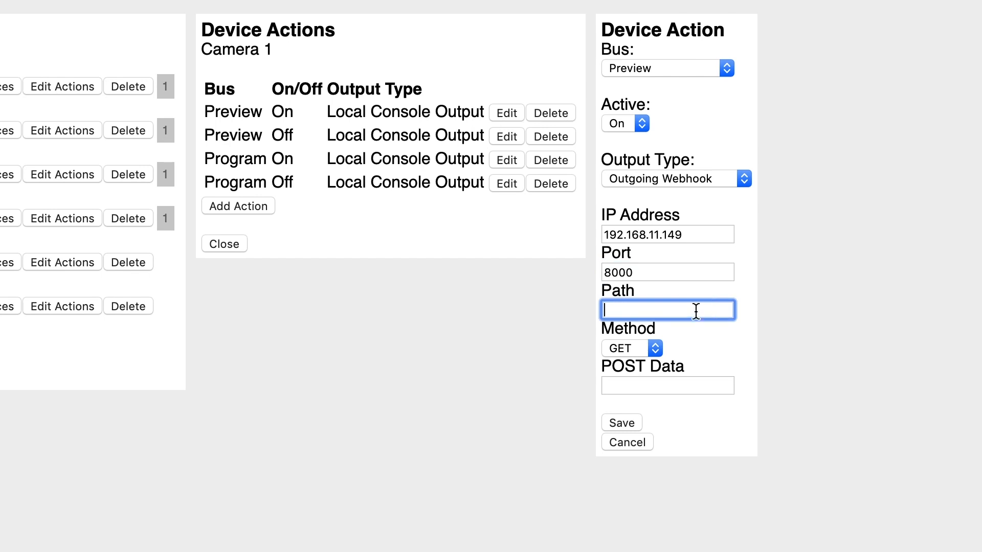
{"action": "type", "text": "/"}
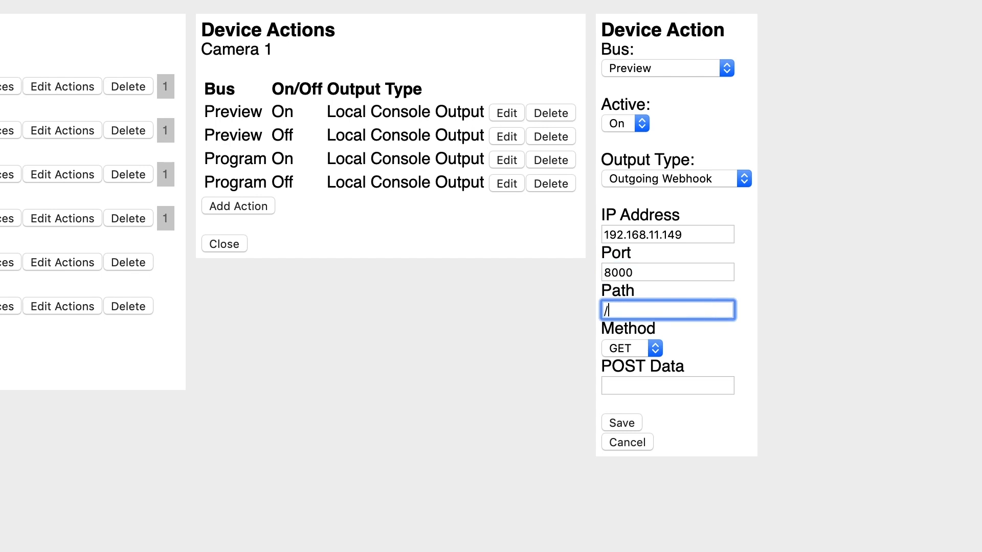
{"action": "type", "text": "press/ba"}
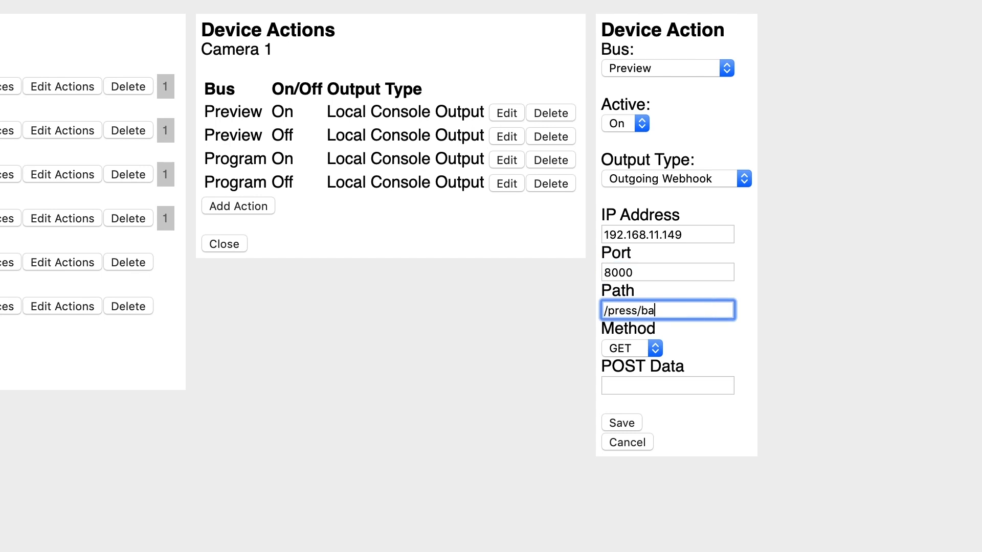
{"action": "type", "text": "nk/1/"}
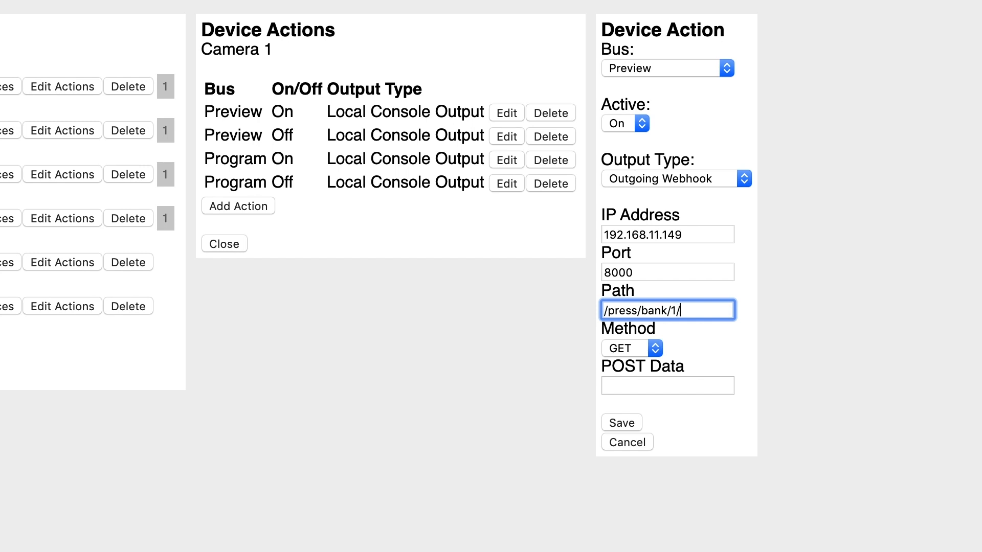
Keep GET as the webhook request method and finish the action form.
{"action": "left_click", "coordinate": [631, 348]}
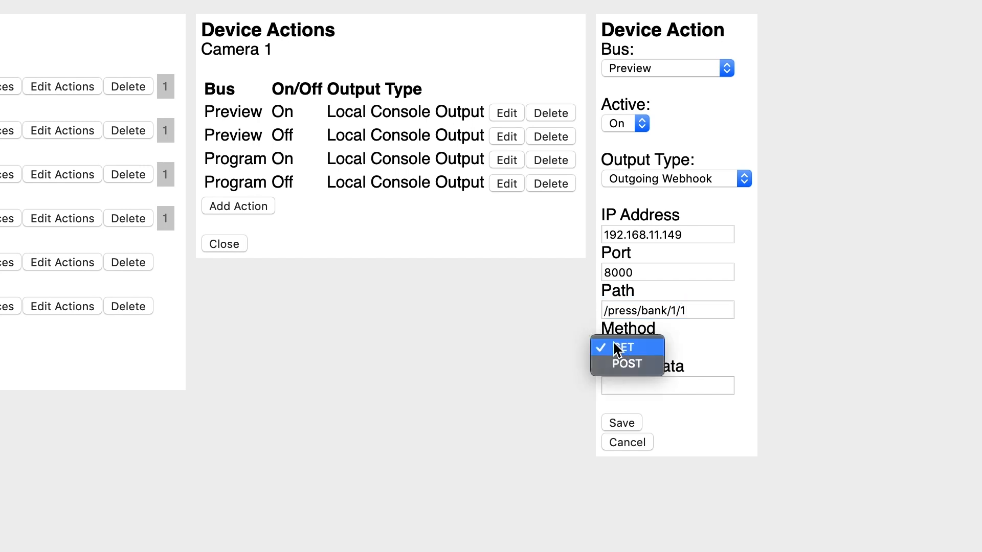
{"action": "left_click", "coordinate": [620, 348]}
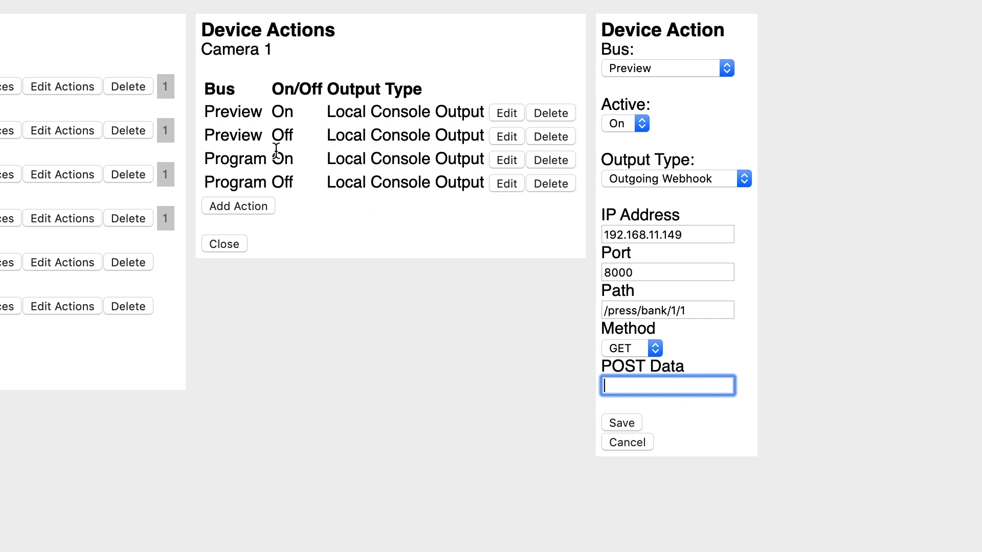
{"action": "mouse_move", "coordinate": [375, 171]}
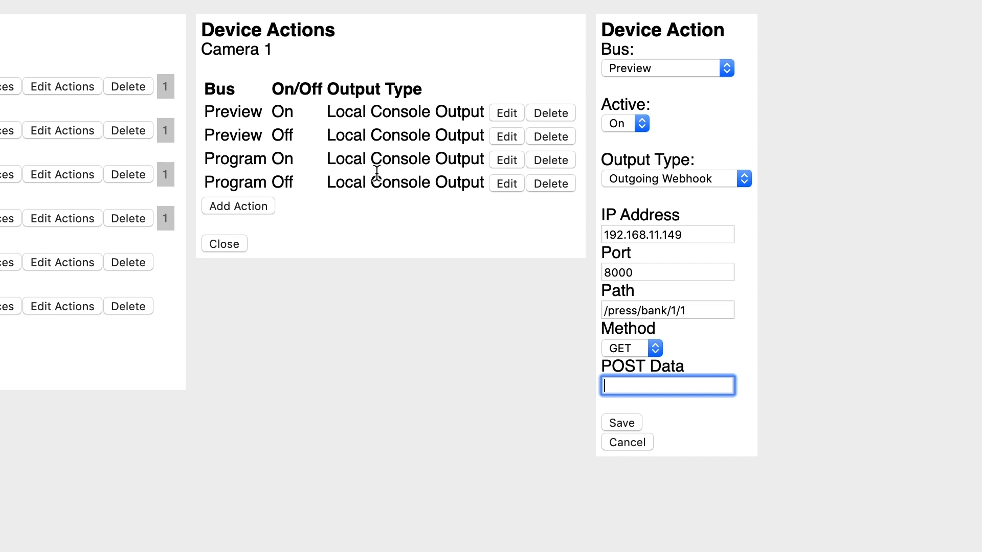
{"action": "left_click", "coordinate": [667, 309]}
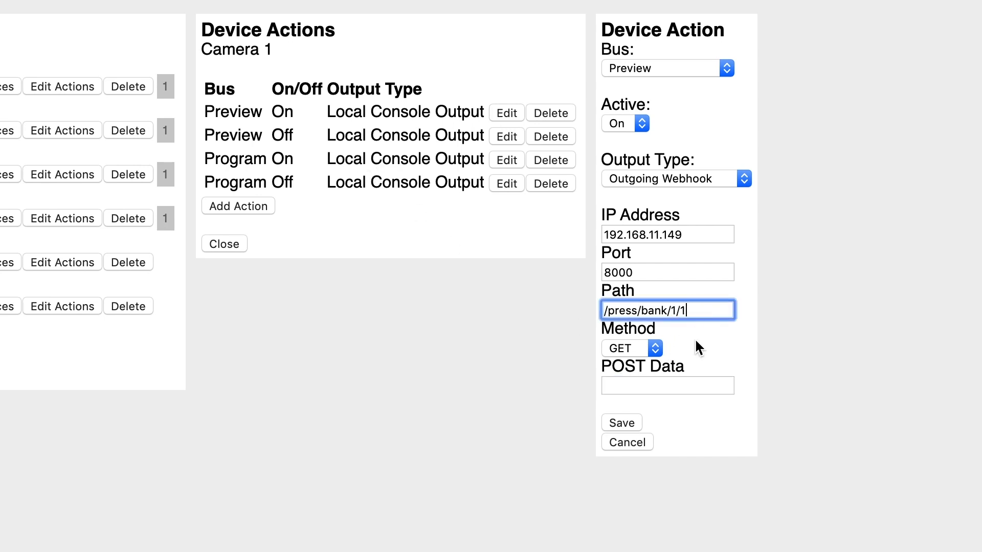
{"action": "mouse_move", "coordinate": [656, 418]}
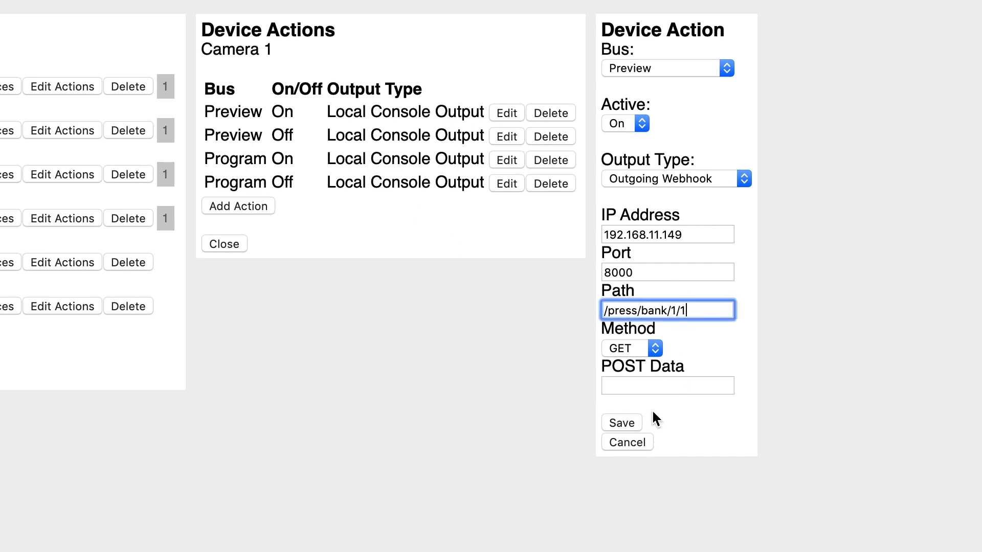
{"action": "left_click", "coordinate": [621, 422]}
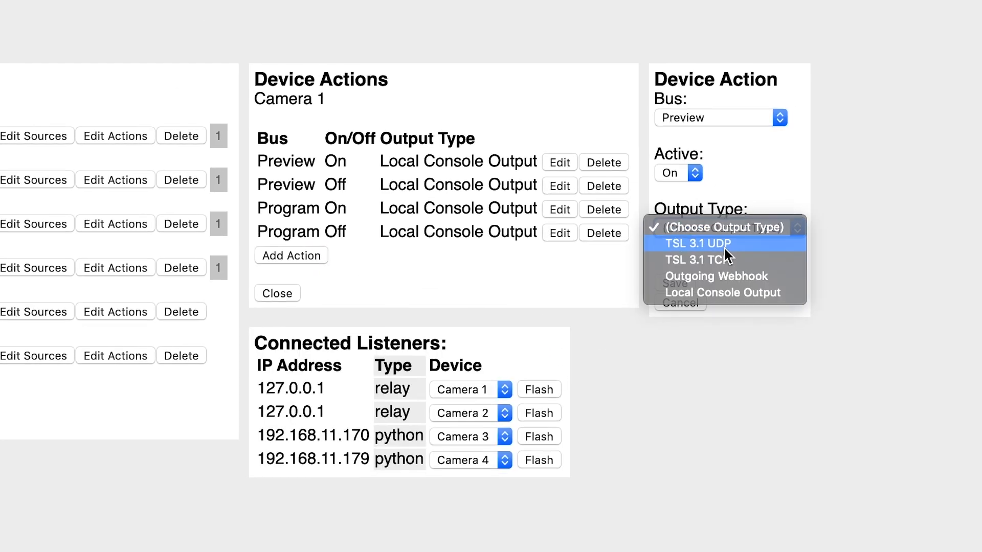
Set the action's output to TSL 3.1 UDP with tally number Tally 1 (PVW).
{"action": "left_click", "coordinate": [688, 243]}
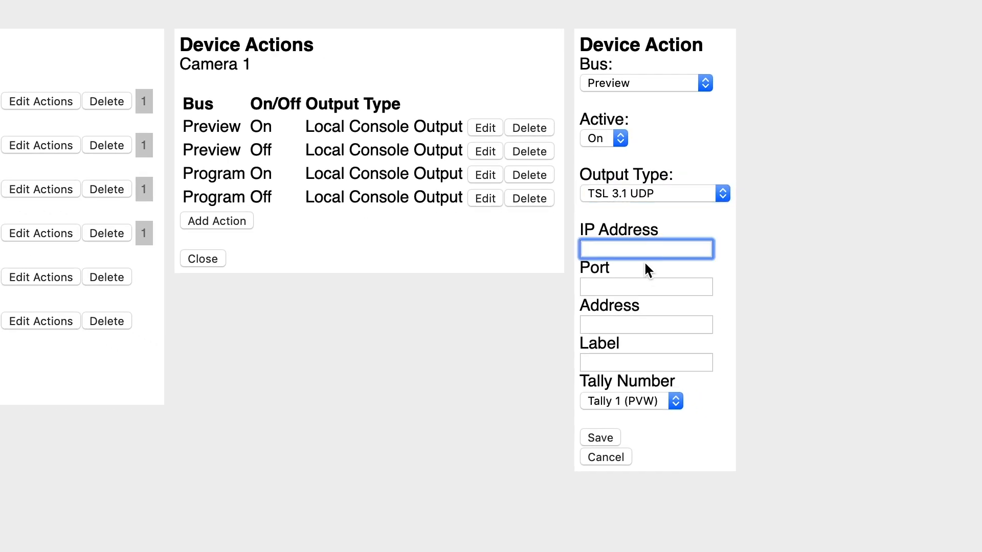
{"action": "left_click", "coordinate": [645, 286]}
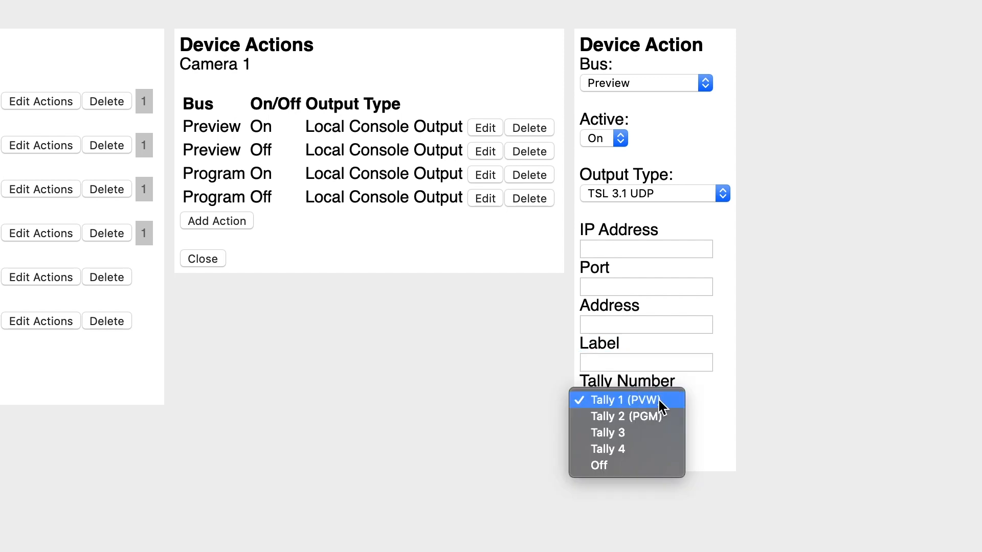
{"action": "left_click", "coordinate": [627, 400]}
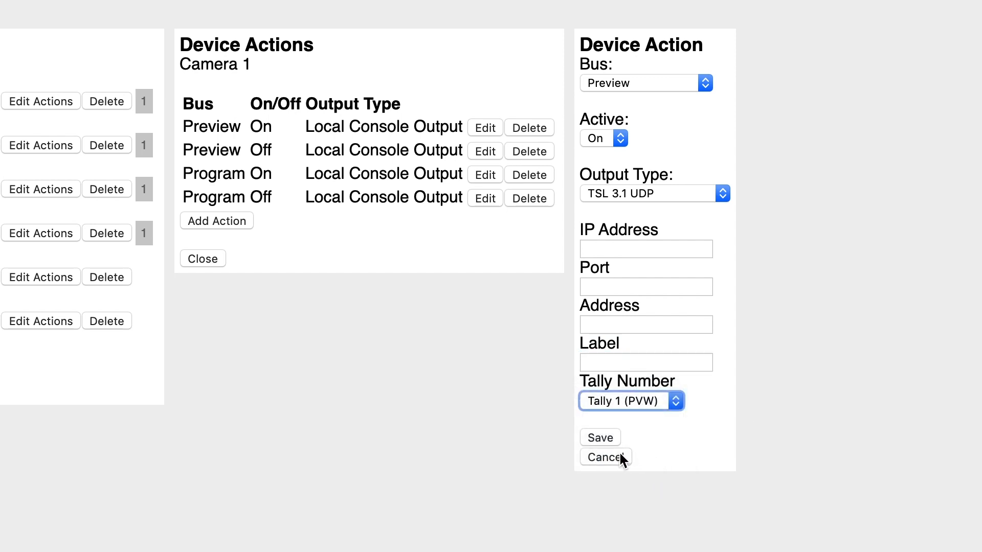
{"action": "left_click", "coordinate": [629, 401]}
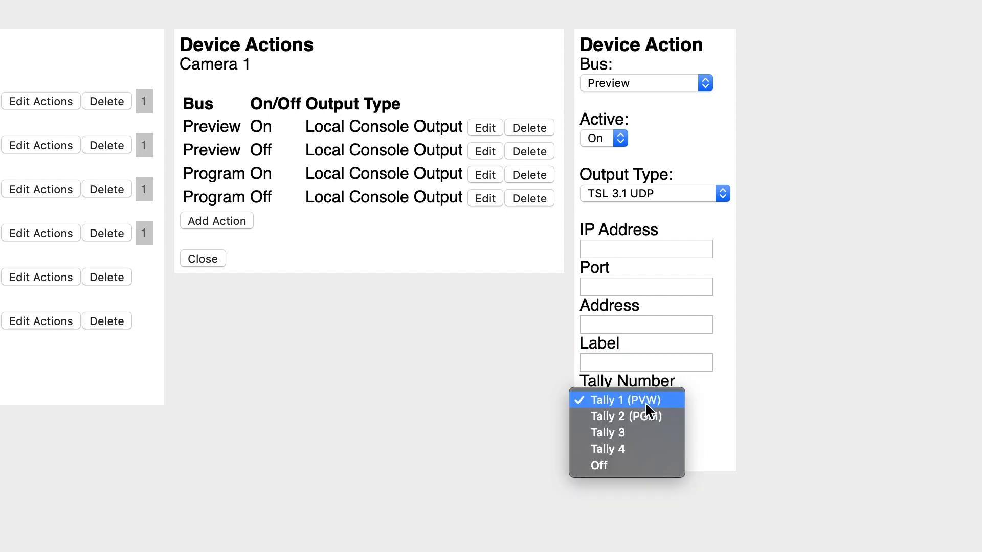
{"action": "left_click", "coordinate": [626, 400]}
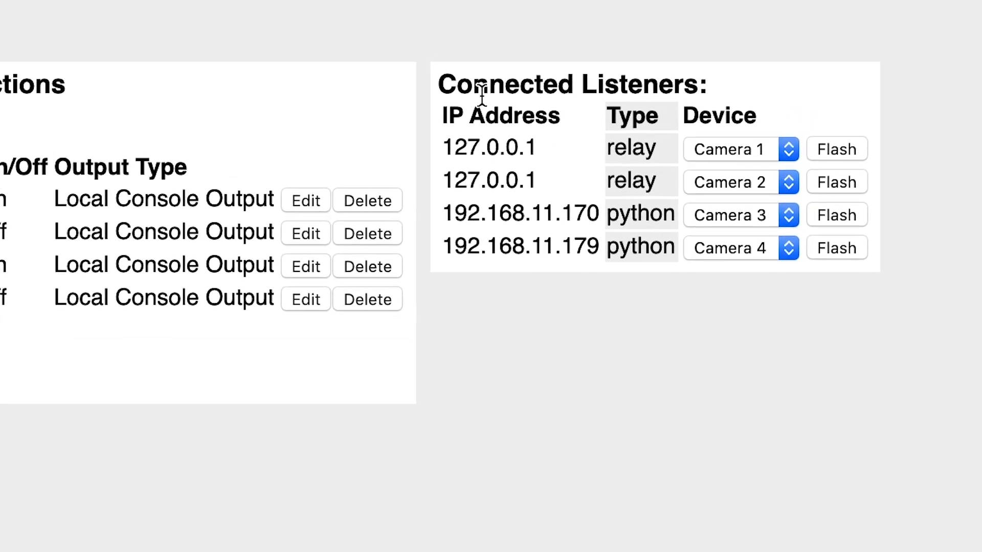
{"action": "mouse_move", "coordinate": [473, 277]}
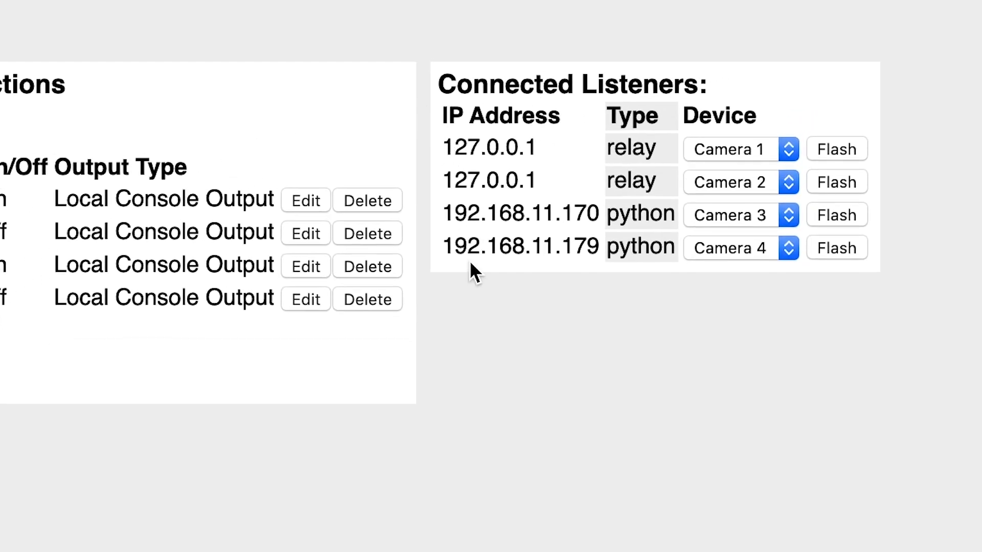
{"action": "mouse_move", "coordinate": [522, 172]}
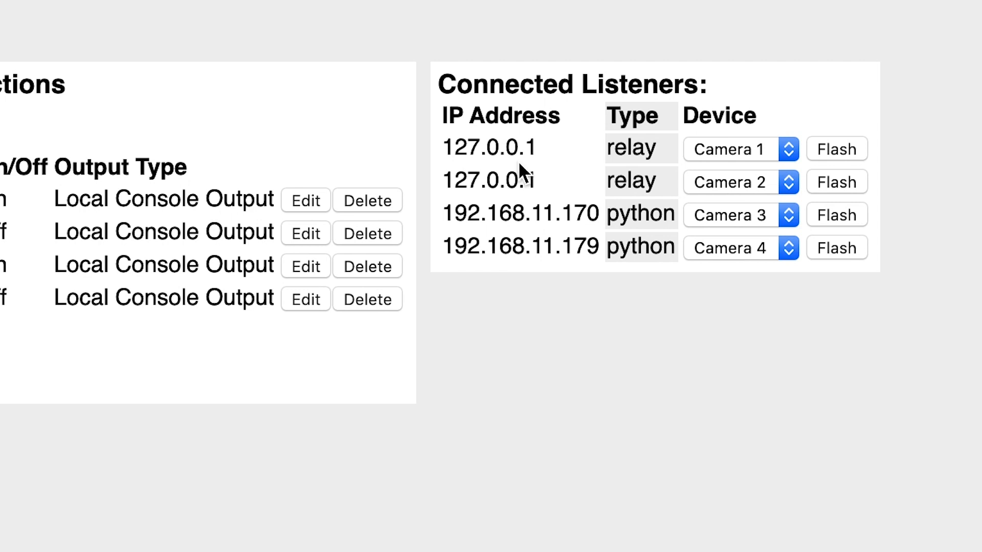
{"action": "mouse_move", "coordinate": [557, 181]}
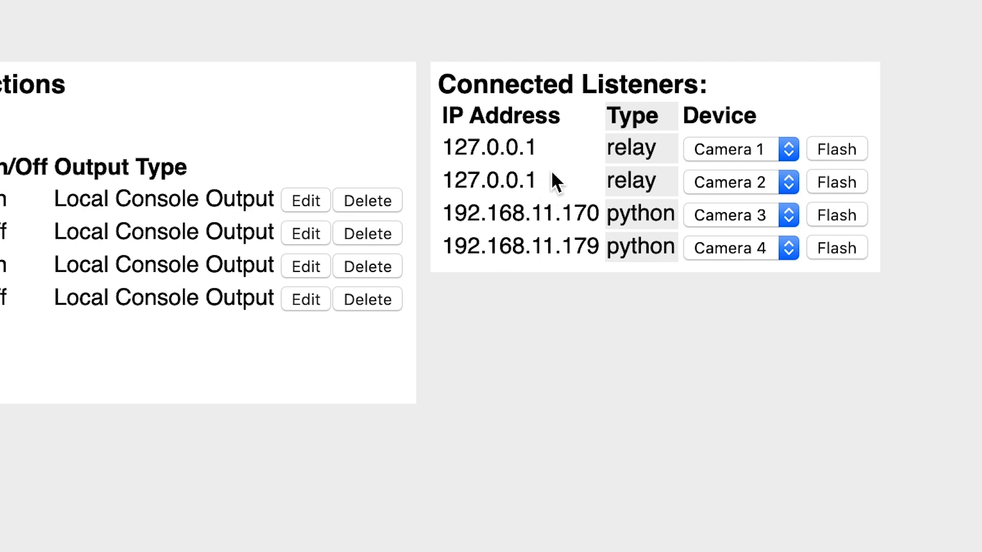
{"action": "mouse_move", "coordinate": [460, 150]}
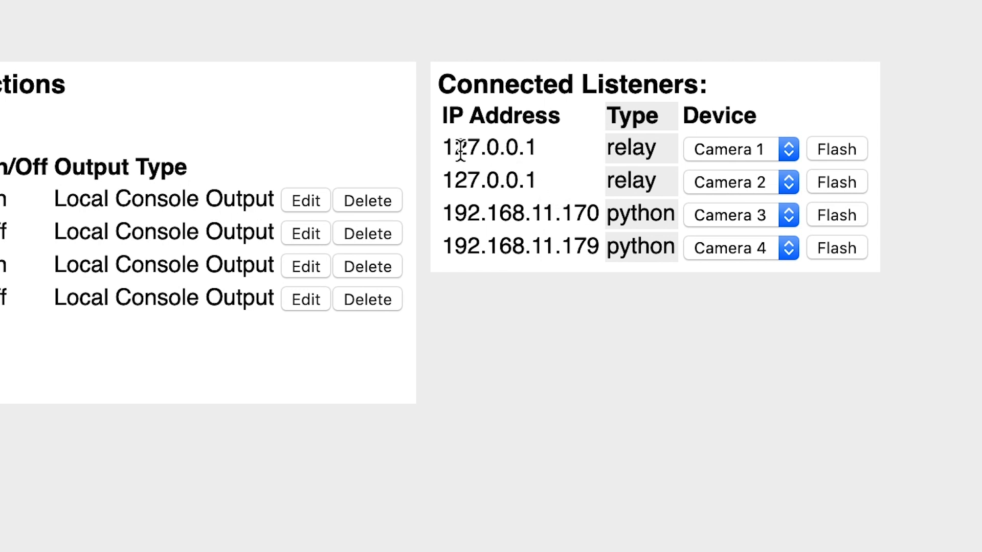
{"action": "mouse_move", "coordinate": [526, 156]}
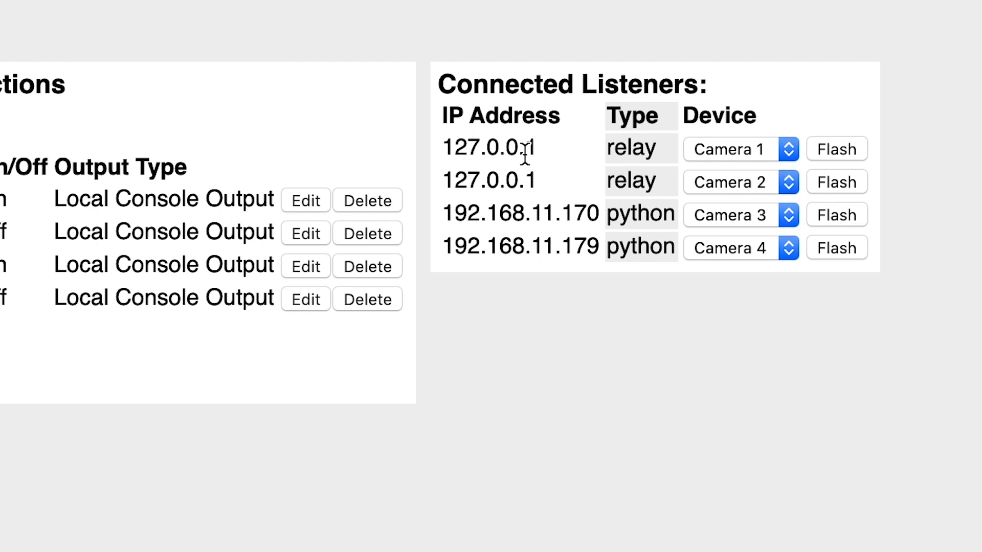
{"action": "mouse_move", "coordinate": [582, 171]}
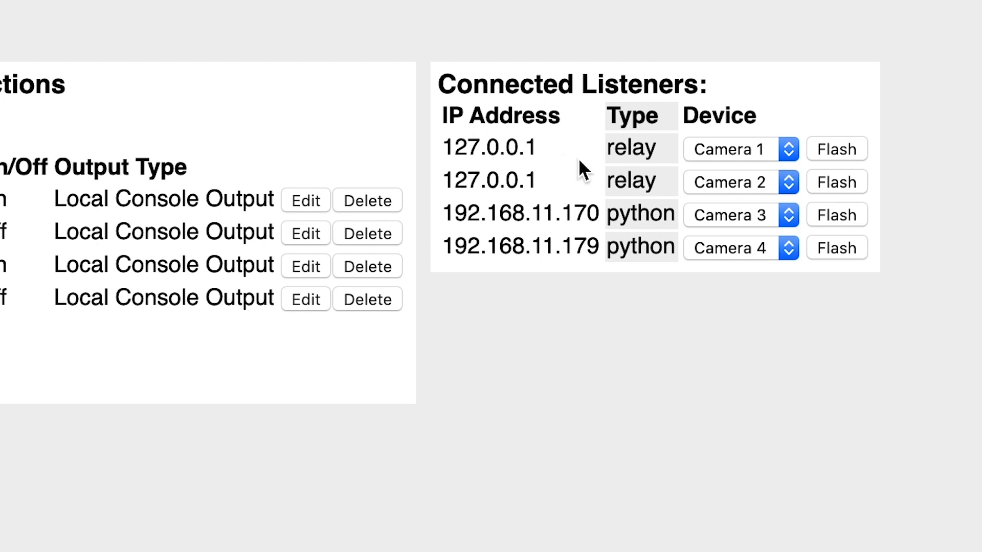
{"action": "mouse_move", "coordinate": [479, 141]}
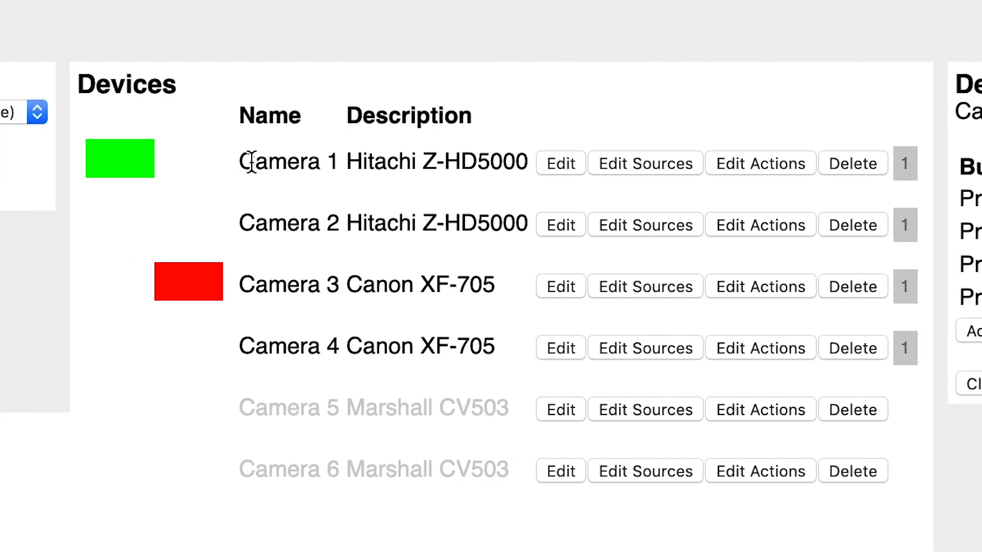
{"action": "mouse_move", "coordinate": [714, 275]}
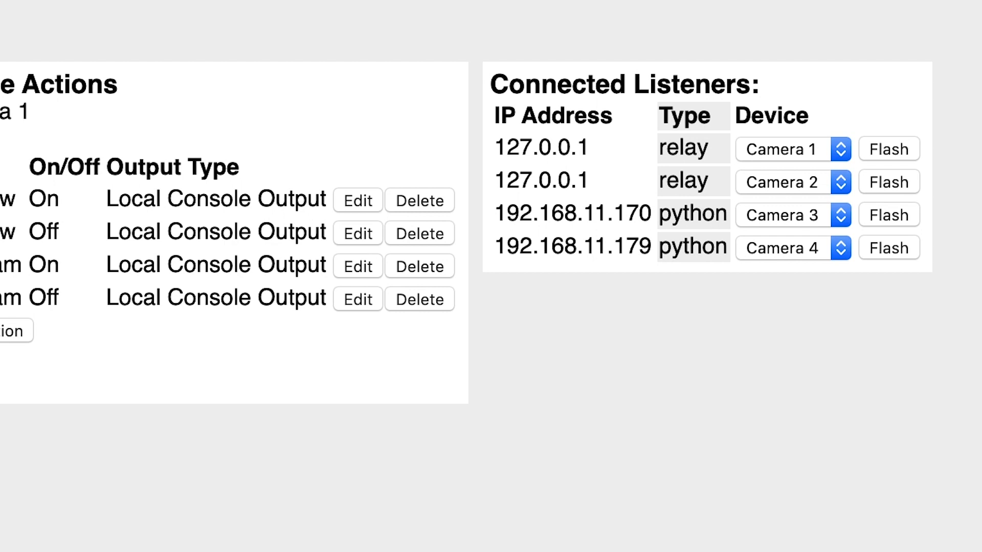
{"action": "mouse_move", "coordinate": [746, 178]}
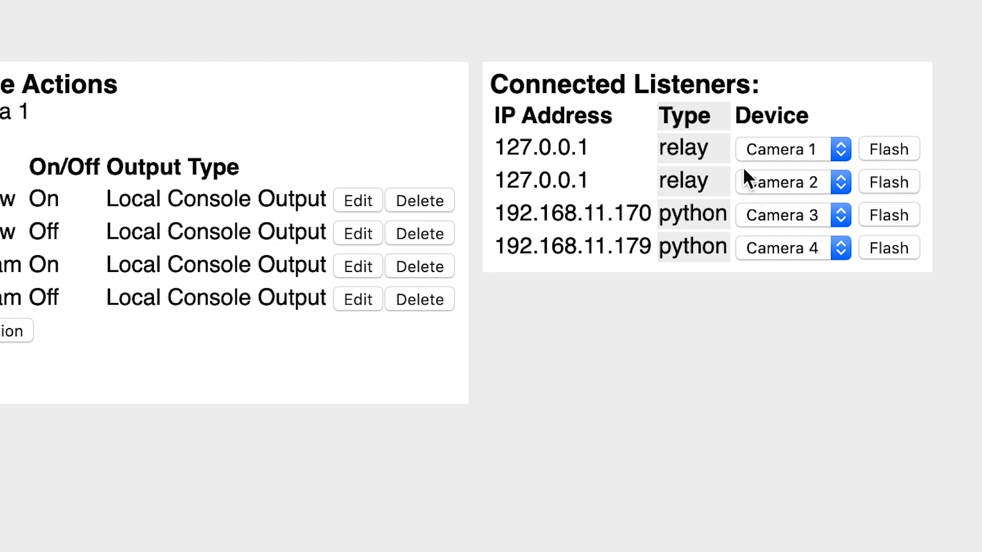
{"action": "mouse_move", "coordinate": [810, 161]}
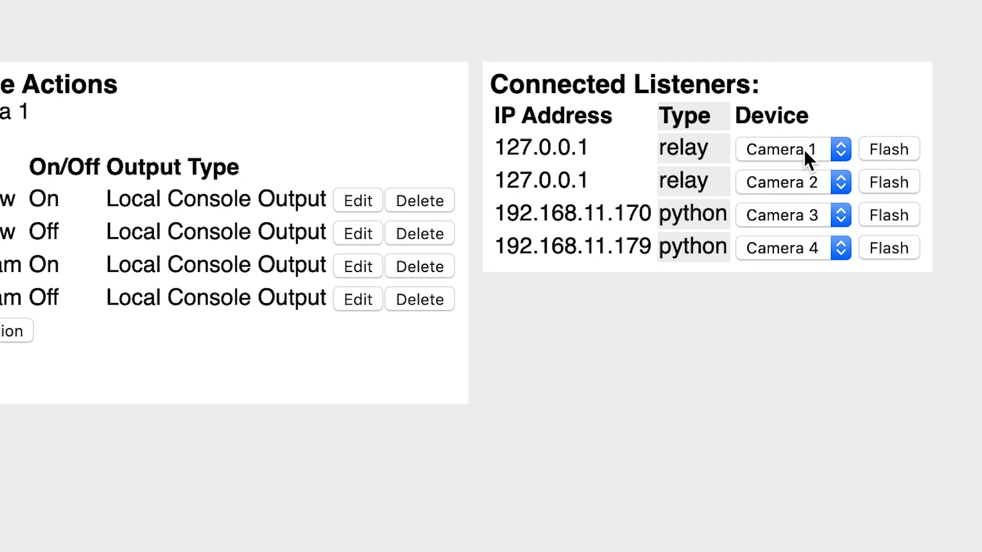
{"action": "mouse_move", "coordinate": [802, 161]}
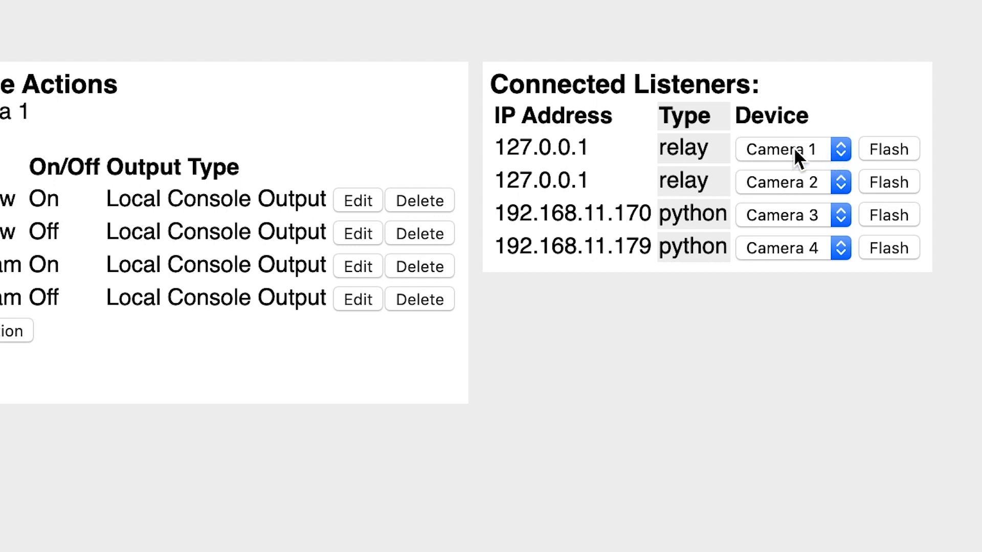
{"action": "mouse_move", "coordinate": [928, 165]}
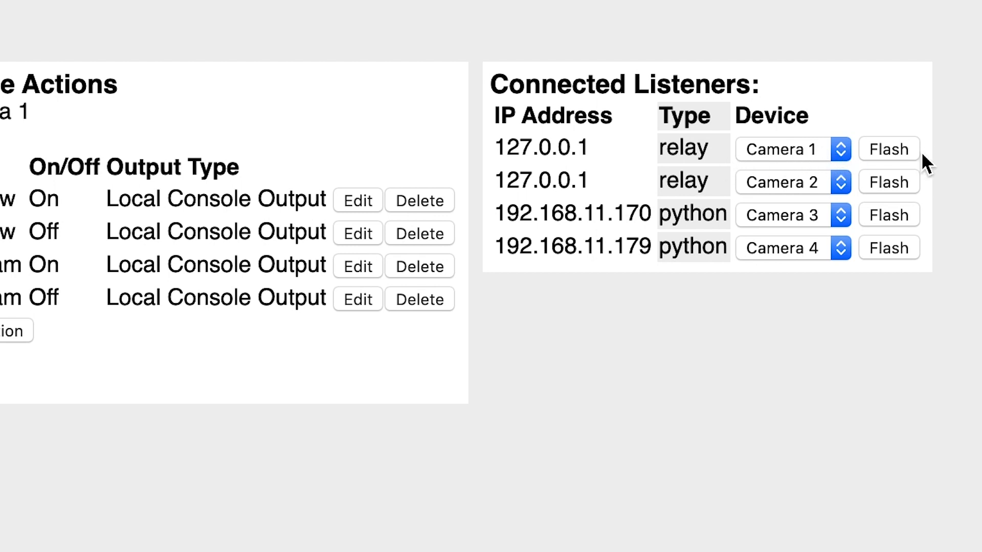
{"action": "mouse_move", "coordinate": [899, 263]}
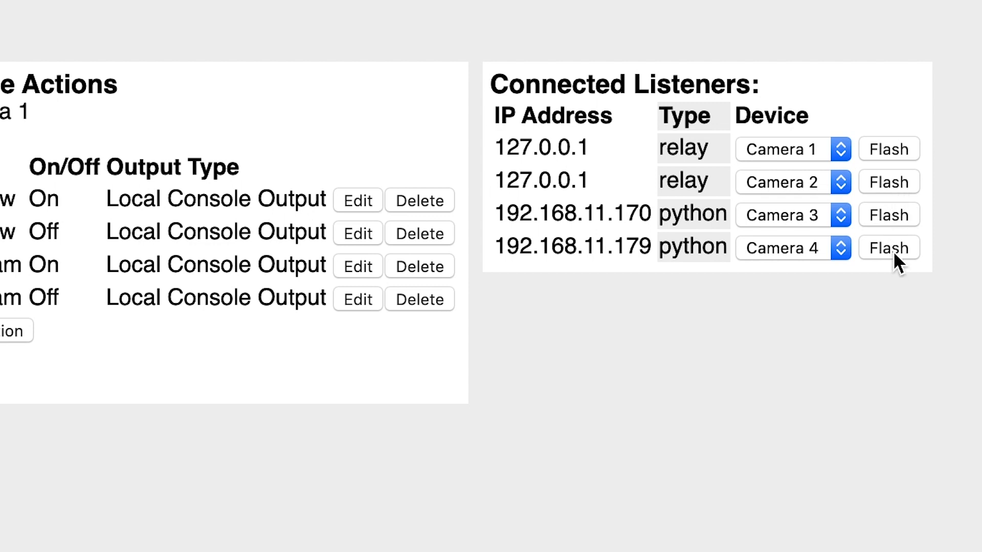
{"action": "mouse_move", "coordinate": [888, 160]}
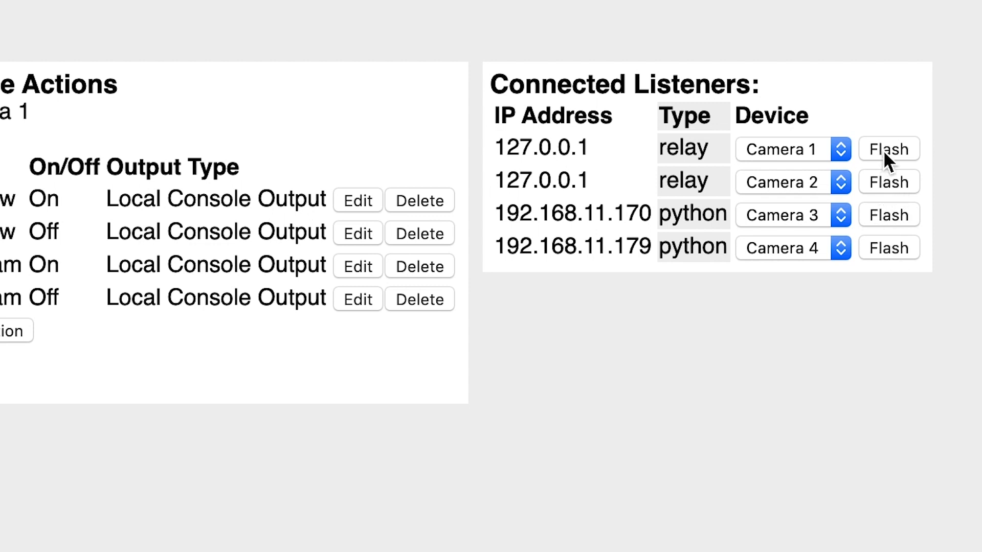
{"action": "mouse_move", "coordinate": [902, 257]}
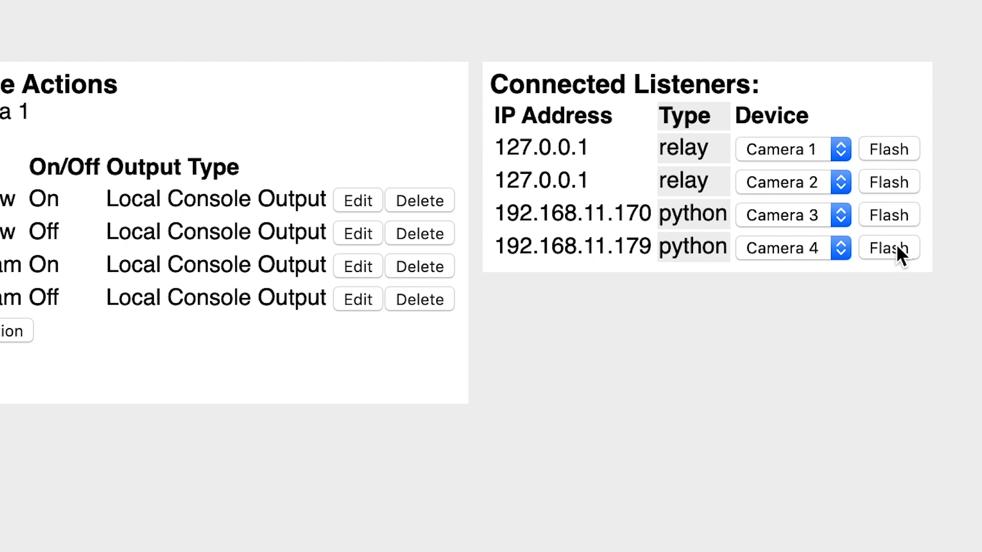
{"action": "mouse_move", "coordinate": [923, 274]}
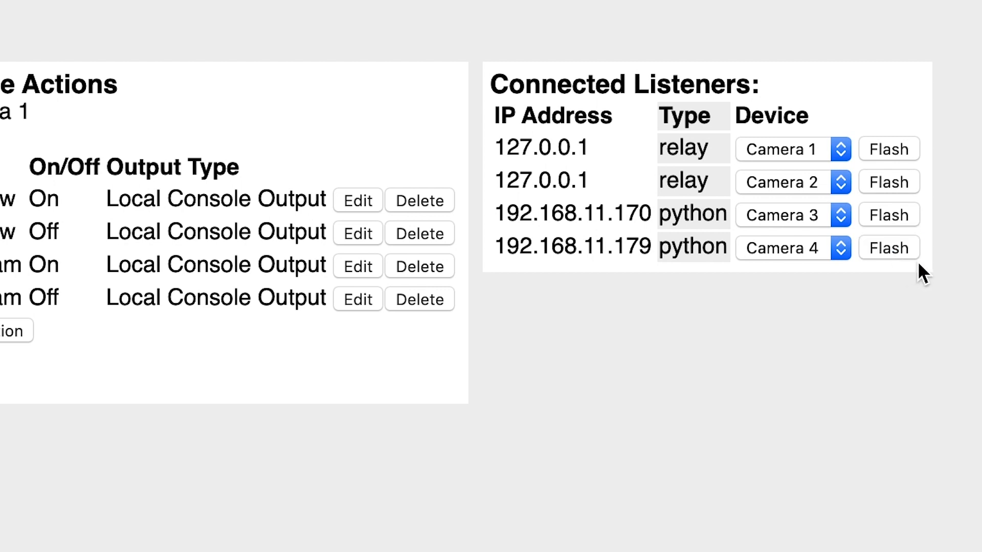
{"action": "mouse_move", "coordinate": [912, 266]}
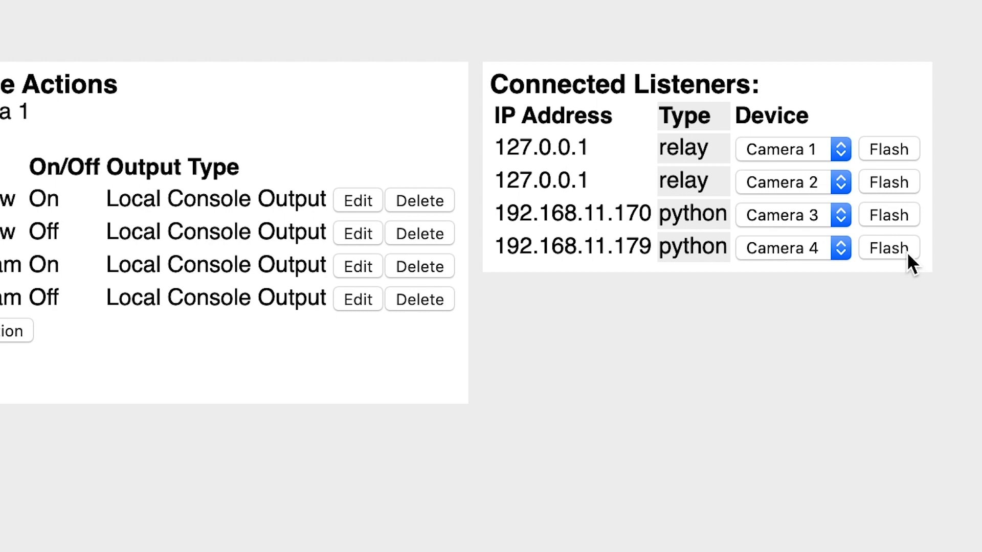
{"action": "mouse_move", "coordinate": [911, 266]}
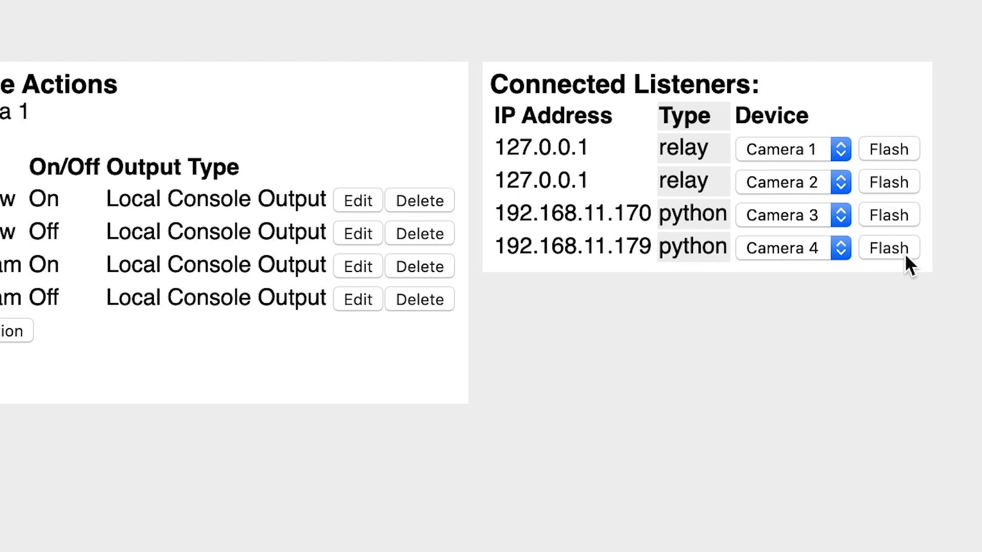
{"action": "mouse_move", "coordinate": [620, 252]}
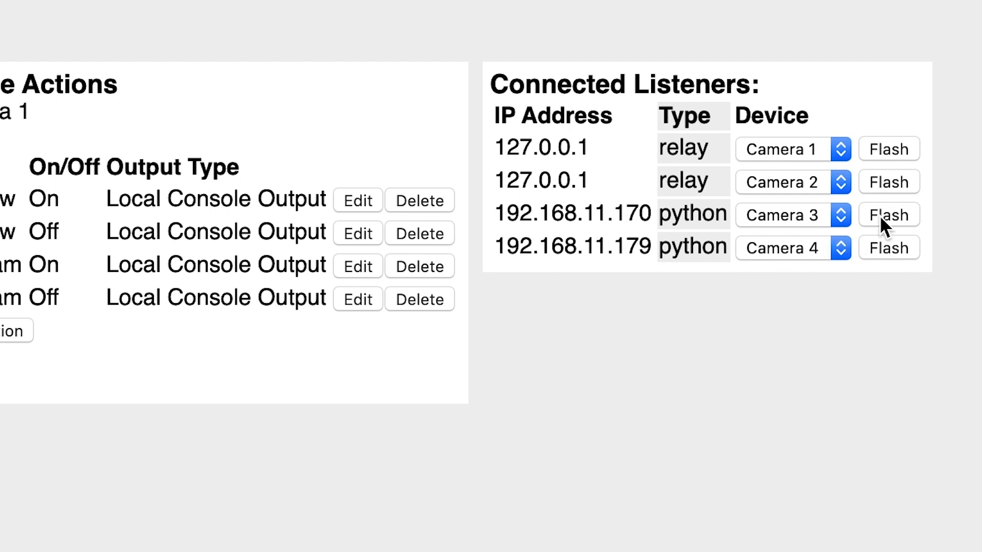
{"action": "mouse_move", "coordinate": [811, 154]}
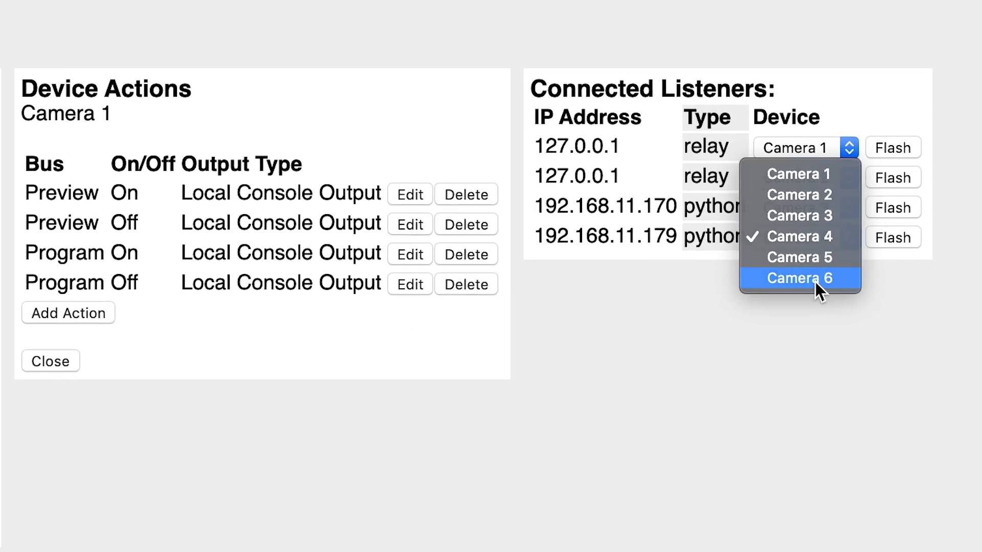
Point the 192.168.11.179 listener at Camera 6.
{"action": "left_click", "coordinate": [800, 278]}
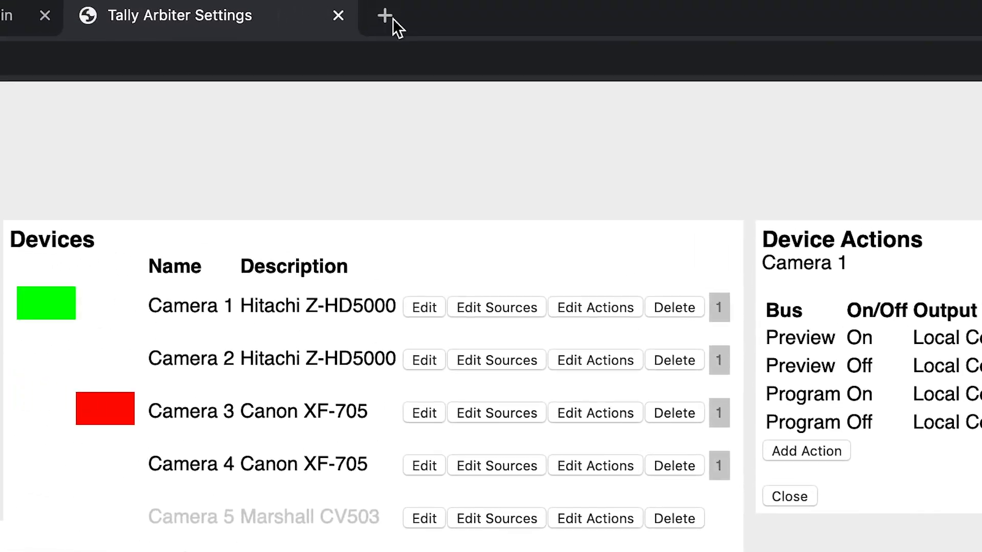
Open 192.168.11.139:4455/tally in a new tab and follow Camera 6.
{"action": "left_click", "coordinate": [385, 15]}
{"action": "type", "text": "192.168.11."}
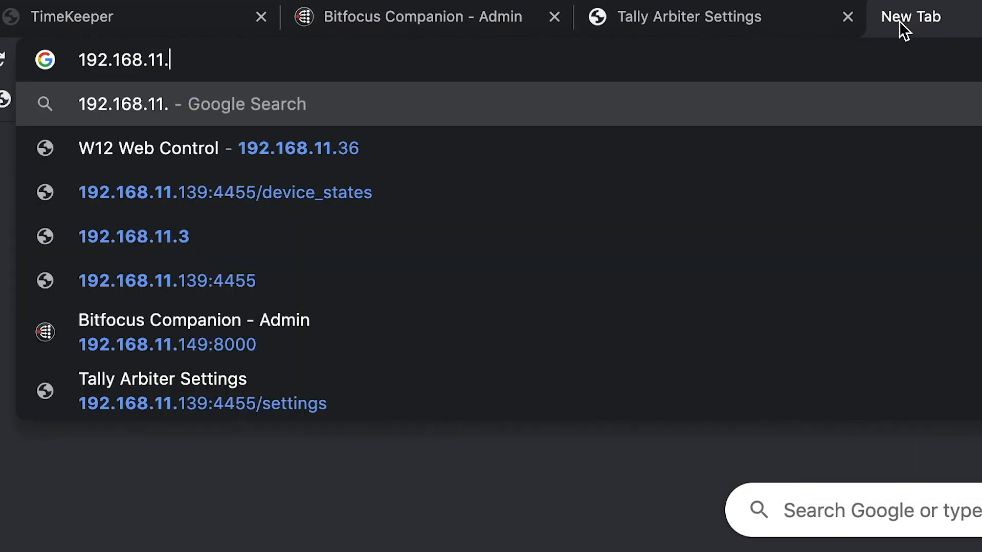
{"action": "type", "text": "139:4455"}
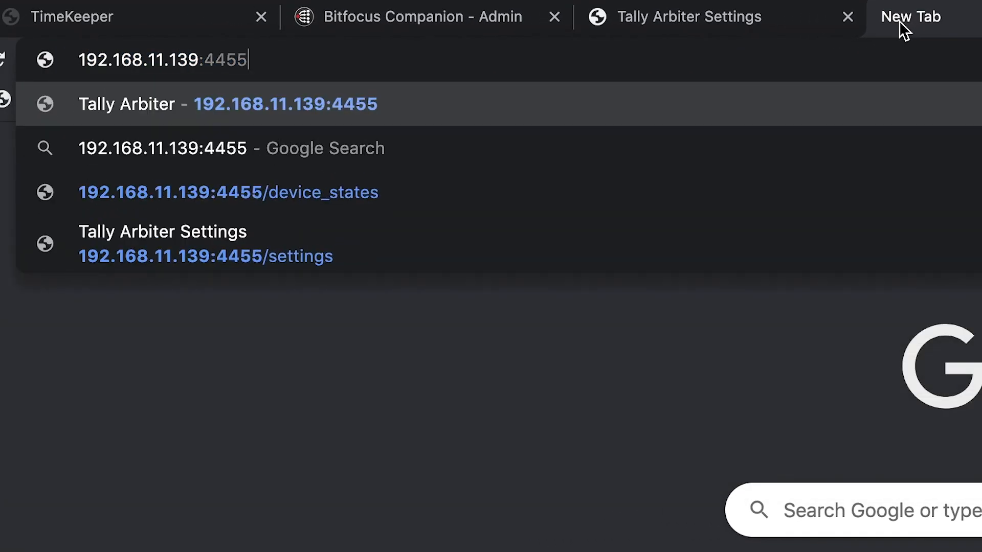
{"action": "type", "text": "/tally"}
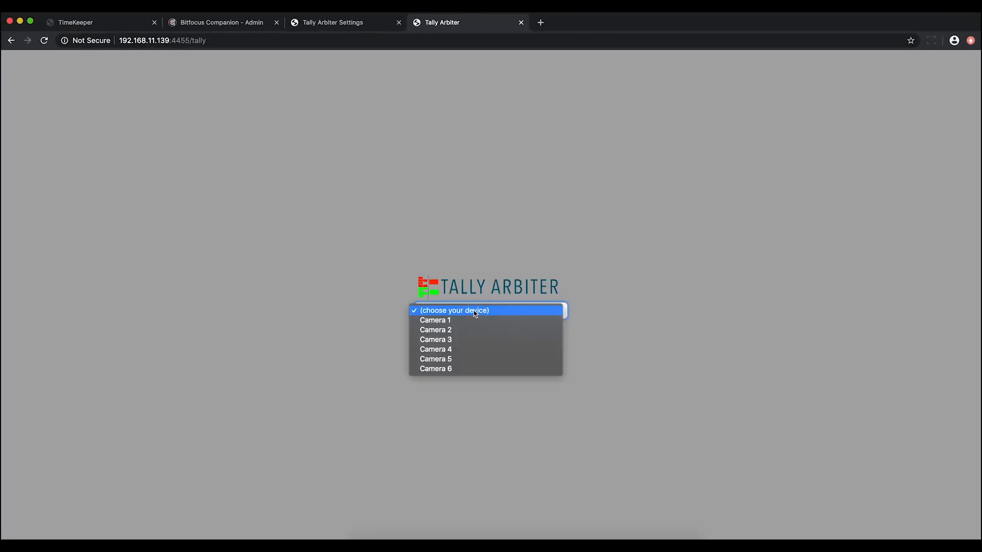
{"action": "mouse_move", "coordinate": [456, 370]}
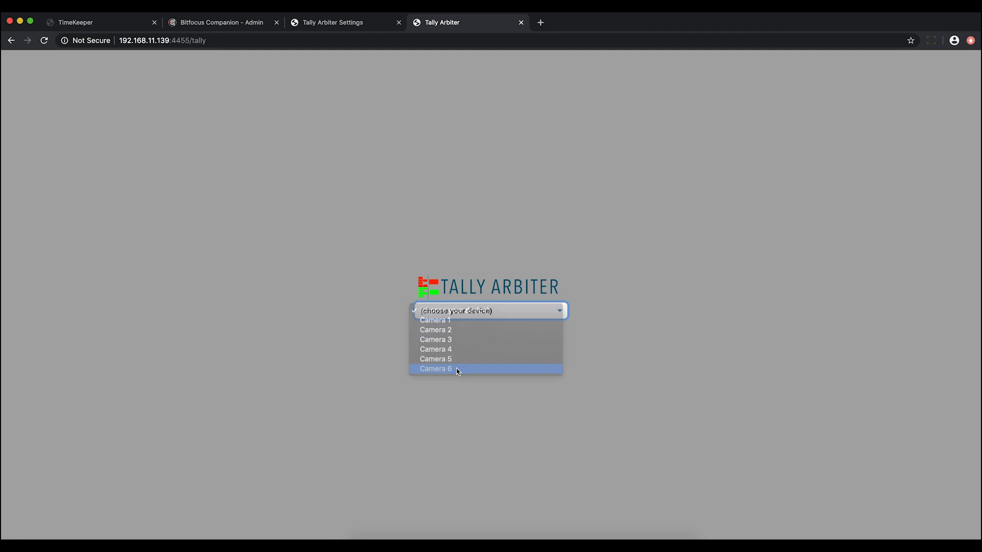
{"action": "left_click", "coordinate": [436, 369]}
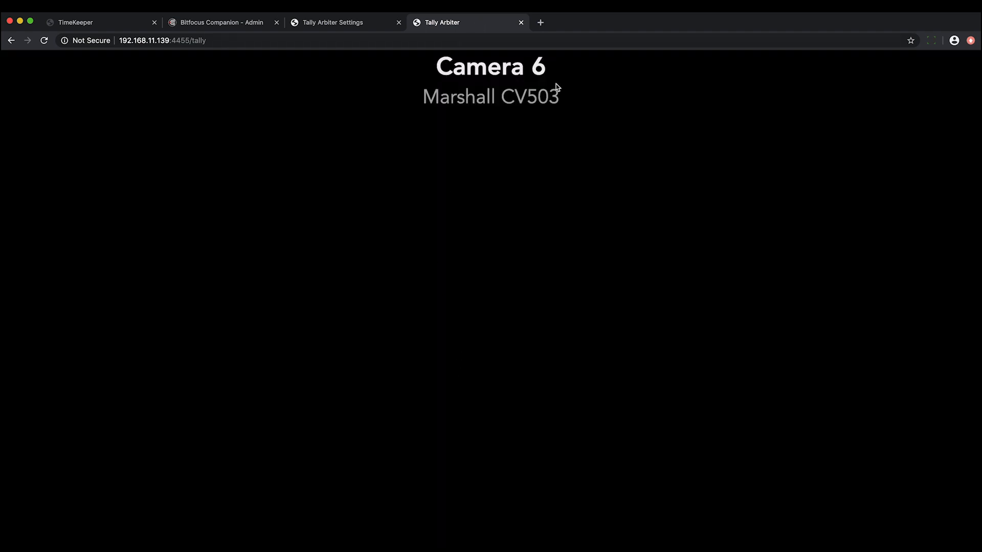
{"action": "left_click", "coordinate": [331, 22]}
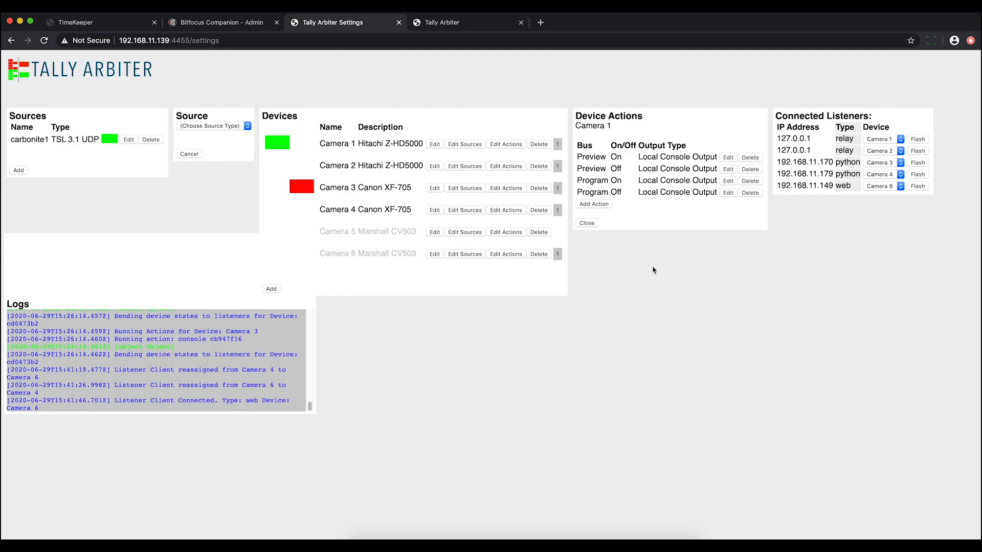
{"action": "mouse_move", "coordinate": [836, 186]}
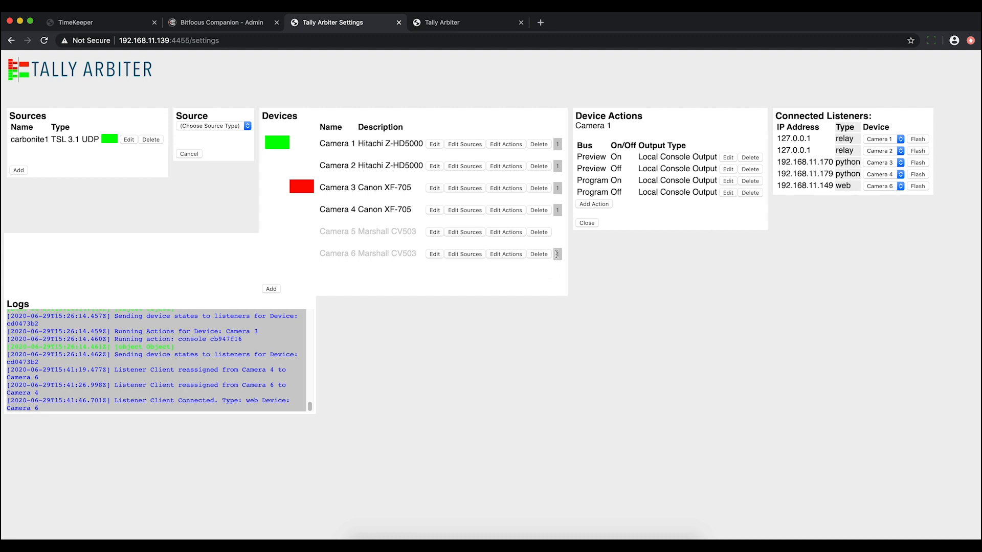
{"action": "mouse_move", "coordinate": [464, 254]}
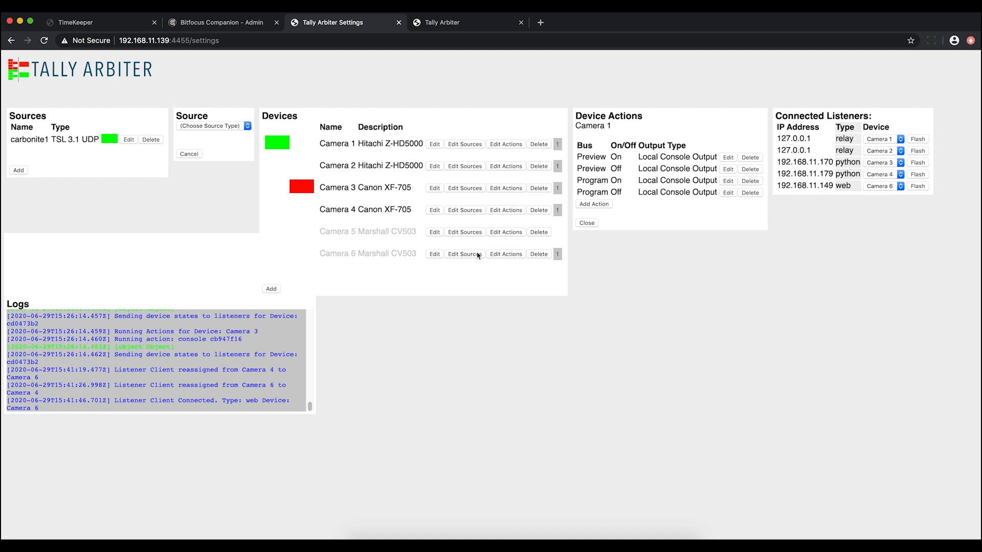
{"action": "left_click", "coordinate": [917, 186]}
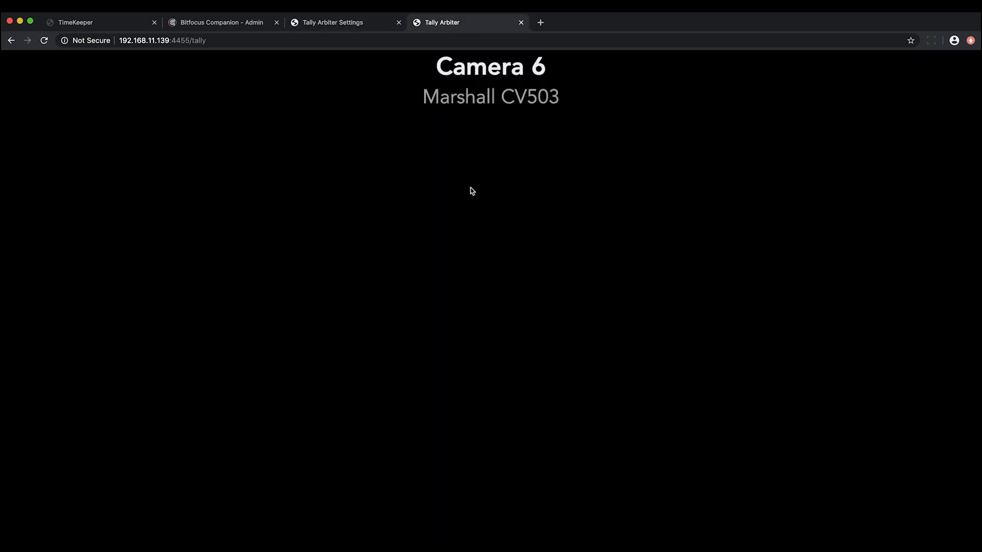
{"action": "left_click", "coordinate": [332, 21]}
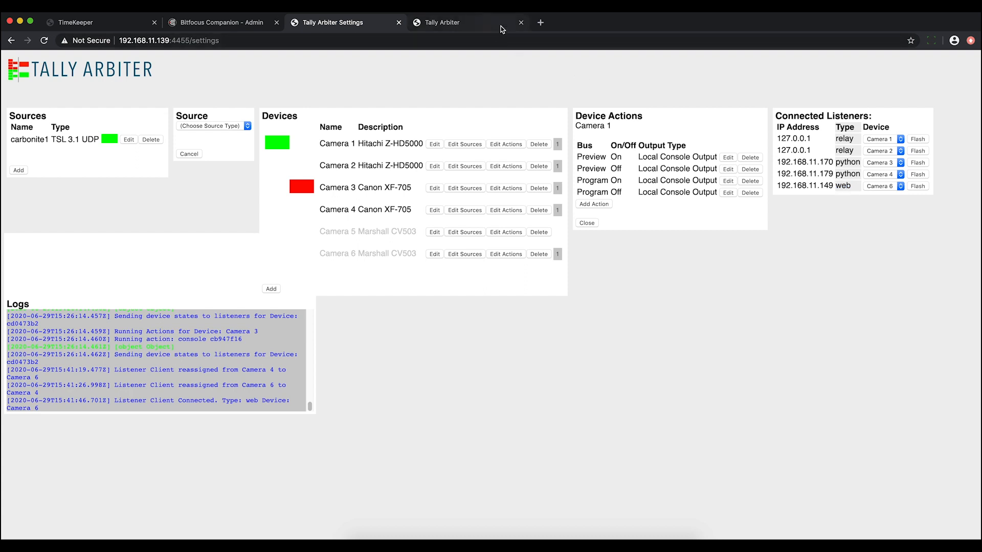
{"action": "mouse_move", "coordinate": [495, 28]}
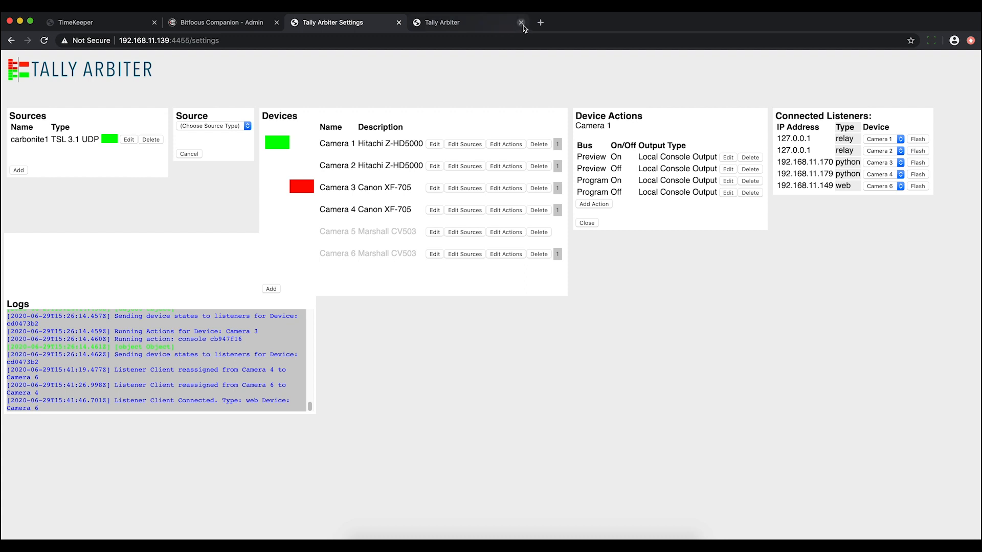
Close the Camera 6 tally viewer tab so its listener disconnects.
{"action": "left_click", "coordinate": [520, 23]}
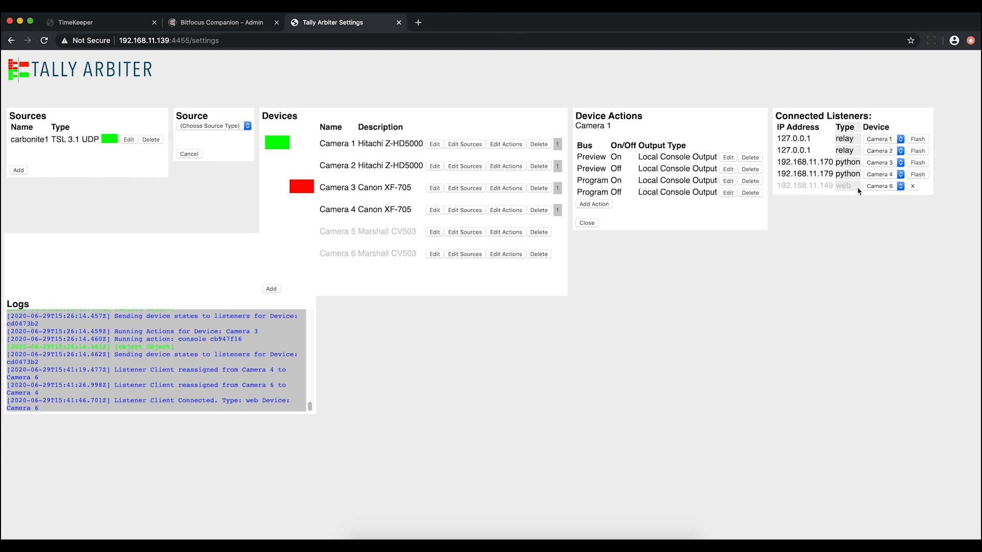
{"action": "mouse_move", "coordinate": [787, 185]}
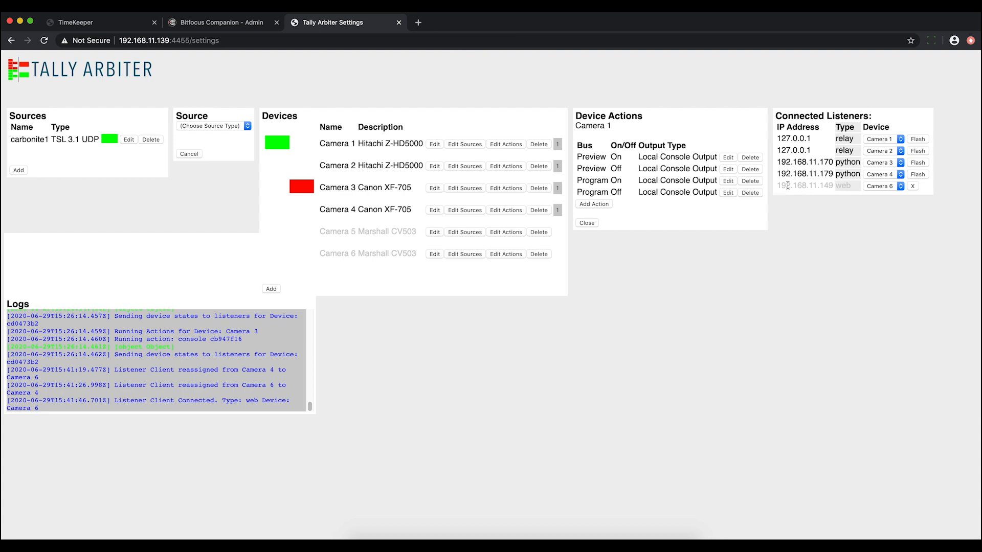
{"action": "mouse_move", "coordinate": [774, 196]}
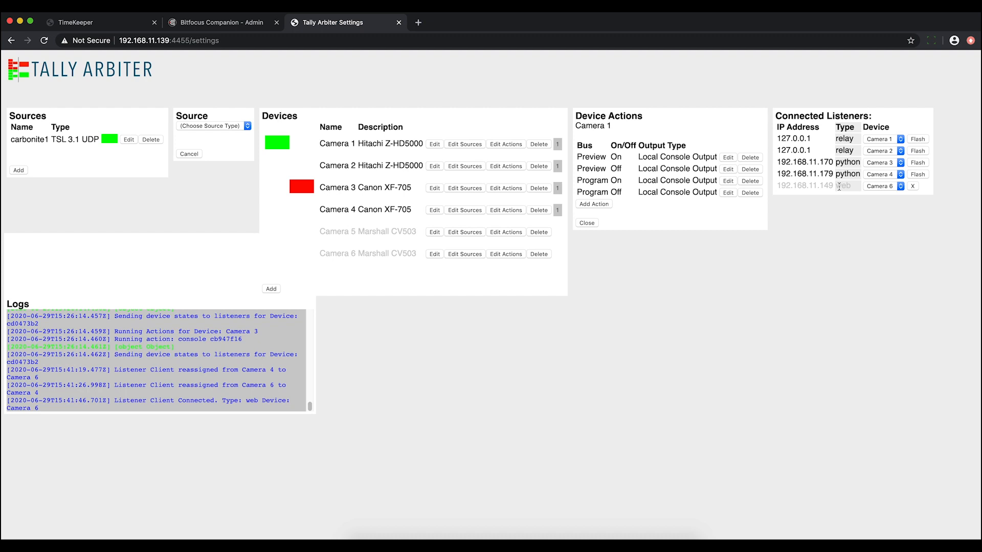
{"action": "mouse_move", "coordinate": [866, 195]}
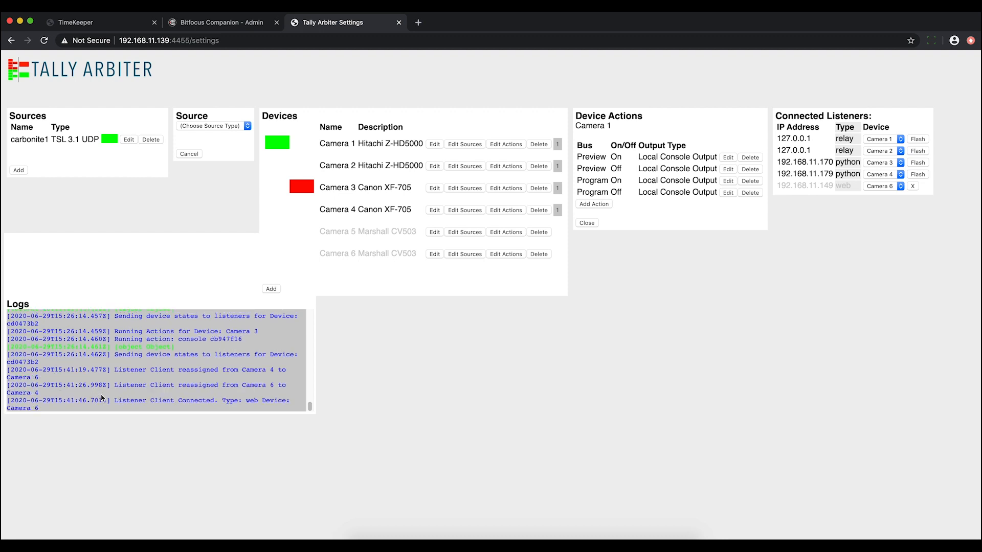
{"action": "mouse_move", "coordinate": [113, 376]}
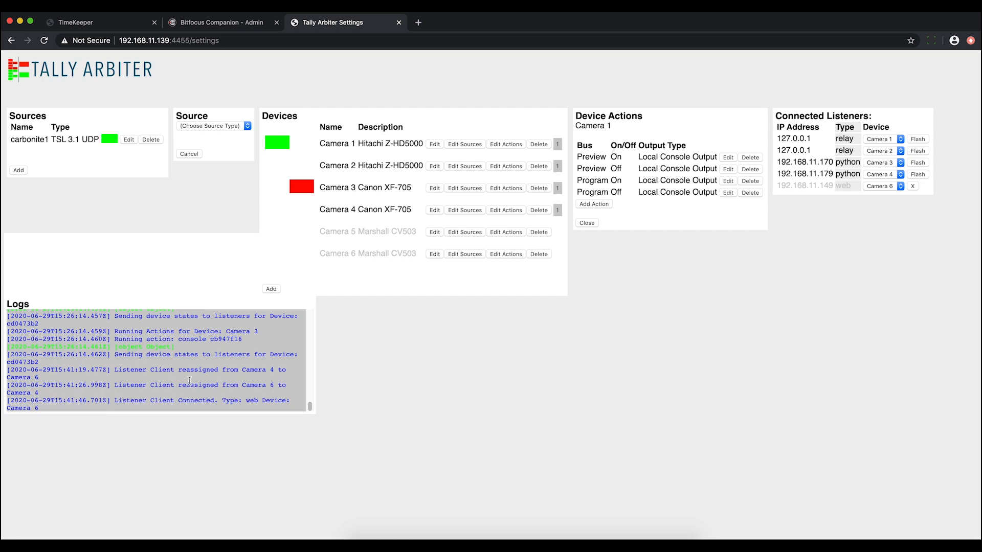
{"action": "mouse_move", "coordinate": [455, 396]}
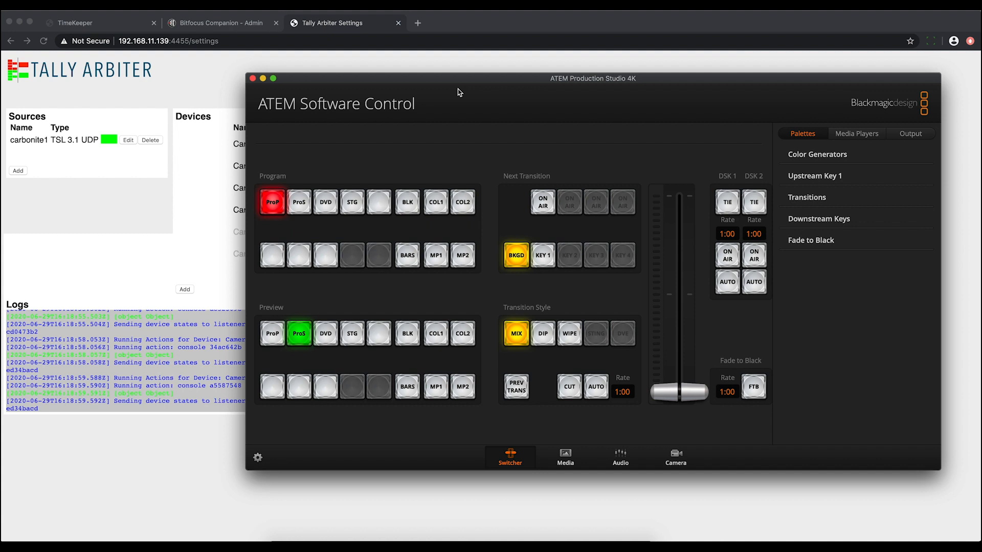
{"action": "mouse_move", "coordinate": [454, 85]}
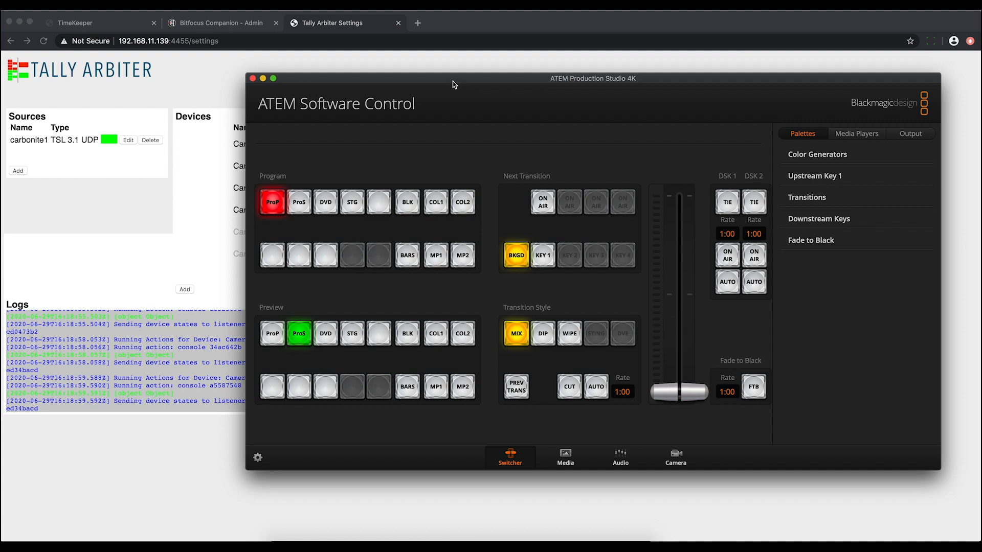
{"action": "mouse_move", "coordinate": [384, 117]}
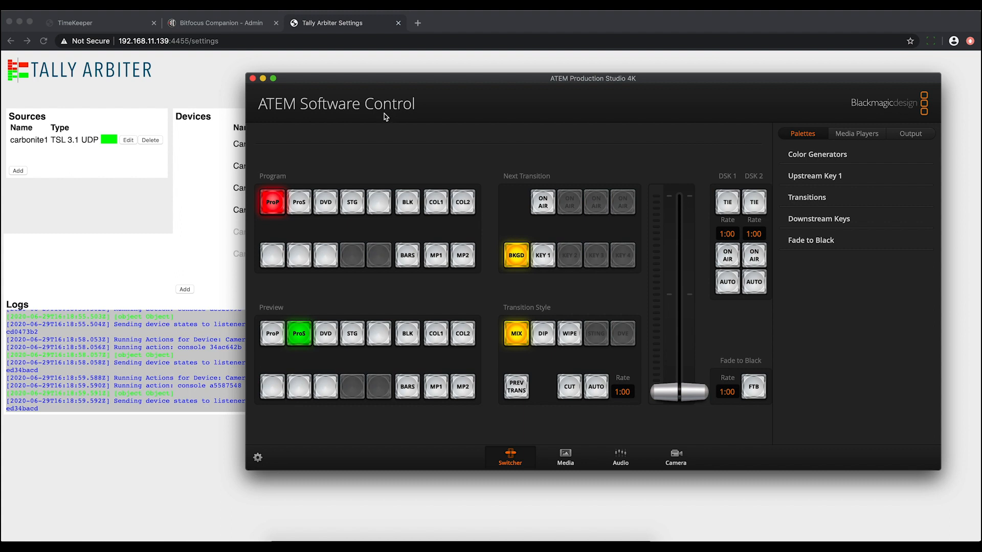
{"action": "mouse_move", "coordinate": [384, 121]}
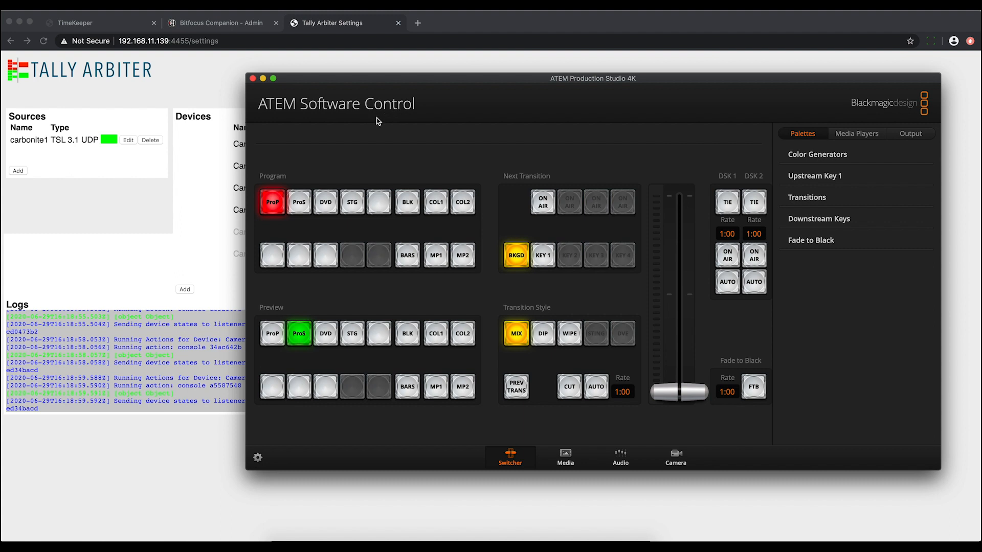
{"action": "mouse_move", "coordinate": [374, 119]}
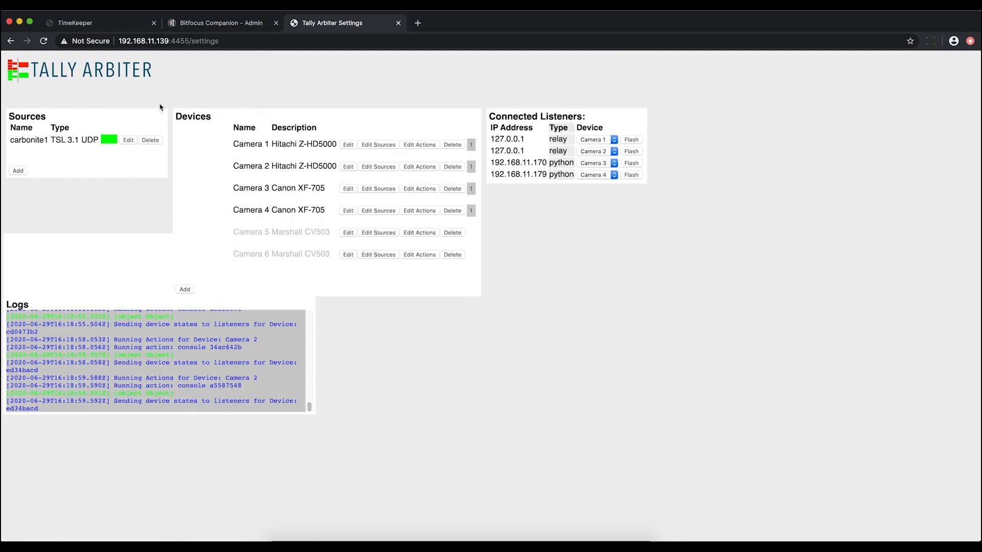
Disable the carbonite1 source and save it.
{"action": "left_click", "coordinate": [129, 141]}
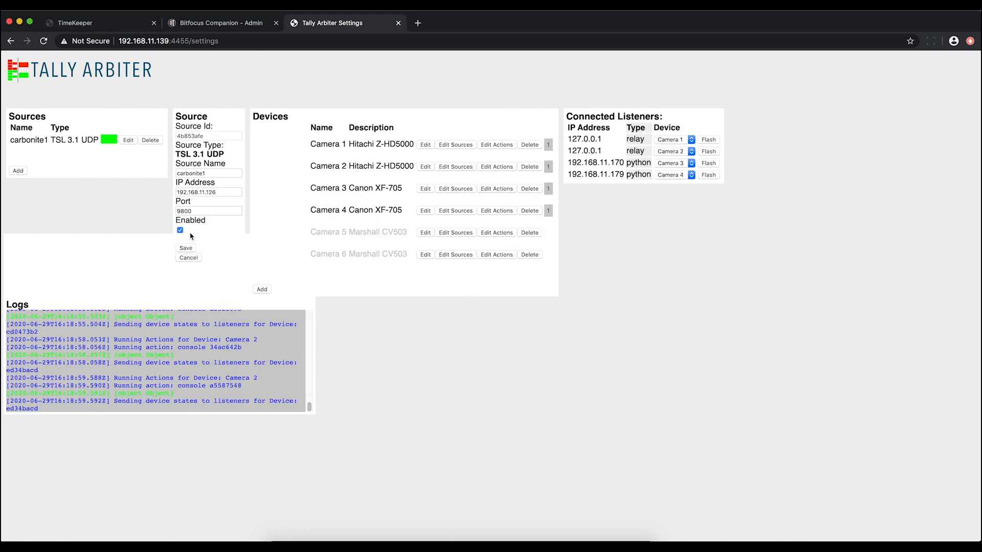
{"action": "left_click", "coordinate": [180, 230]}
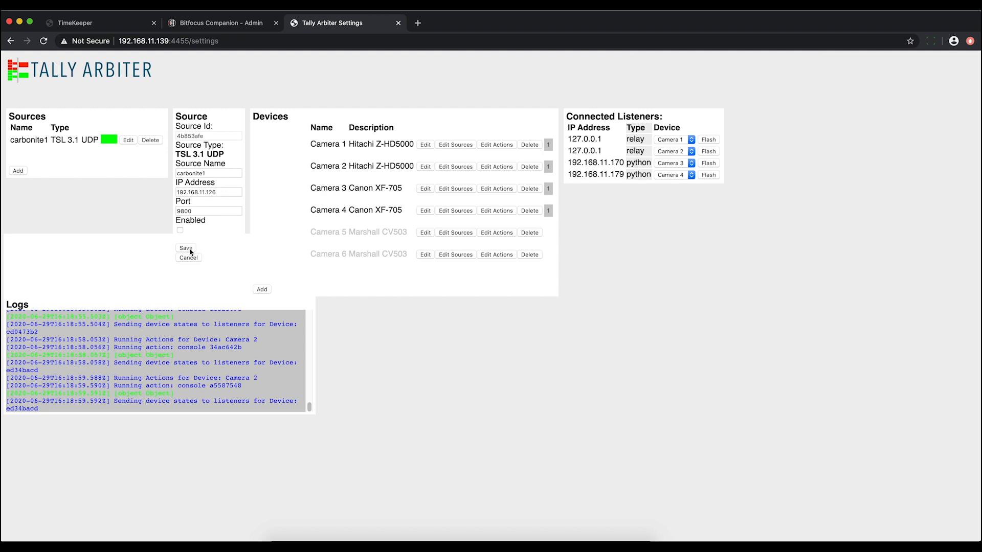
{"action": "left_click", "coordinate": [185, 248]}
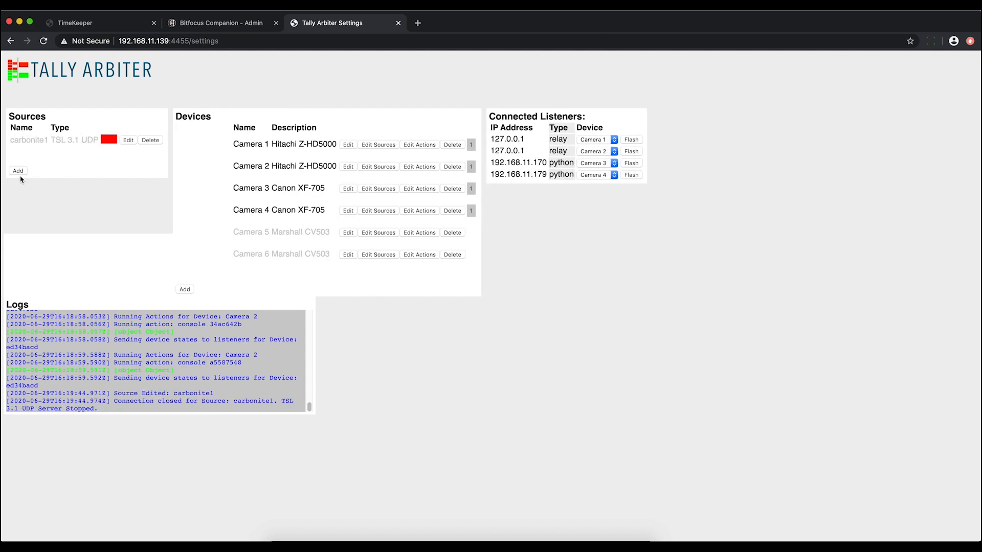
Add a Blackmagic ATEM source named atem at 10.20.22.8 and save it.
{"action": "left_click", "coordinate": [18, 171]}
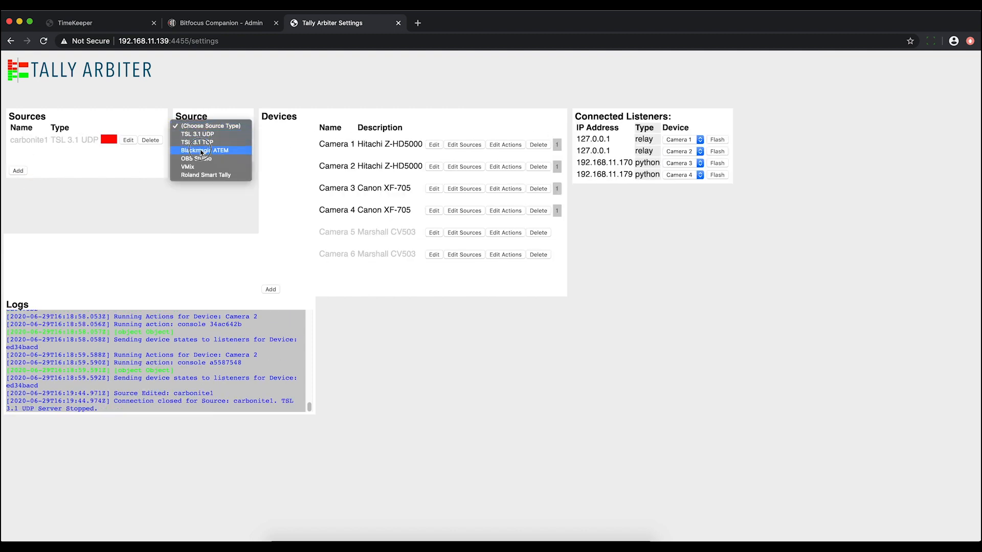
{"action": "left_click", "coordinate": [204, 151]}
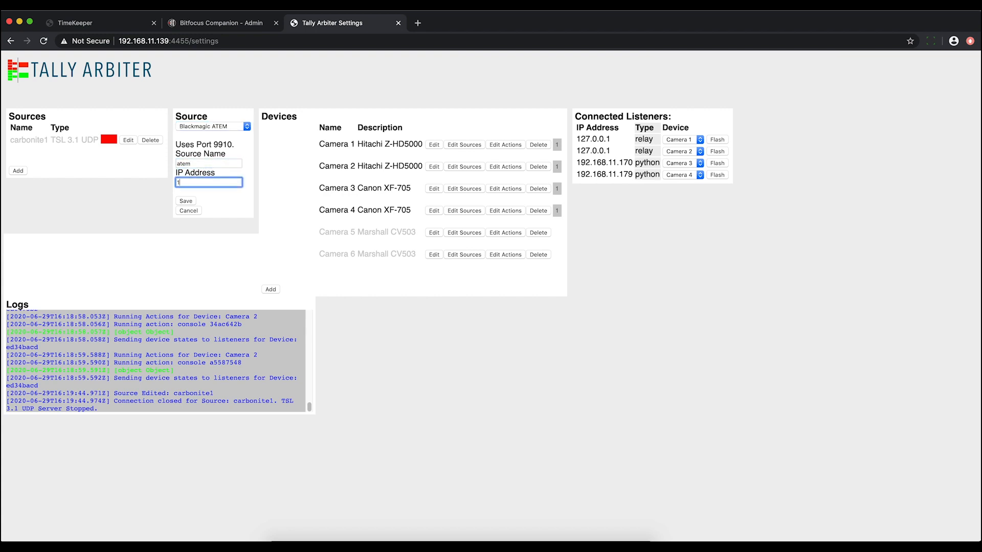
{"action": "type", "text": "10.20.22.8"}
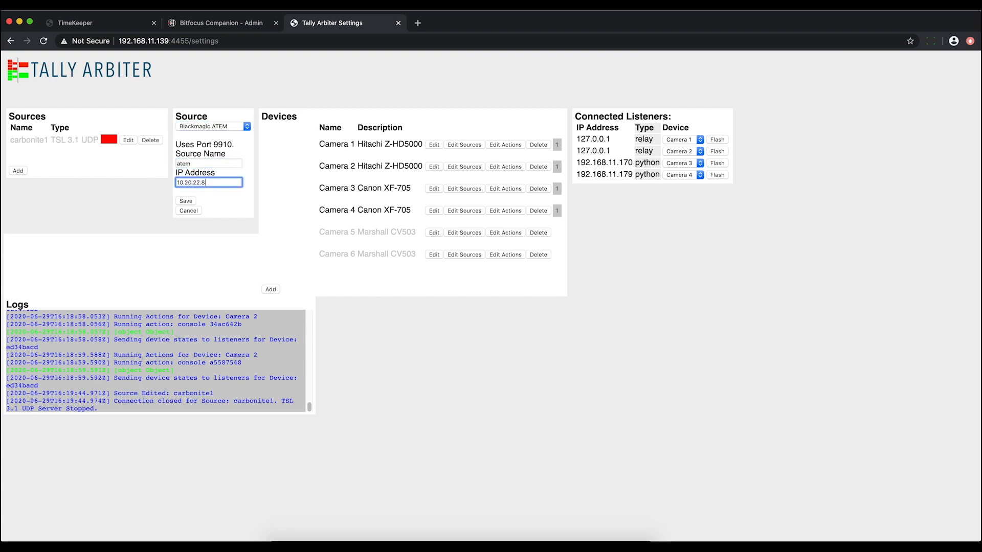
{"action": "left_click", "coordinate": [185, 202]}
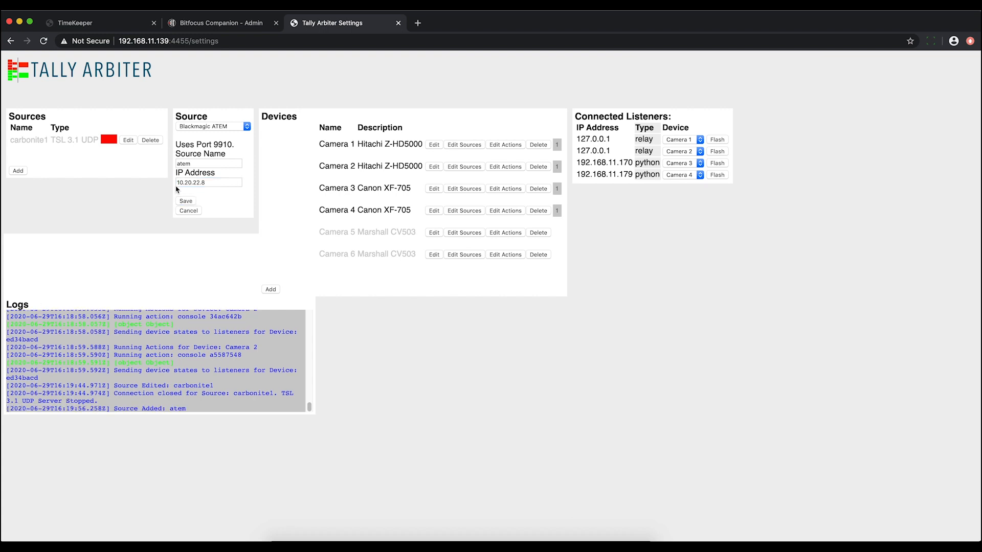
{"action": "left_click", "coordinate": [185, 201]}
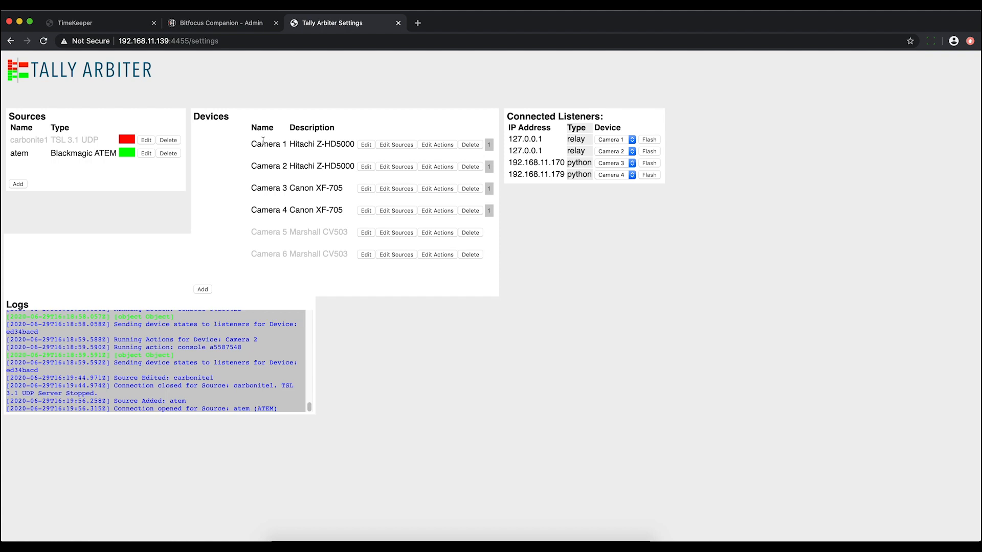
{"action": "mouse_move", "coordinate": [414, 156]}
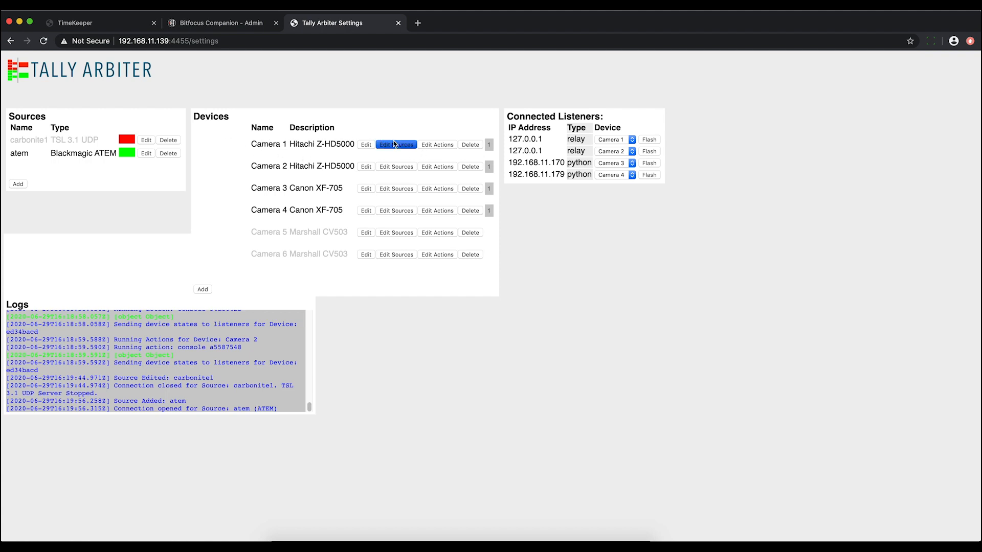
Map the atem source to Camera 1 at address 1.
{"action": "left_click", "coordinate": [395, 145]}
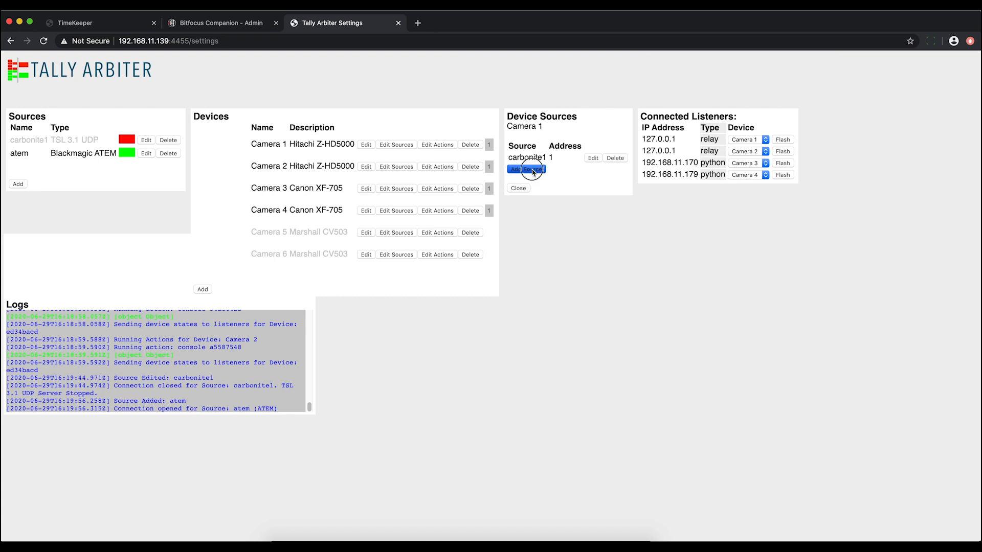
{"action": "left_click", "coordinate": [527, 169]}
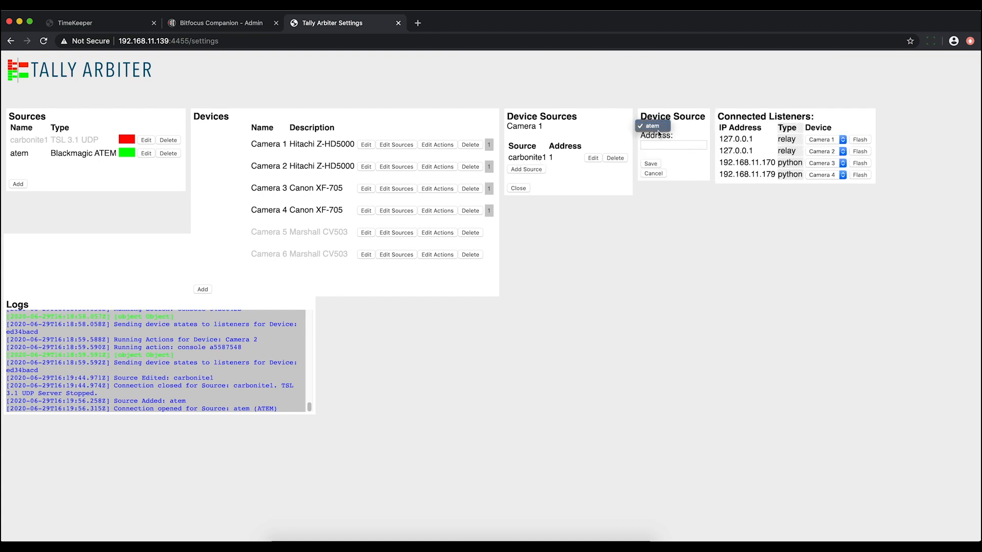
{"action": "left_click", "coordinate": [652, 125]}
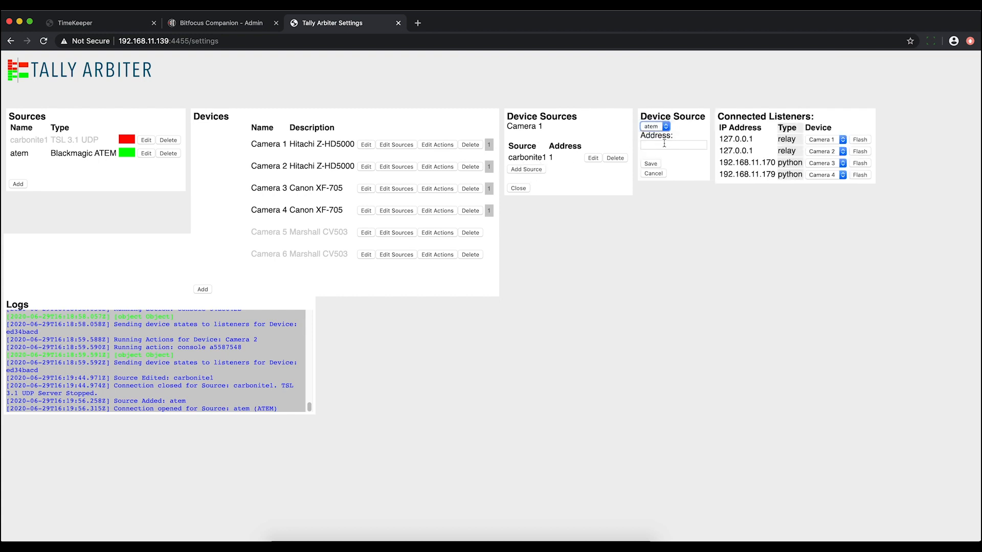
{"action": "type", "text": "1"}
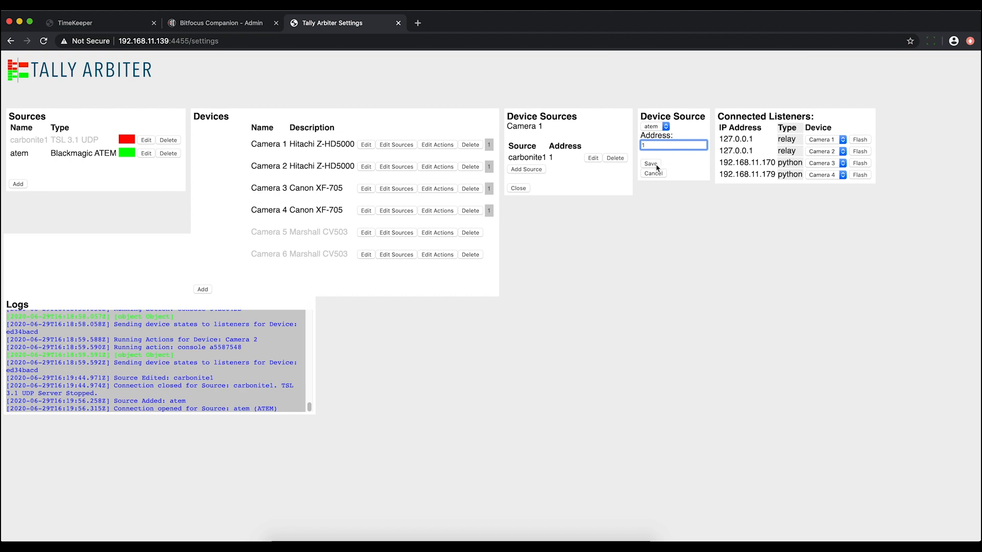
{"action": "left_click", "coordinate": [650, 163]}
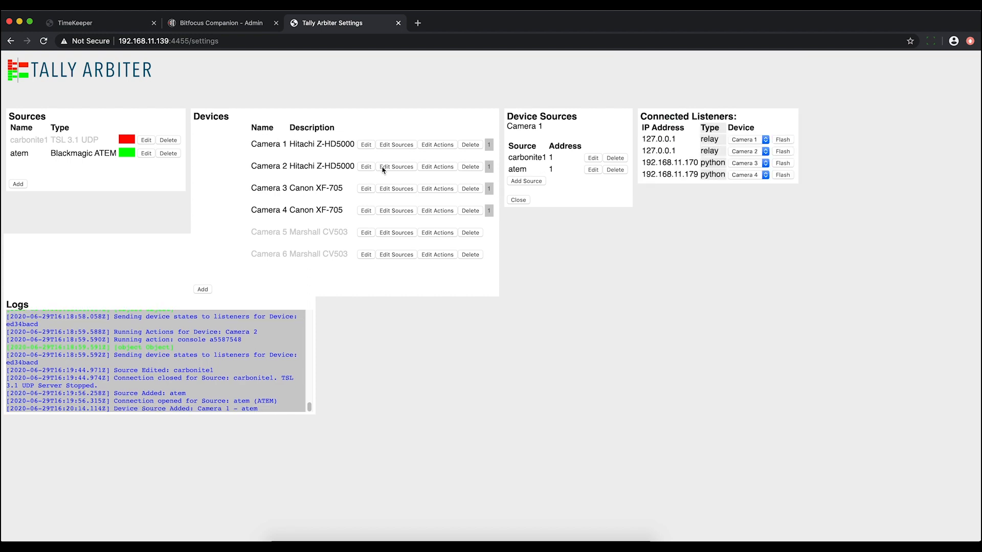
Map the atem source to Camera 2 at address 2.
{"action": "left_click", "coordinate": [525, 181]}
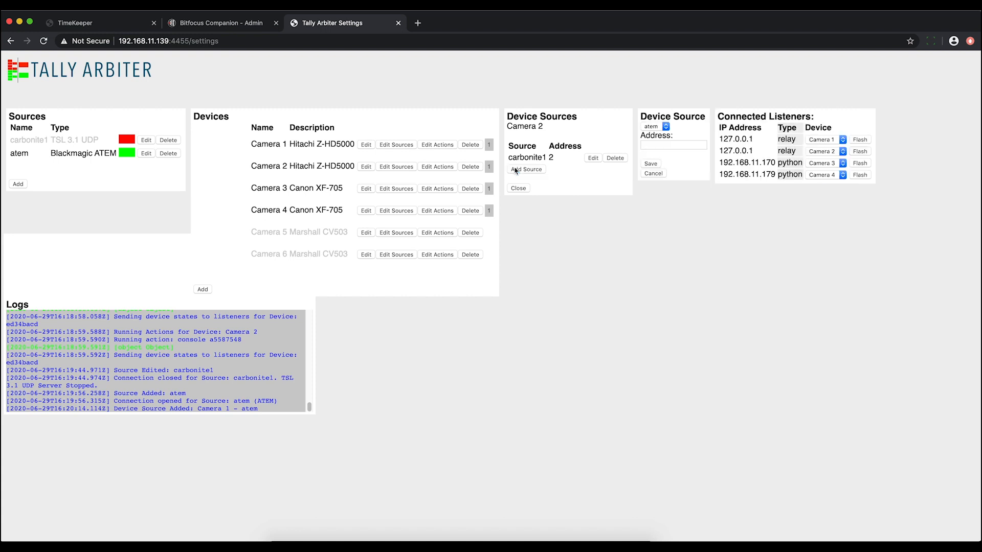
{"action": "left_click", "coordinate": [650, 164]}
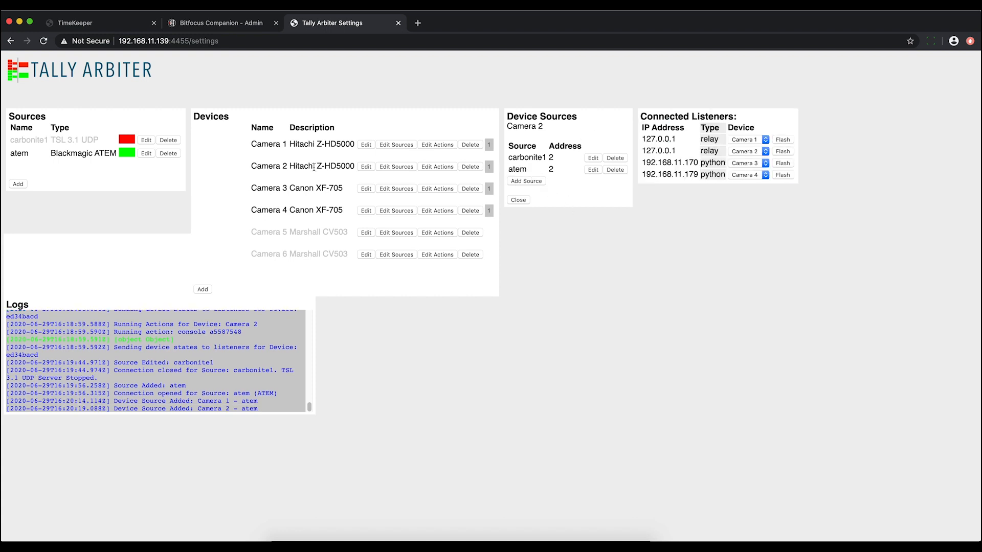
In the ATEM switcher, cut ProS to program.
{"action": "left_click", "coordinate": [531, 525]}
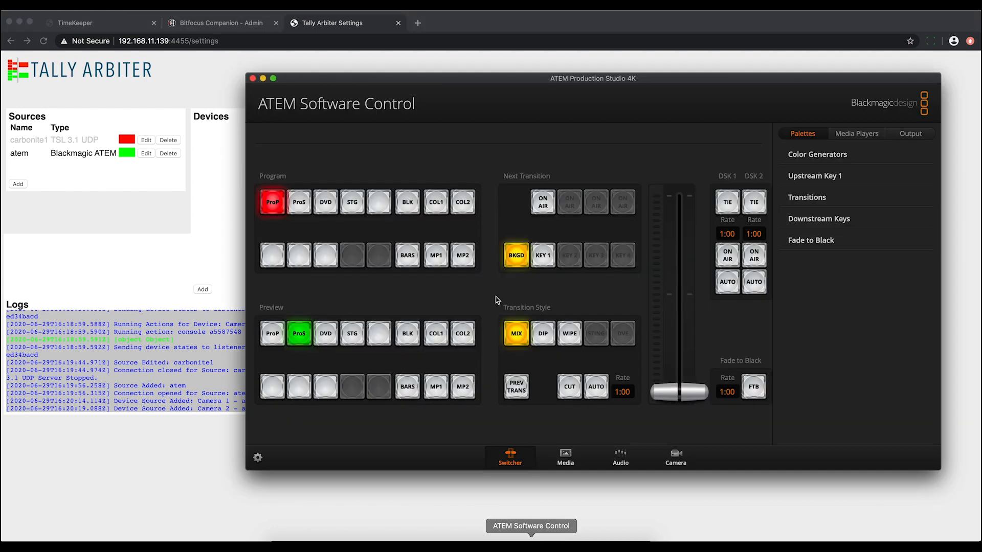
{"action": "left_click", "coordinate": [299, 202]}
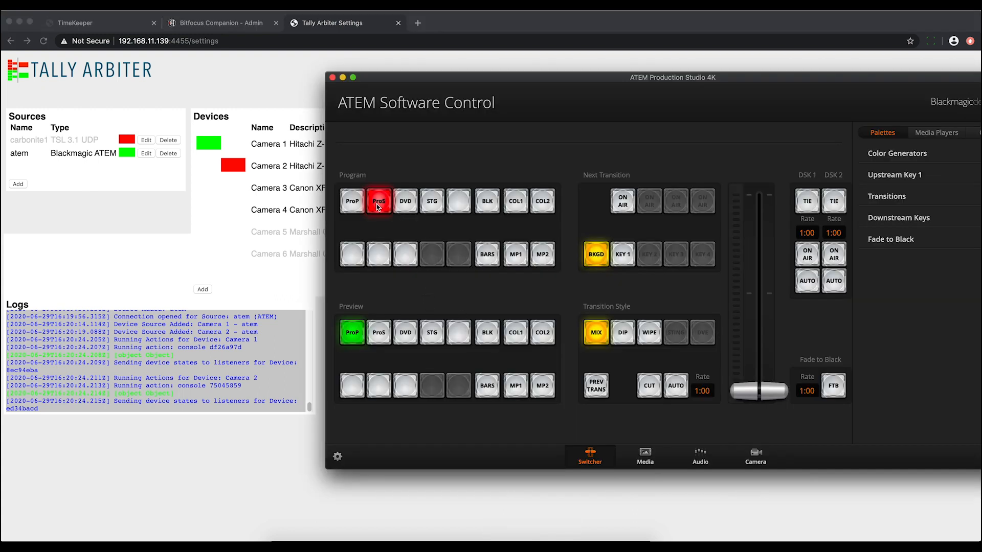
{"action": "mouse_move", "coordinate": [405, 208]}
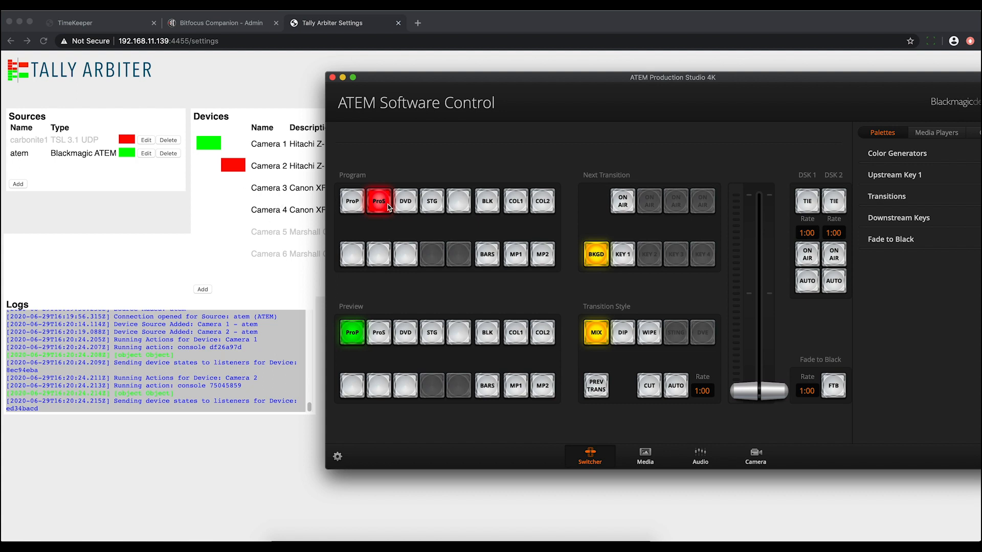
{"action": "mouse_move", "coordinate": [338, 206]}
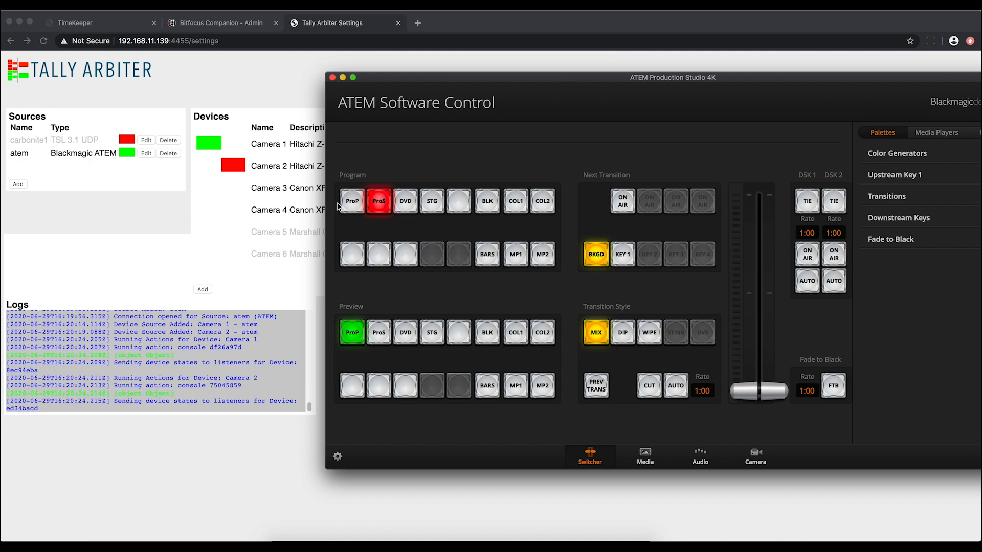
{"action": "mouse_move", "coordinate": [236, 170]}
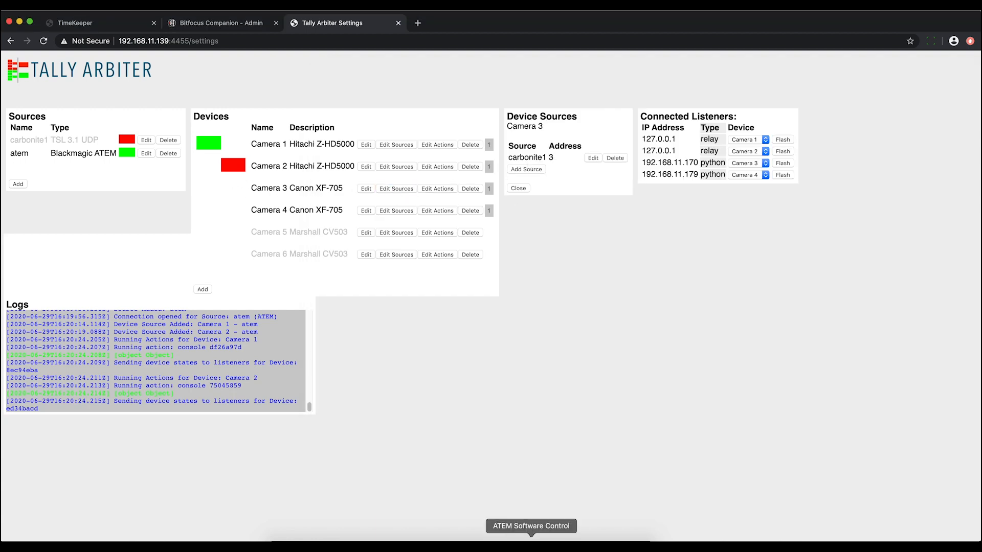
{"action": "left_click", "coordinate": [531, 526]}
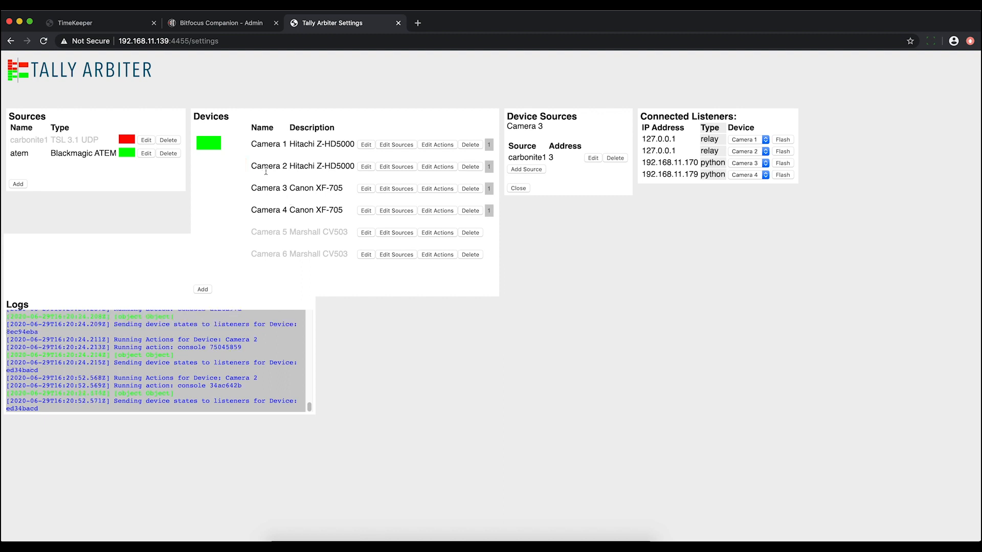
{"action": "mouse_move", "coordinate": [208, 147]}
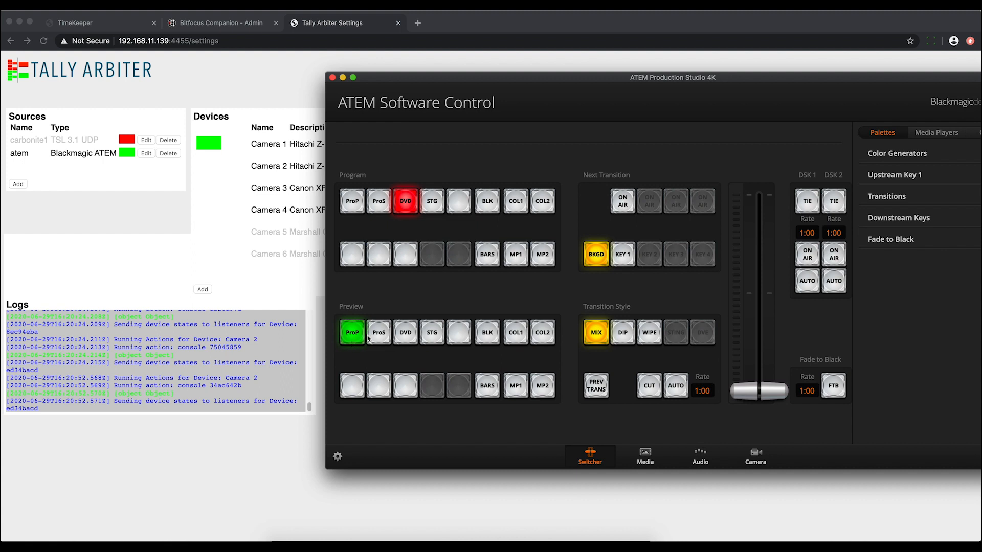
Set ProS on preview and ProP on program, then check the tallies in Tally Arbiter.
{"action": "left_click", "coordinate": [378, 332]}
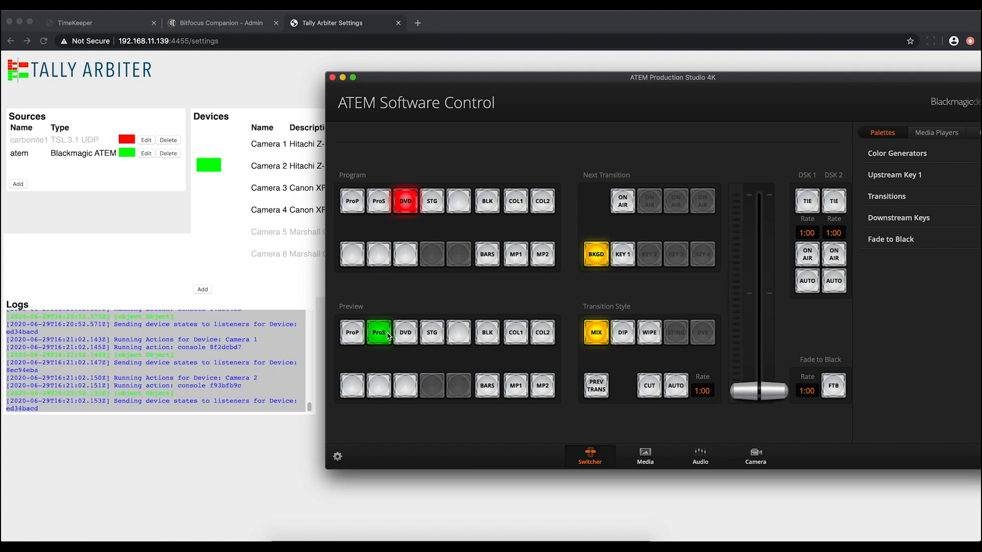
{"action": "left_click", "coordinate": [352, 201]}
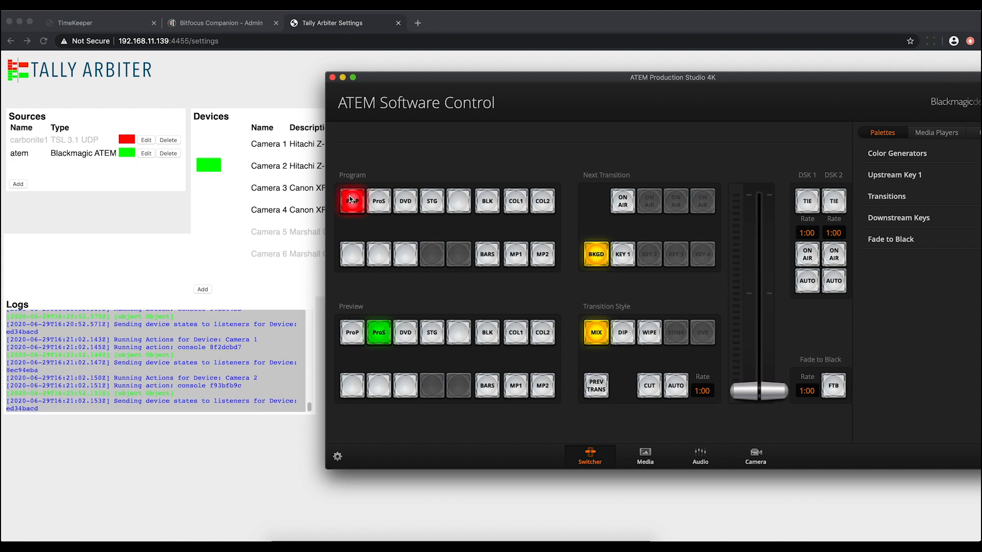
{"action": "left_click", "coordinate": [351, 202]}
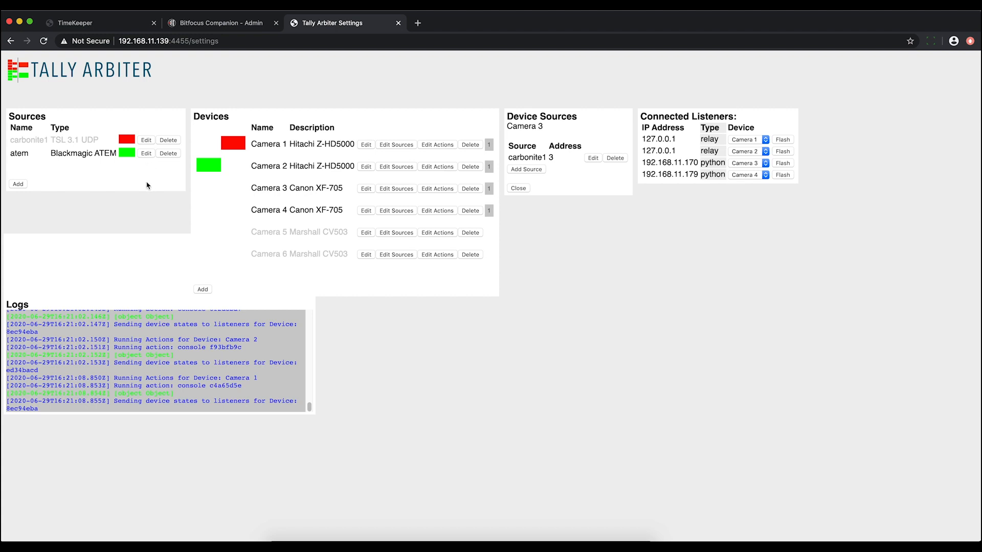
{"action": "mouse_move", "coordinate": [42, 139]}
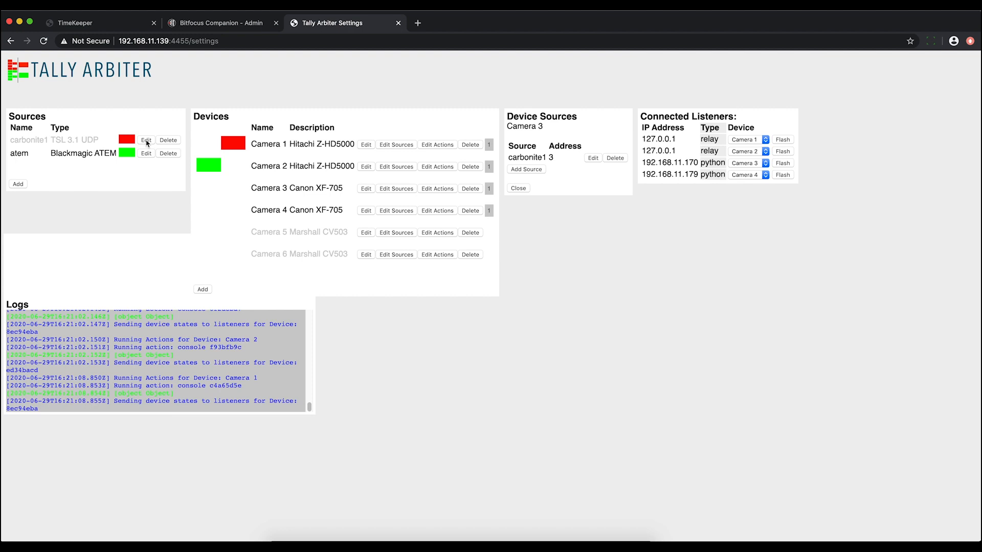
{"action": "mouse_move", "coordinate": [138, 144]}
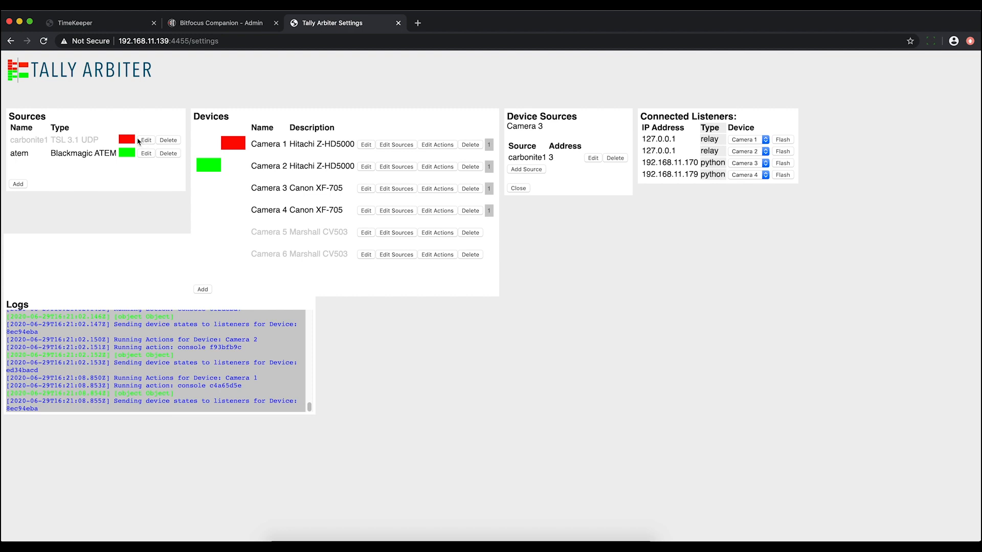
{"action": "mouse_move", "coordinate": [55, 139]}
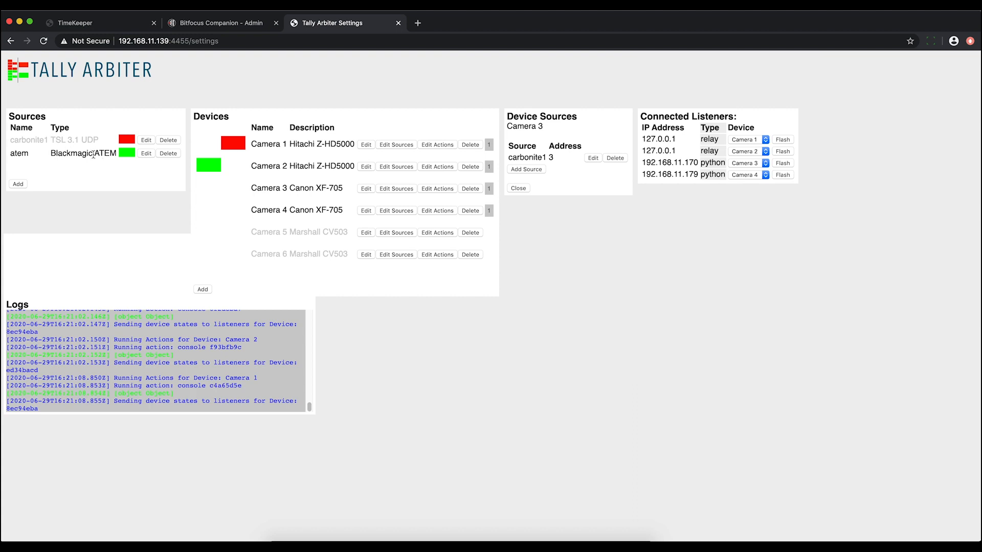
{"action": "mouse_move", "coordinate": [116, 153]}
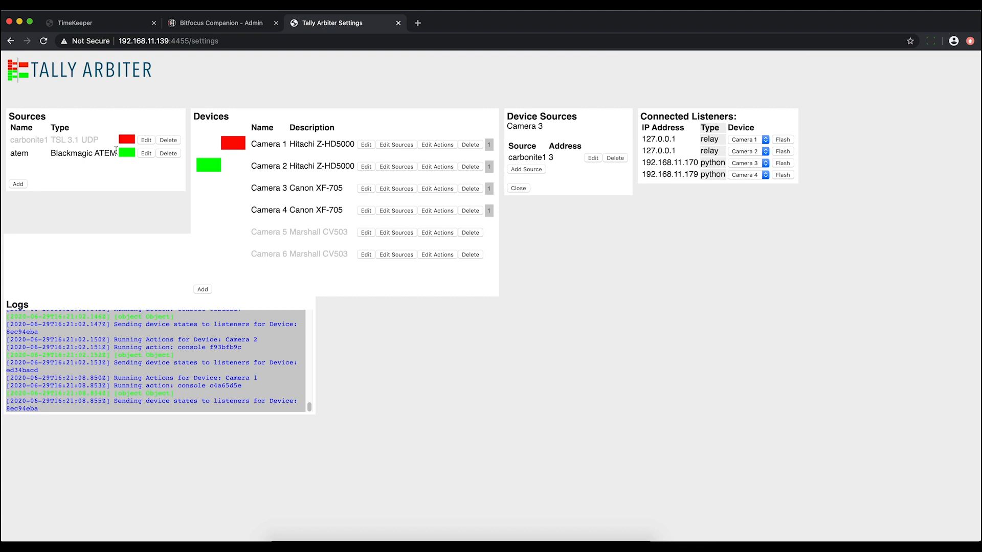
{"action": "mouse_move", "coordinate": [79, 150]}
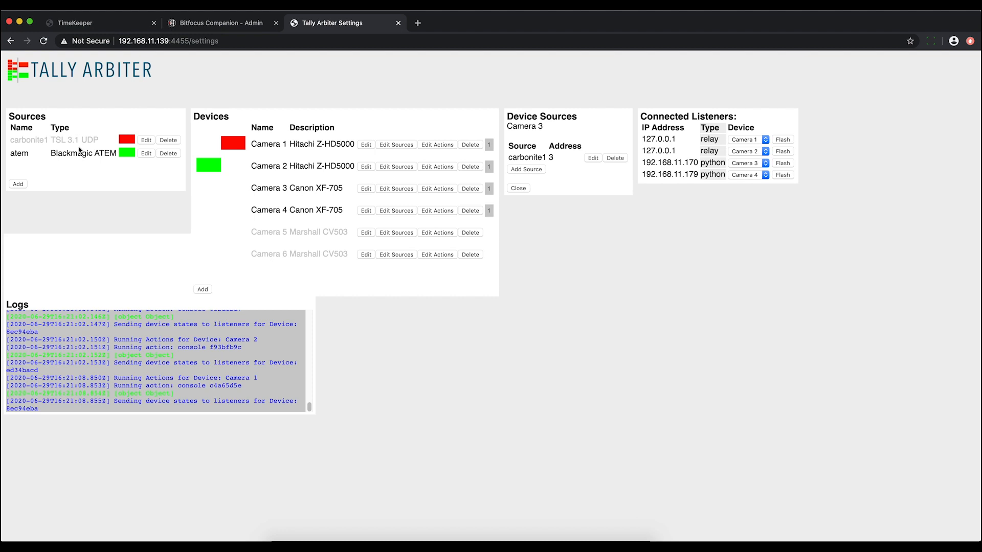
{"action": "mouse_move", "coordinate": [77, 164]}
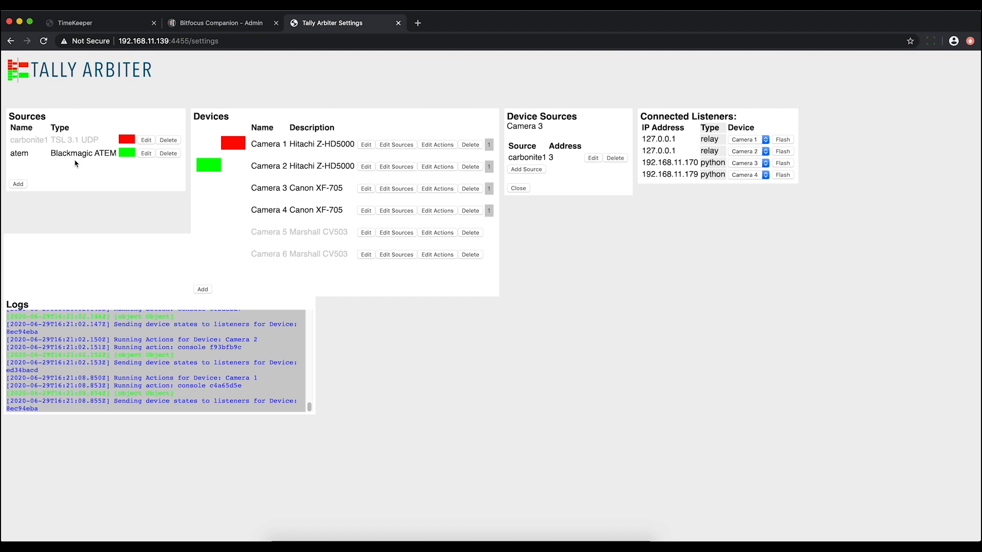
{"action": "mouse_move", "coordinate": [222, 148]}
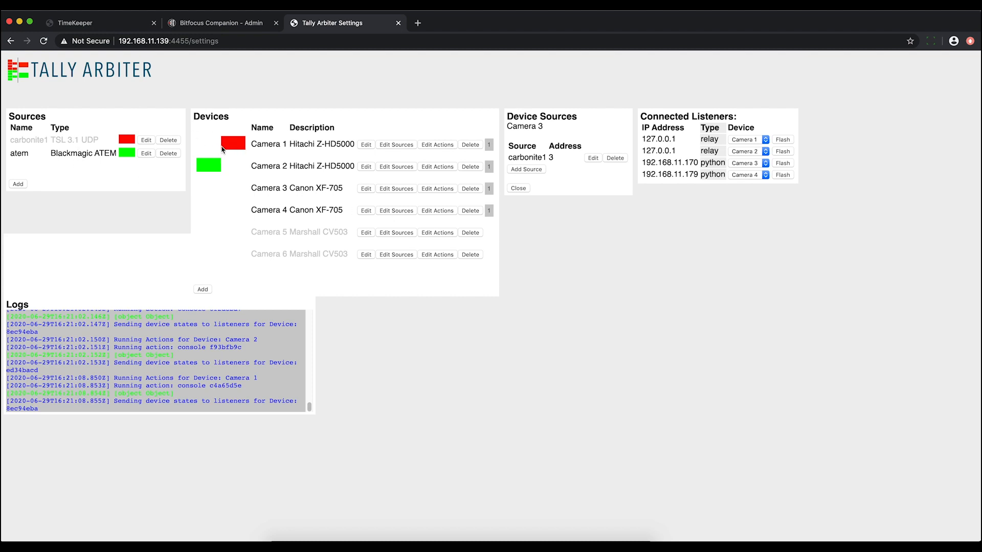
{"action": "mouse_move", "coordinate": [236, 169]}
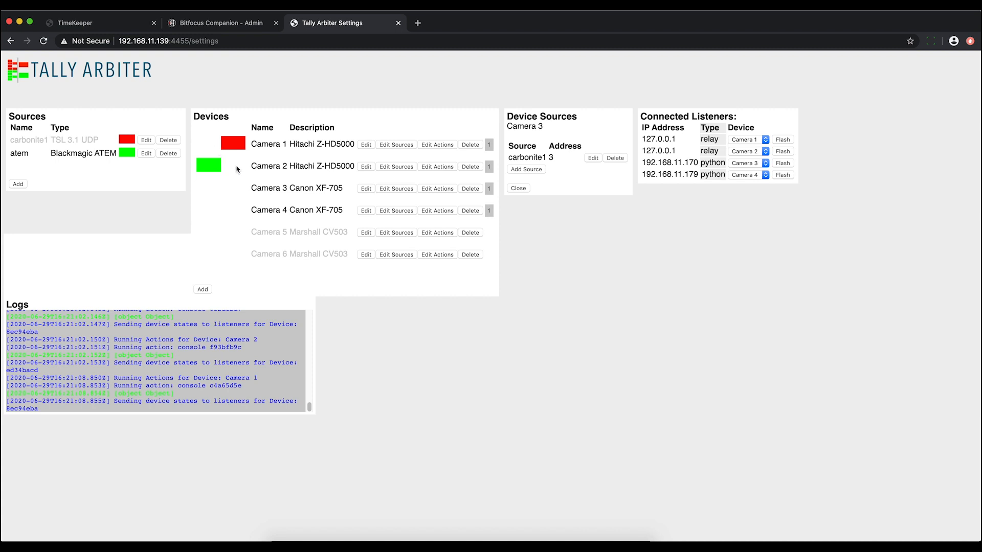
{"action": "mouse_move", "coordinate": [236, 168]}
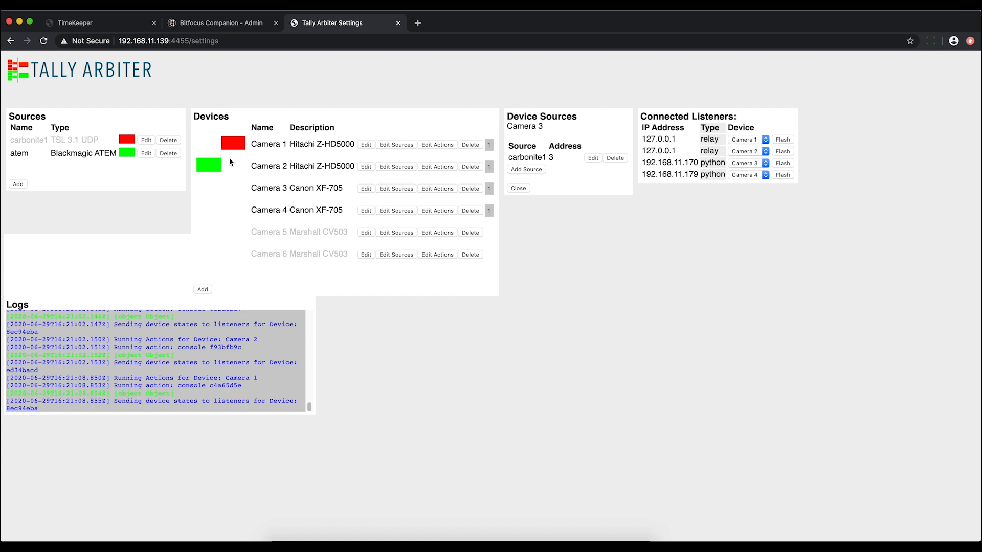
{"action": "mouse_move", "coordinate": [233, 144]}
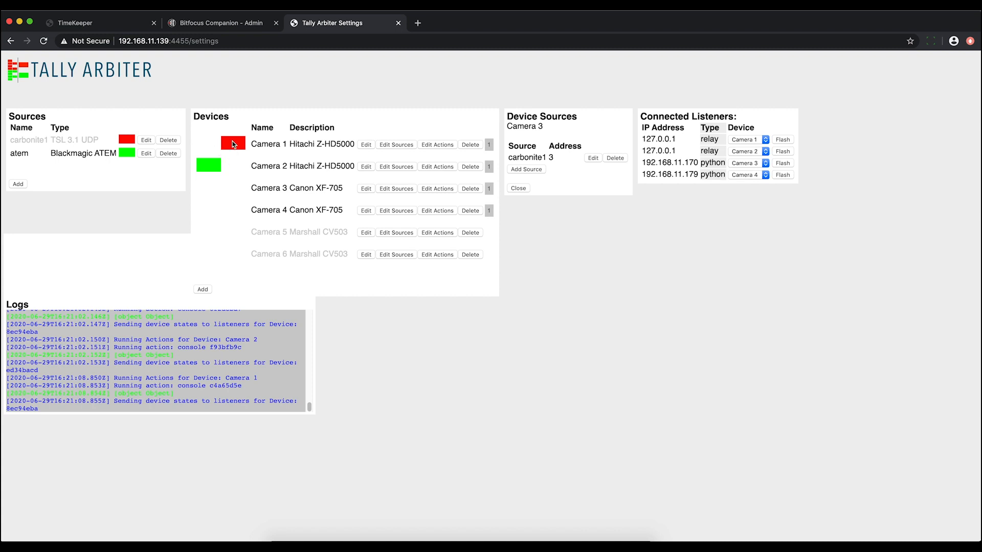